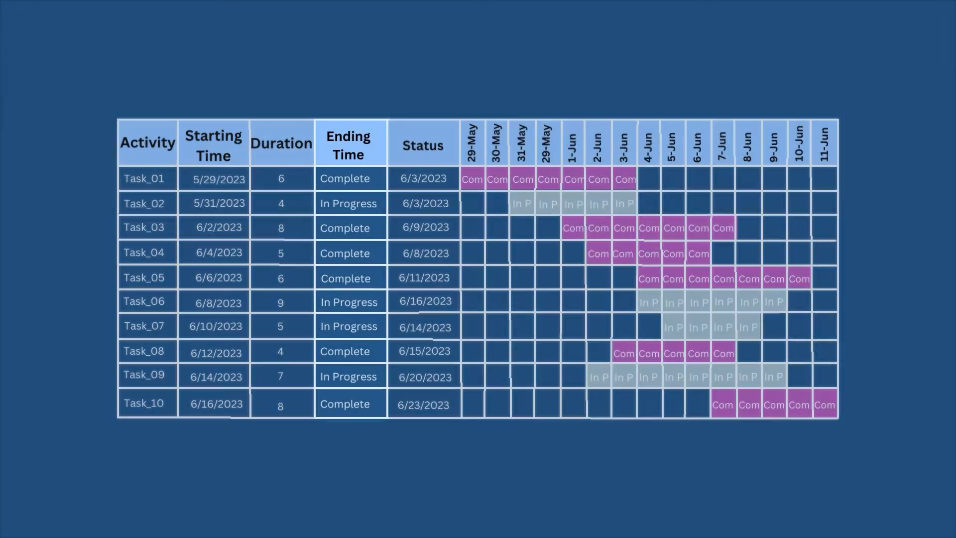
Select the cell for the Activity heading below the Project Schedule title
left_click(422, 145)
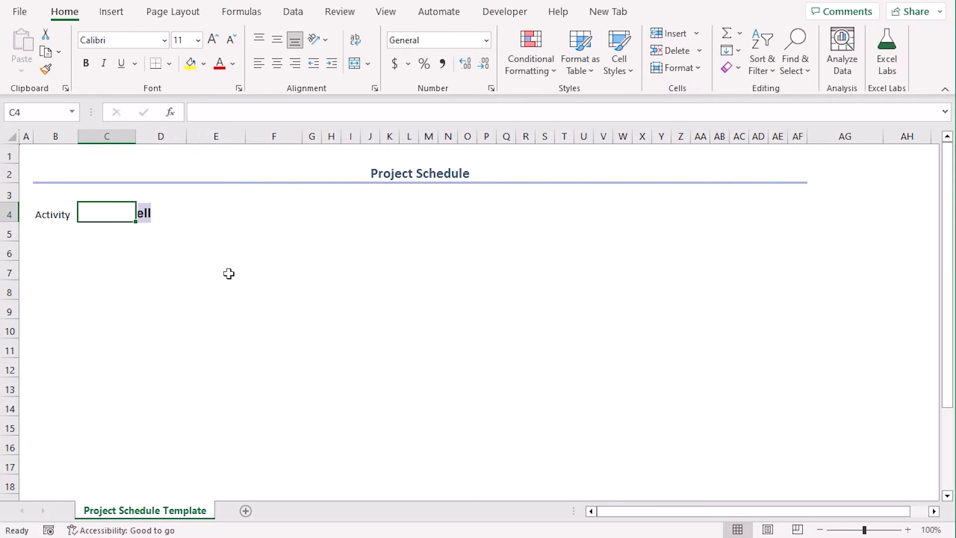
Enter Starting Time, Duration, Ending Time and Status headings across C4:F4
type("Starting Time")
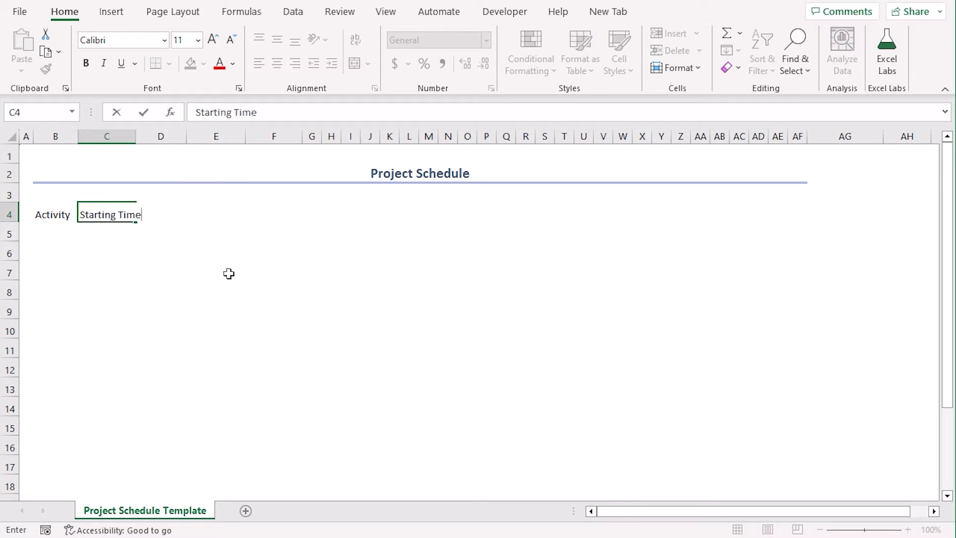
type("Duration")
left_click(216, 214)
type("Ending Time")
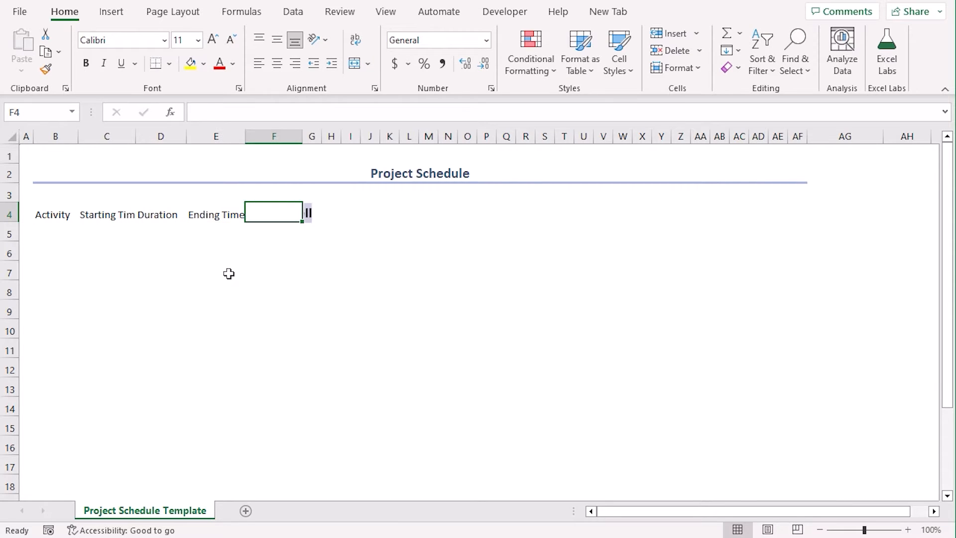
type("Status")
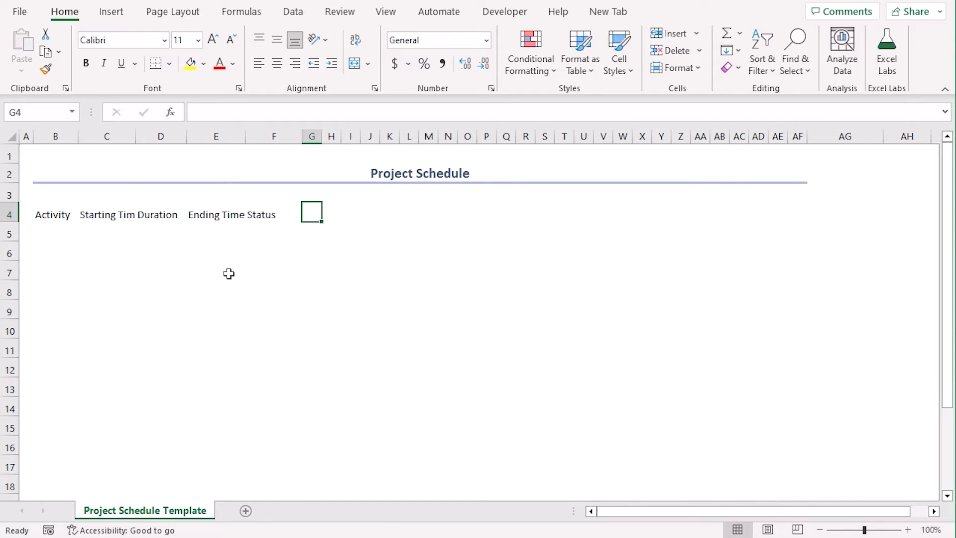
mouse_move(238, 275)
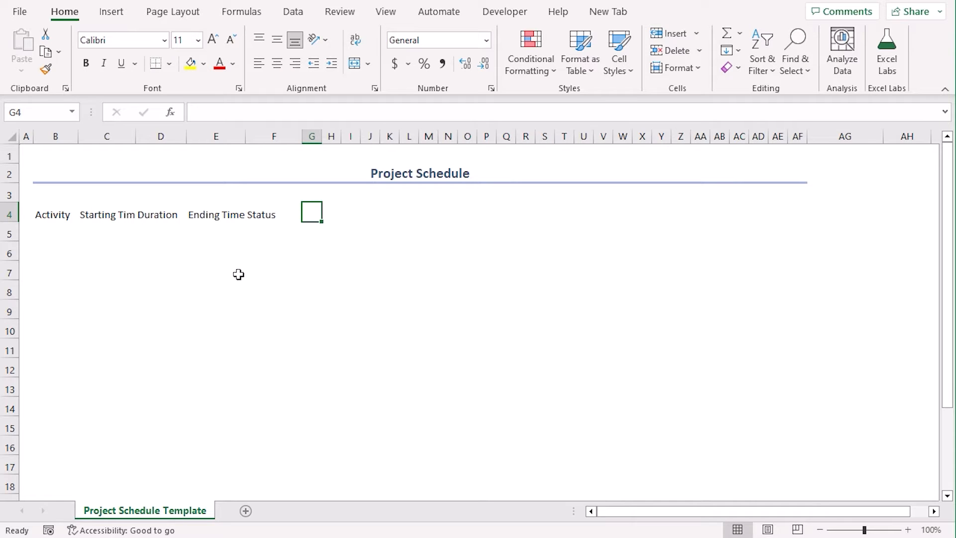
Move down to the first data cells beneath the Activity heading
left_click(56, 233)
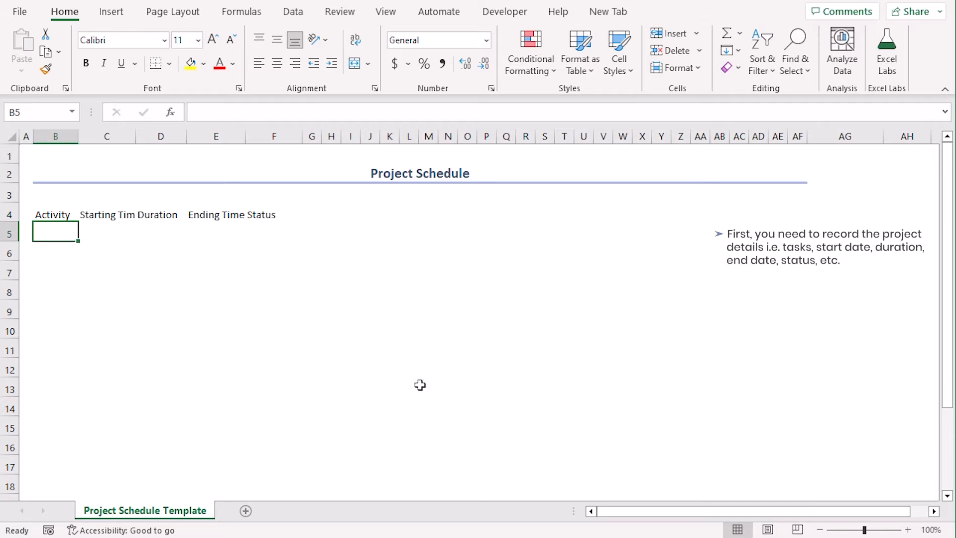
mouse_move(75, 248)
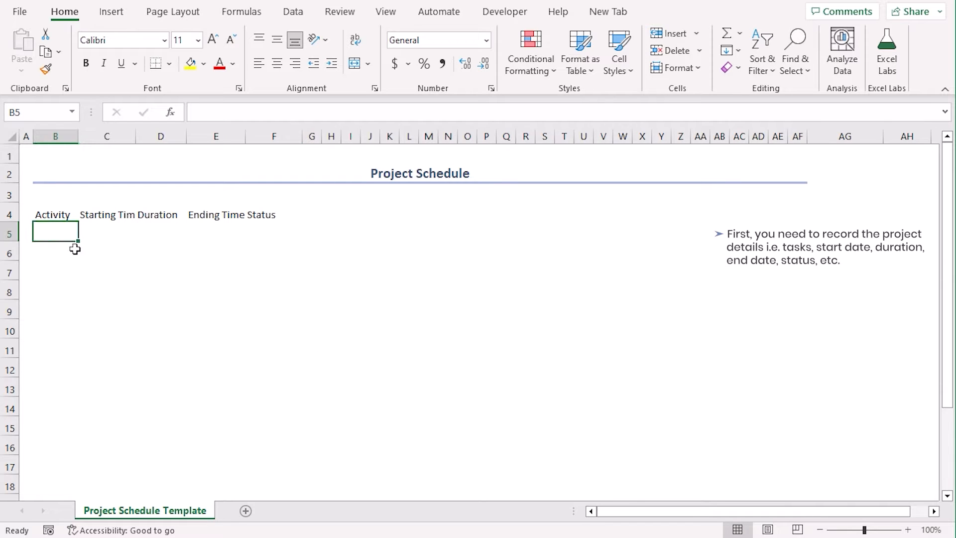
left_click(160, 222)
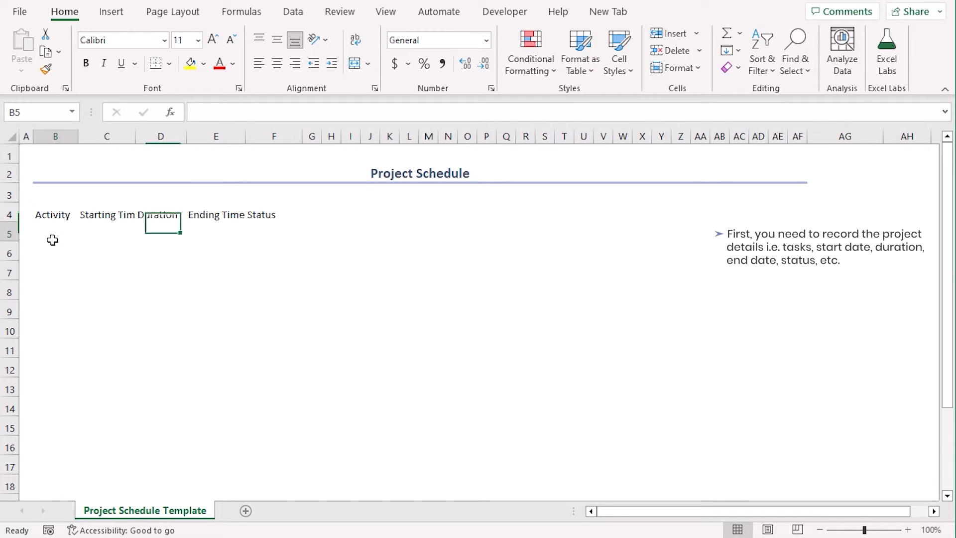
left_click(310, 212)
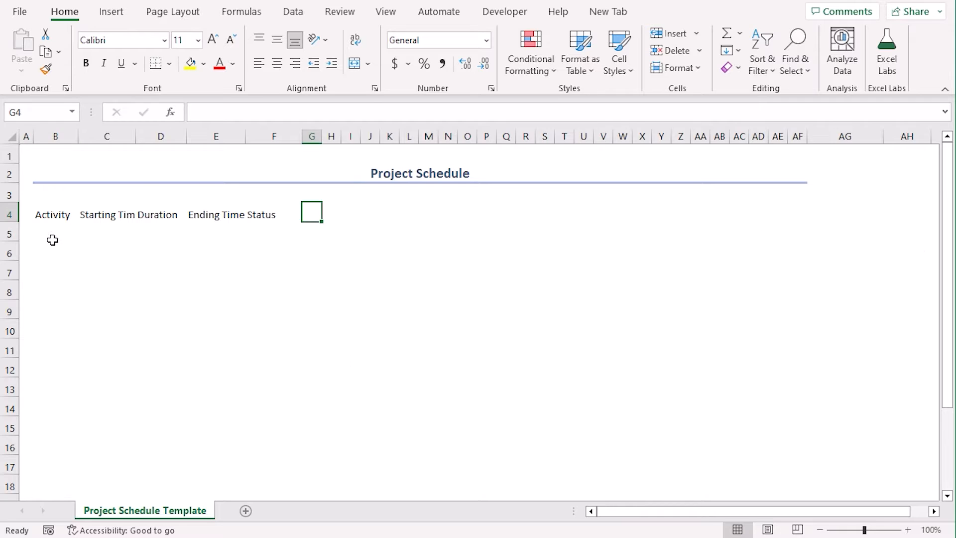
Fill Task_01 to Task_10 under Activity and paste start dates and durations into C5:D14
type("Task_01")
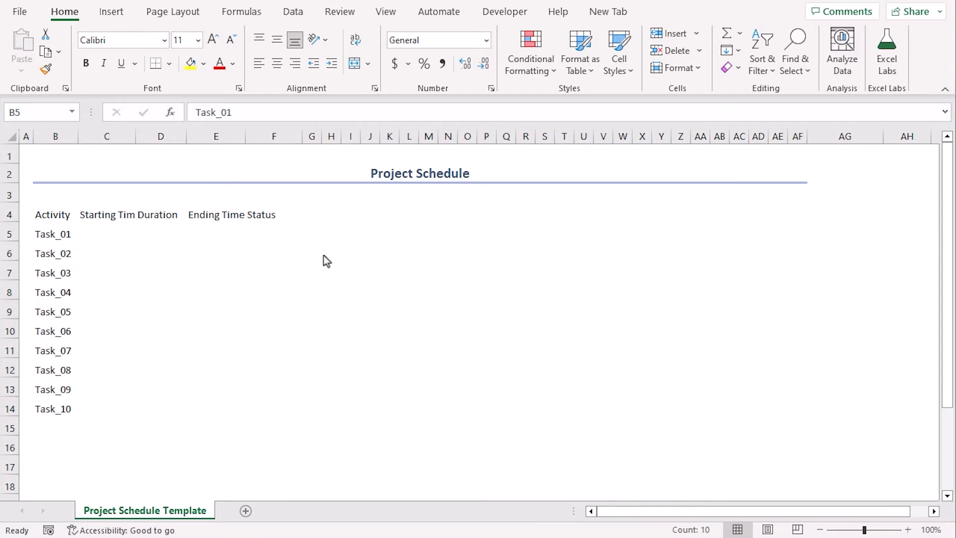
mouse_move(86, 349)
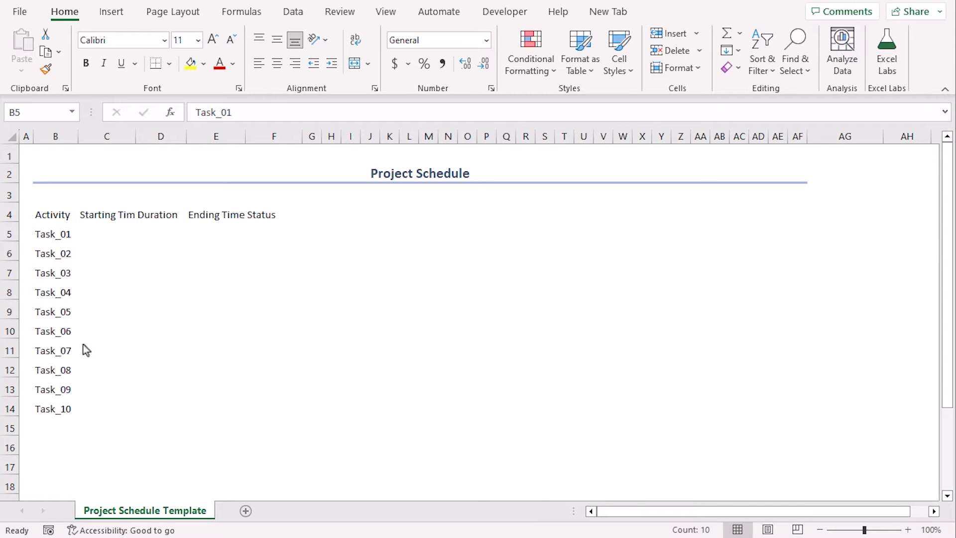
mouse_move(130, 455)
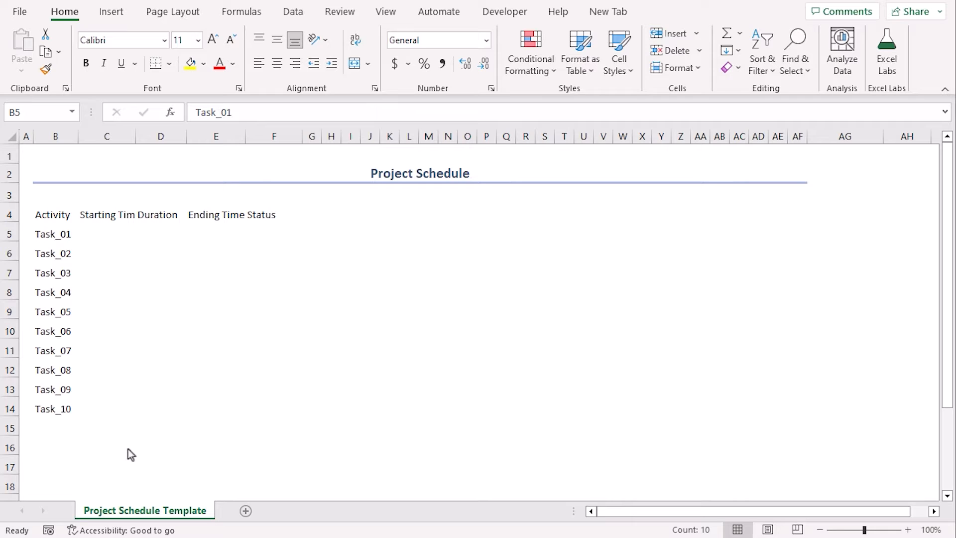
mouse_move(491, 441)
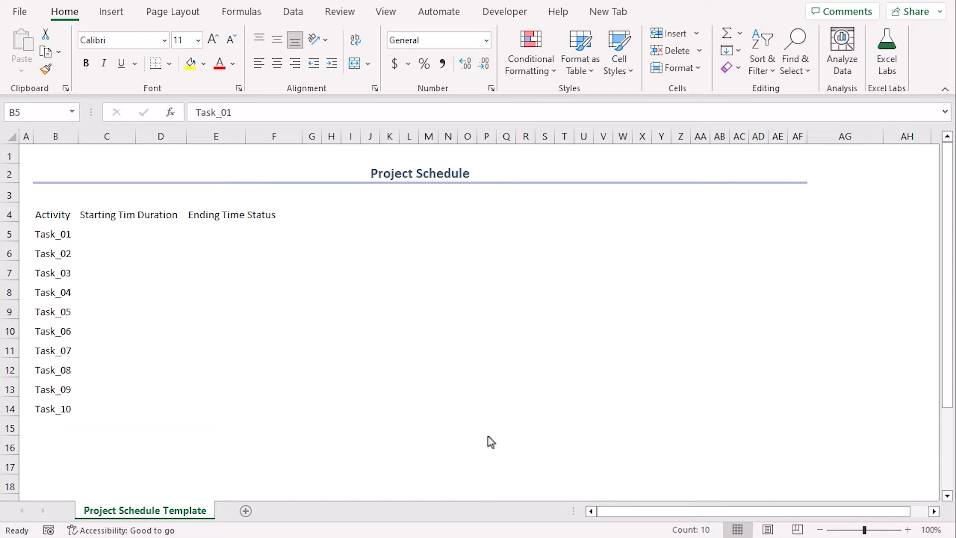
key("ctrl+v")
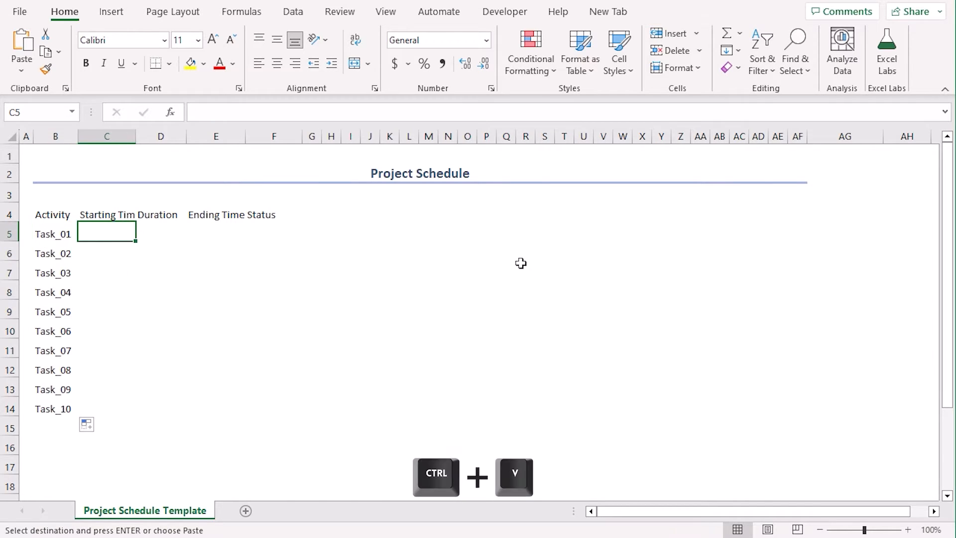
key("ctrl+v")
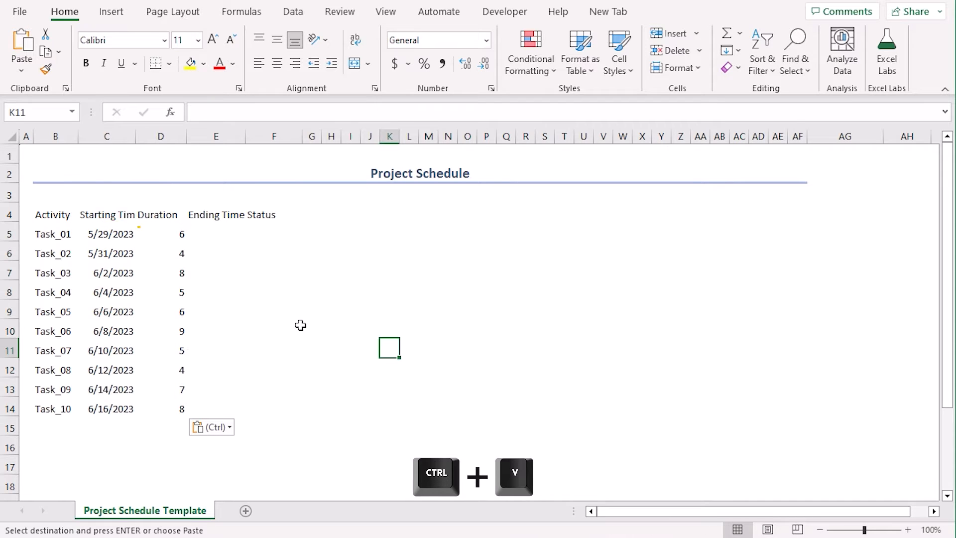
mouse_move(179, 254)
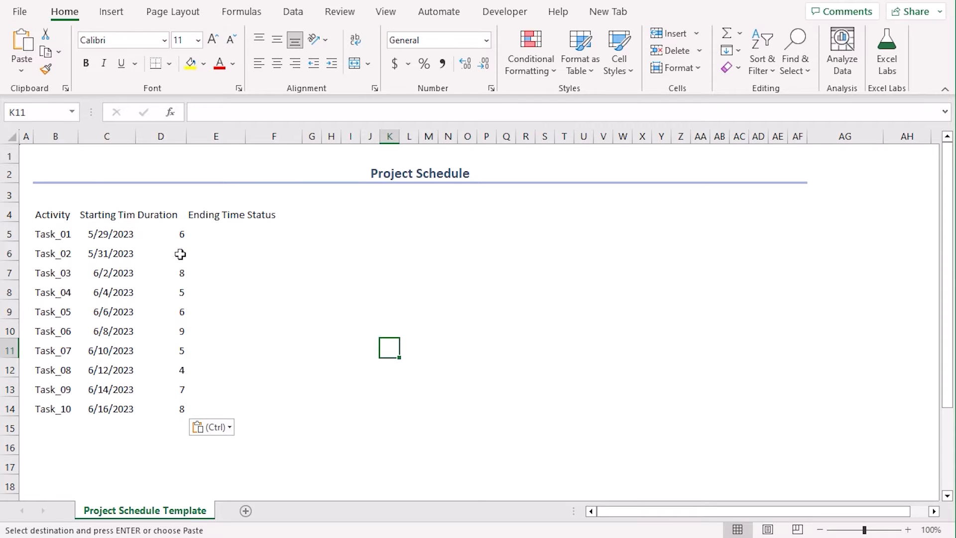
Enter =C5+D5-1 in E5 and copy it down to E14 for all tasks
left_click(216, 233)
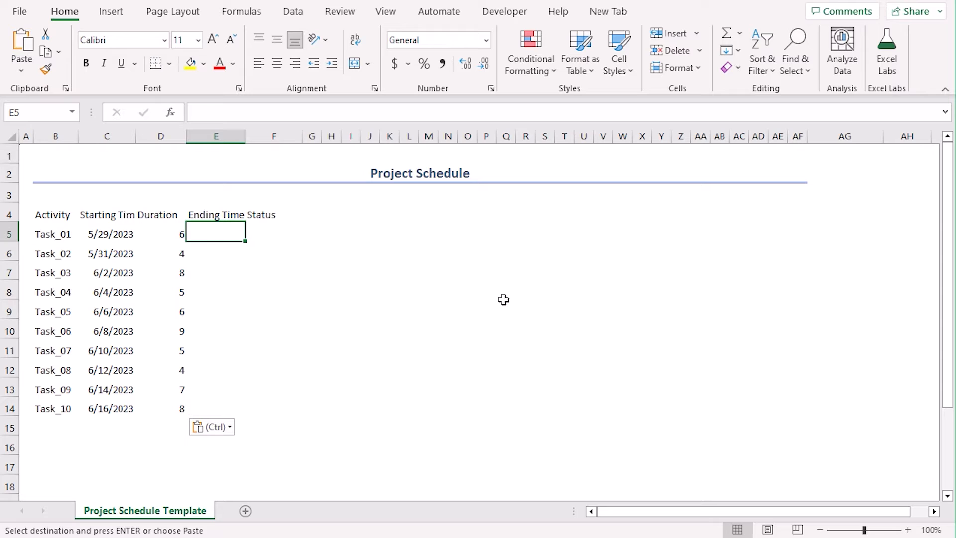
type("=")
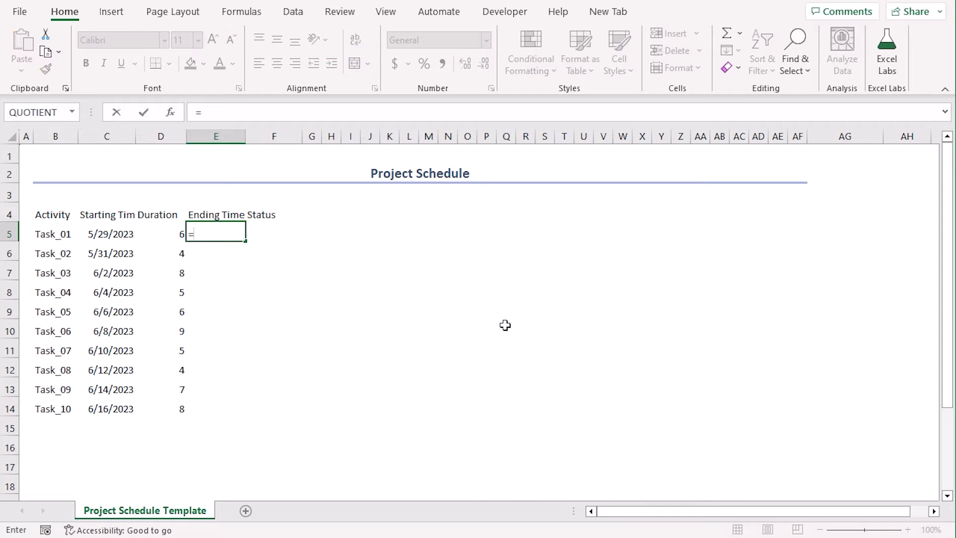
left_click(107, 233)
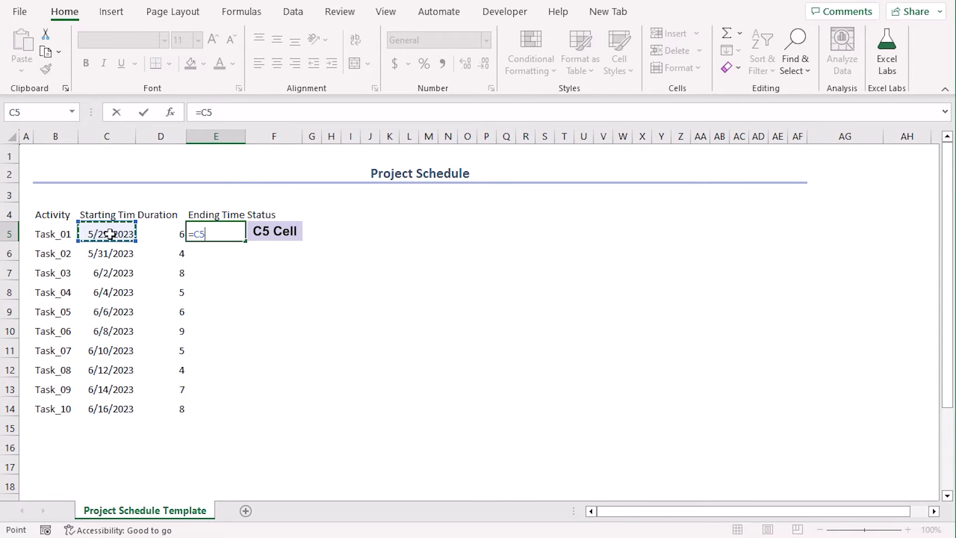
type("+")
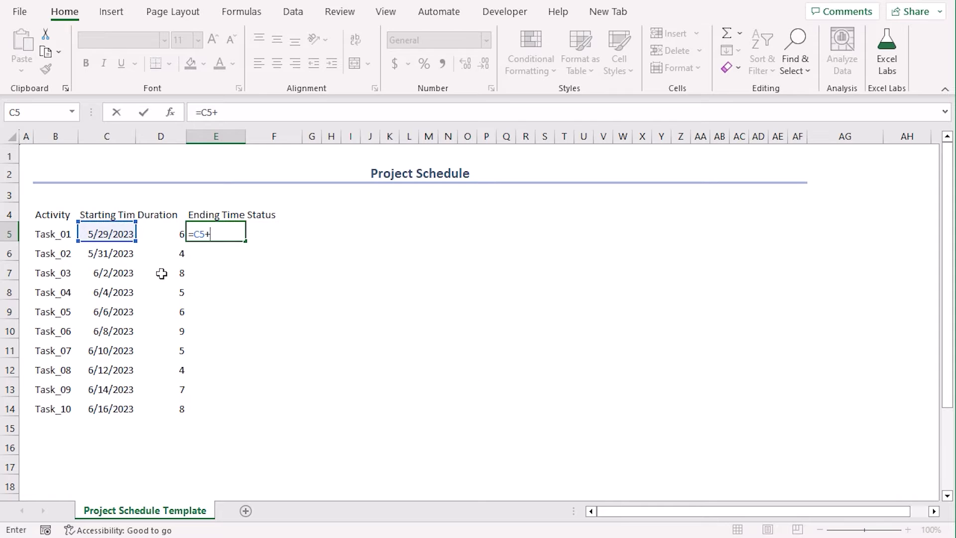
left_click(160, 233)
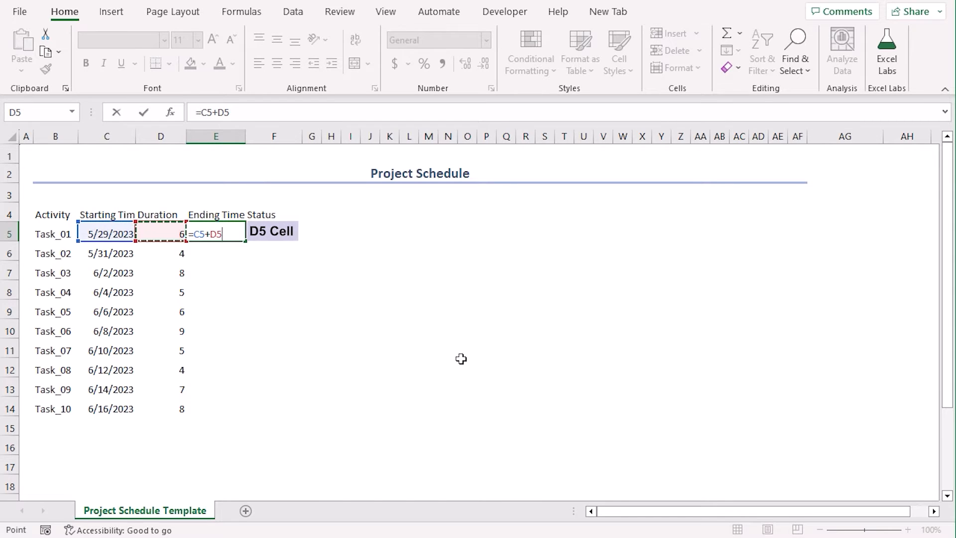
type("-1")
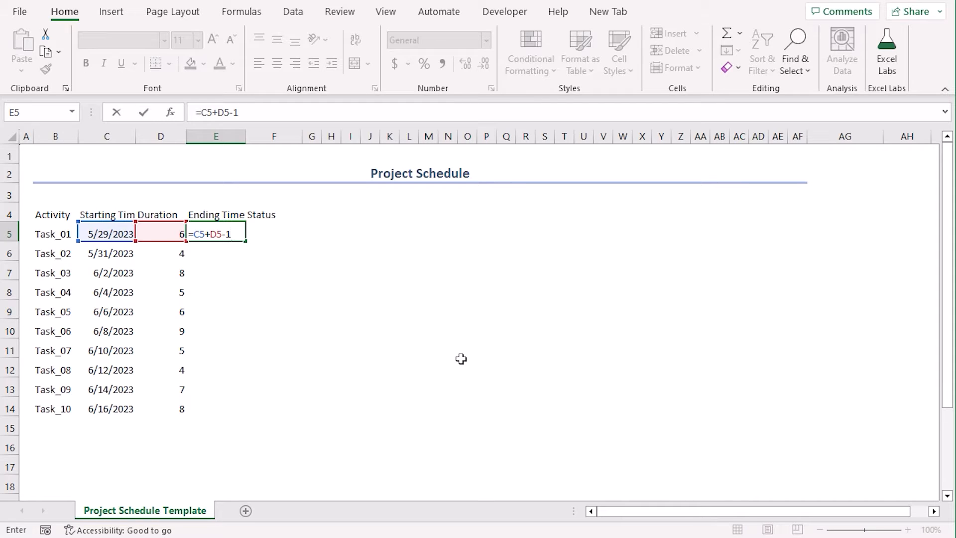
key("enter")
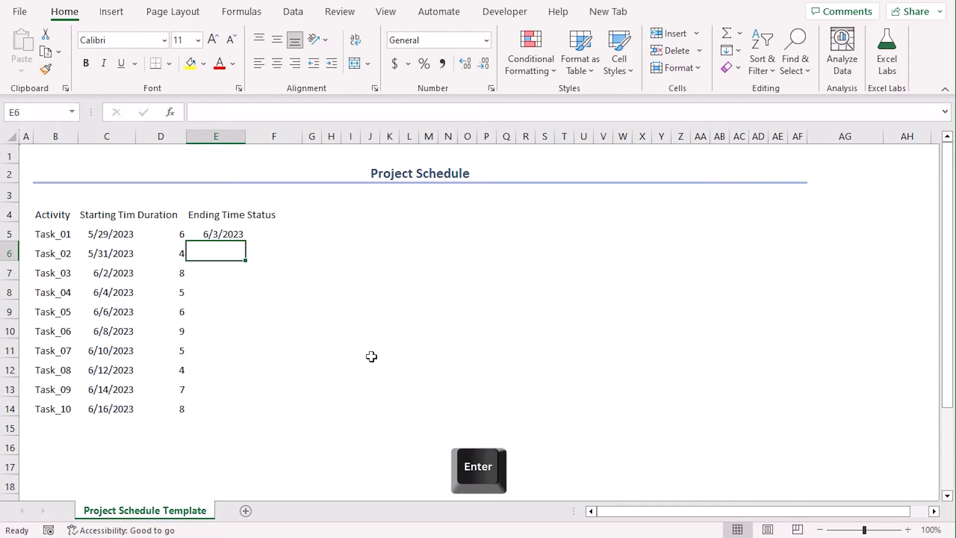
double_click(216, 233)
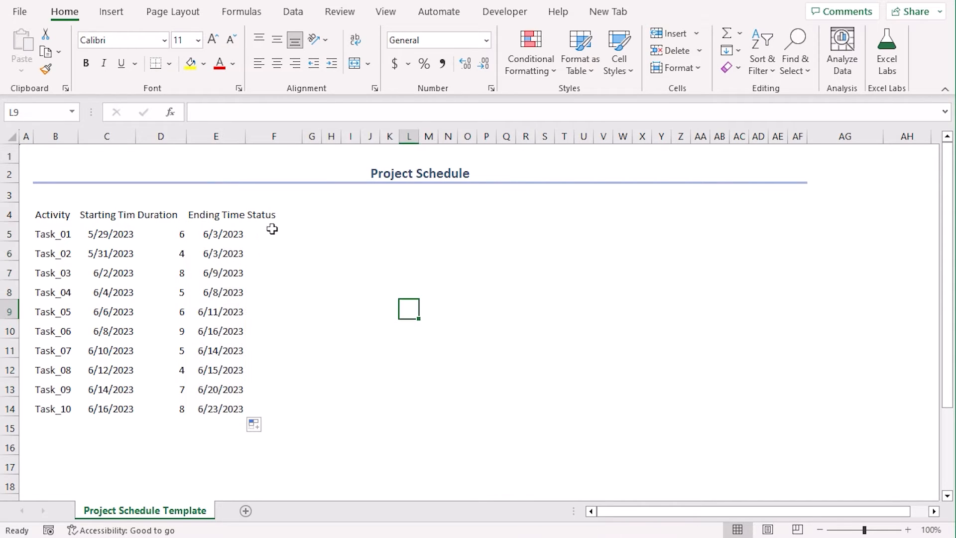
mouse_move(277, 233)
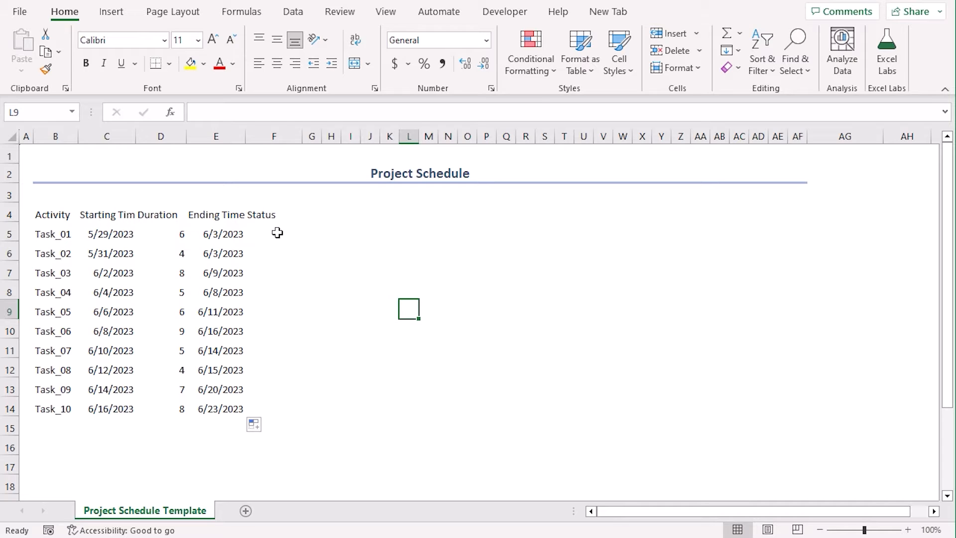
mouse_move(559, 246)
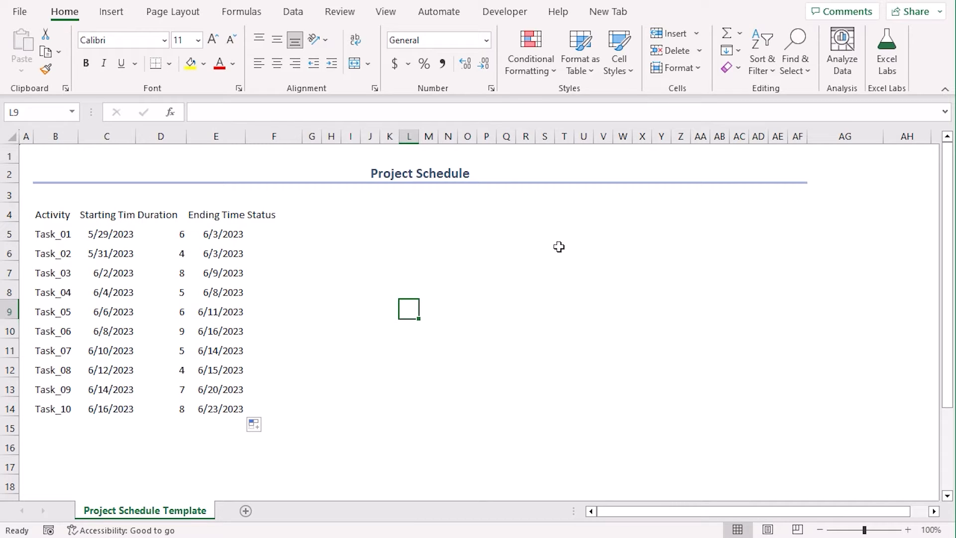
Add a list validation on F5:F14 sourced from $AG$5:$AG$6 (Complete, In Progress)
left_click(845, 233)
type("Complete")
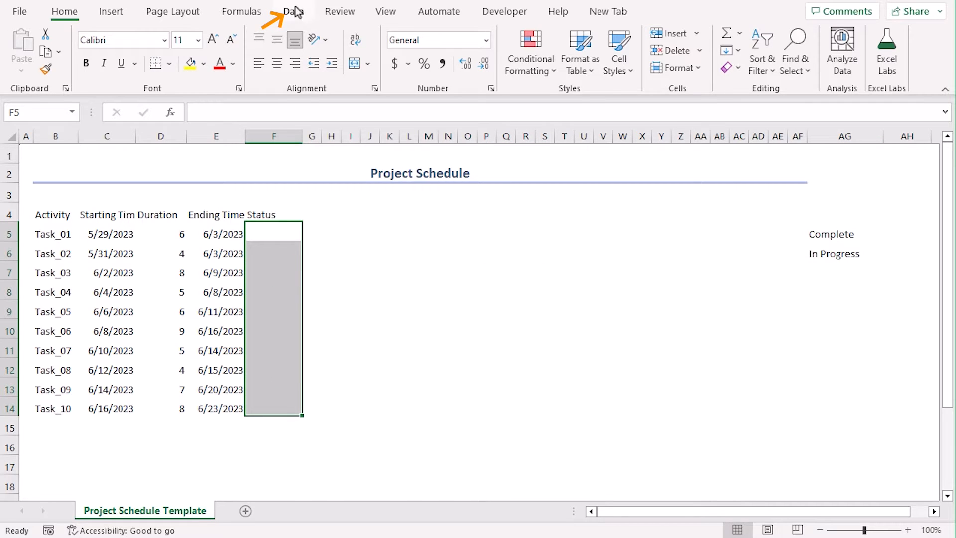
left_click(292, 11)
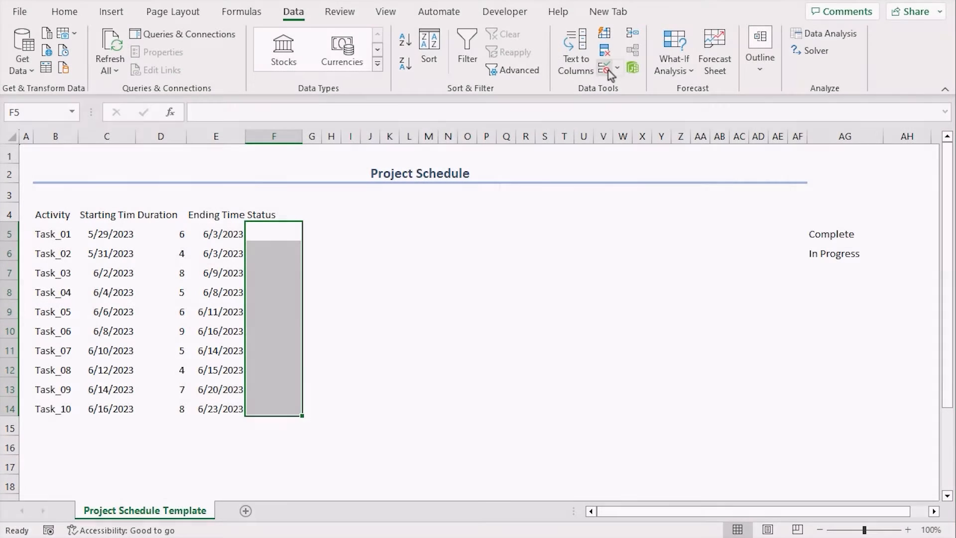
left_click(607, 67)
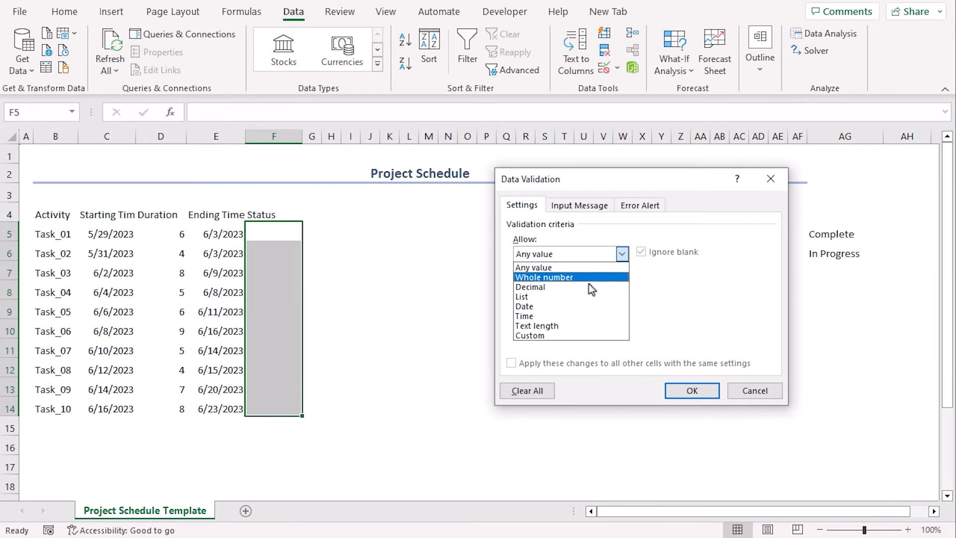
mouse_move(590, 336)
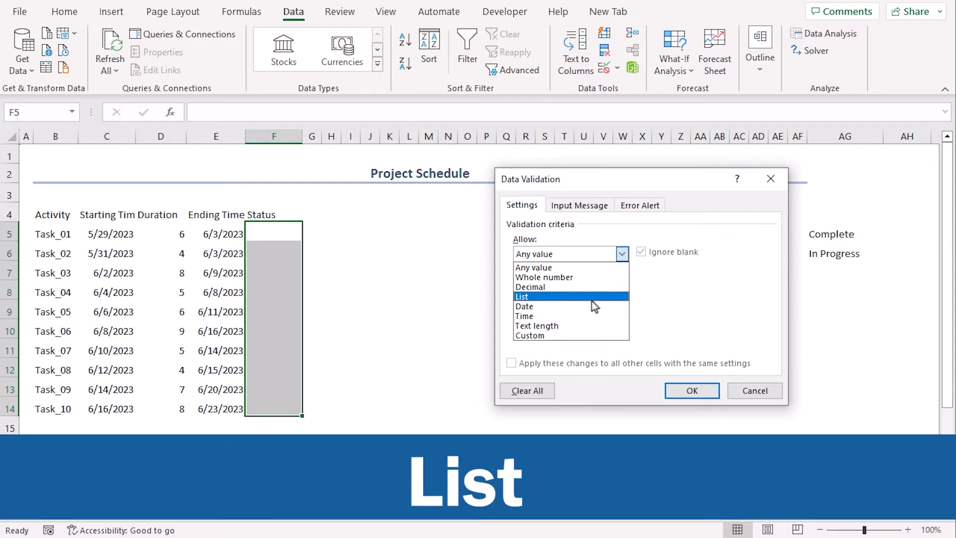
left_click(520, 297)
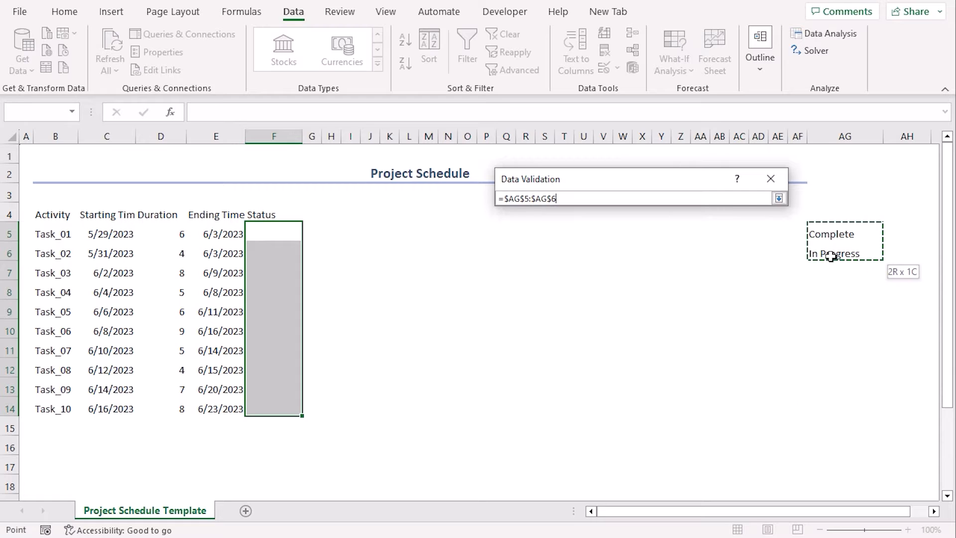
left_click(779, 198)
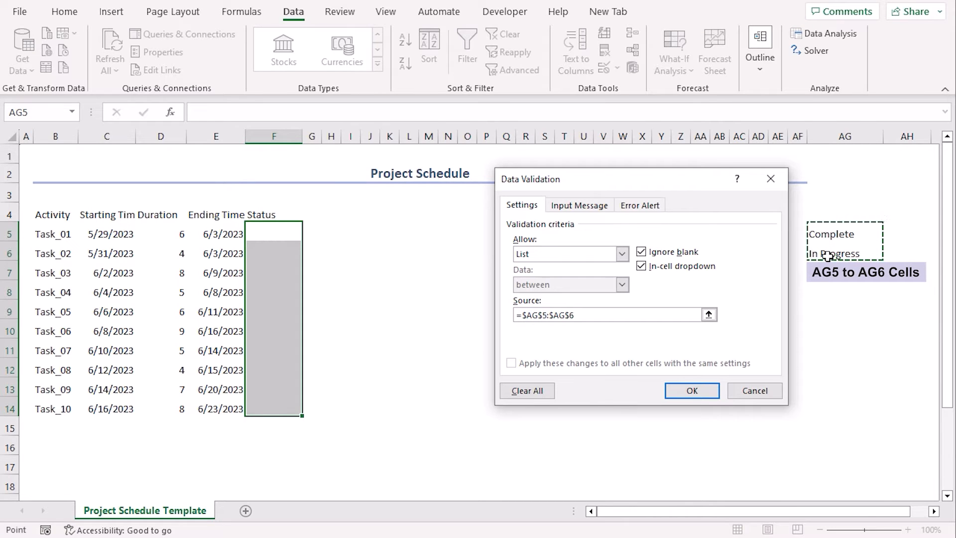
left_click(691, 391)
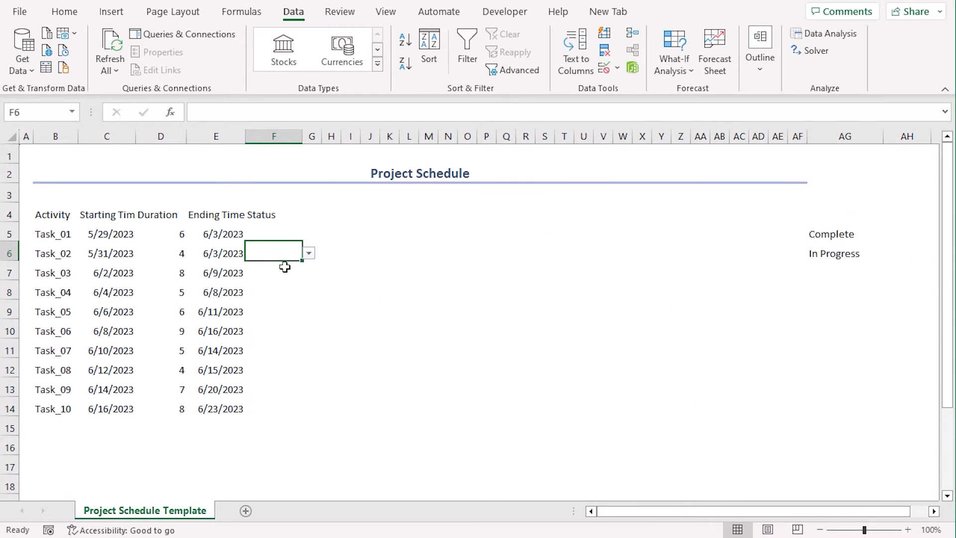
Pick Complete, In Progress, Complete for Task_01 to Task_03 from the dropdowns
left_click(273, 408)
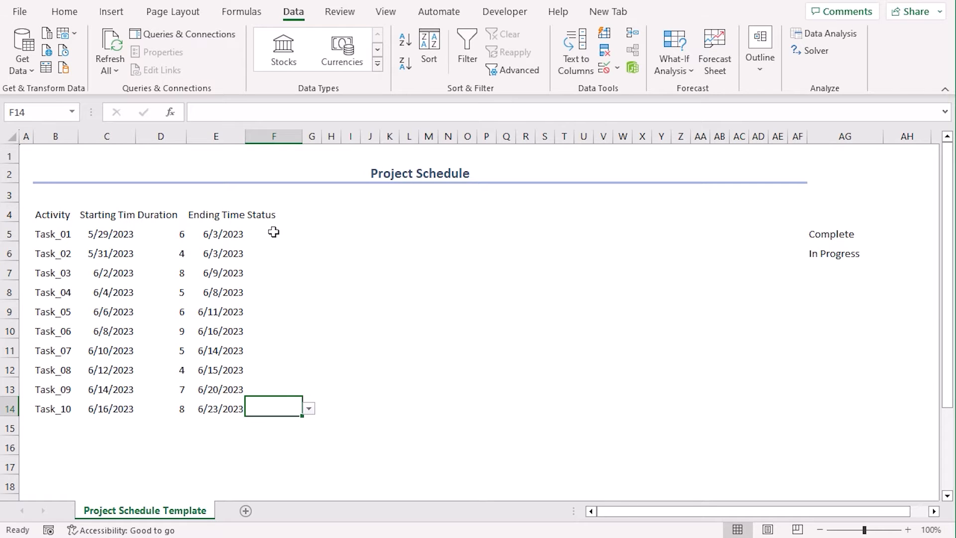
left_click(273, 233)
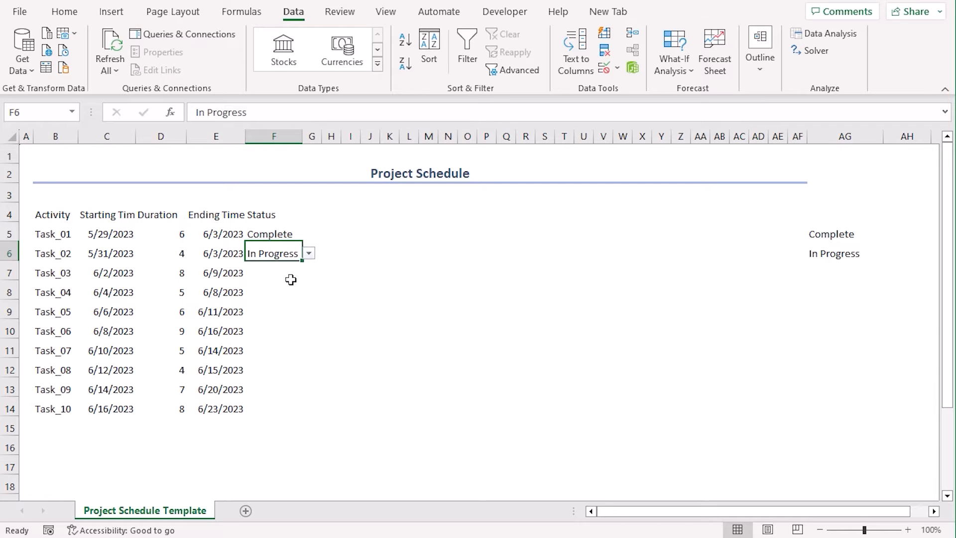
left_click(272, 272)
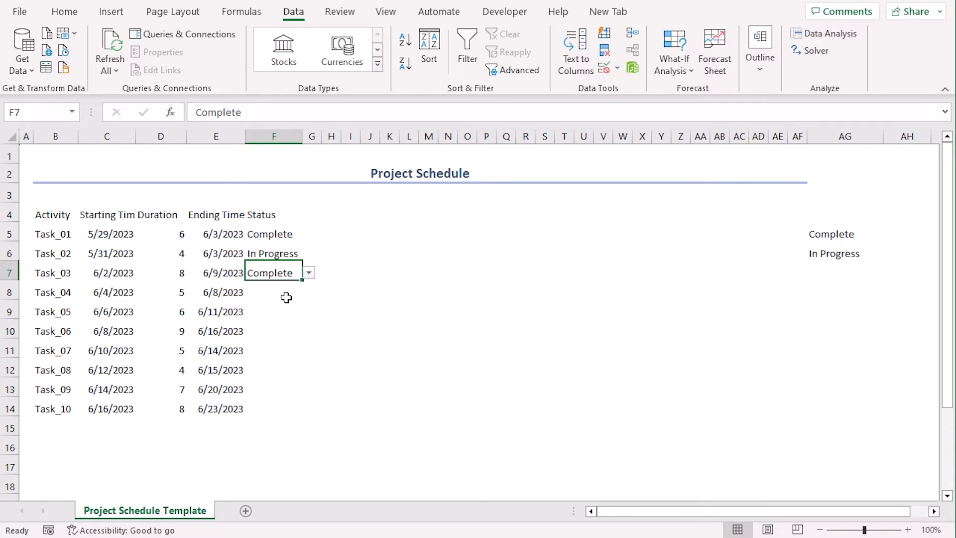
Pick statuses for Task_04 to Task_10, then hide the AG source column
left_click(308, 310)
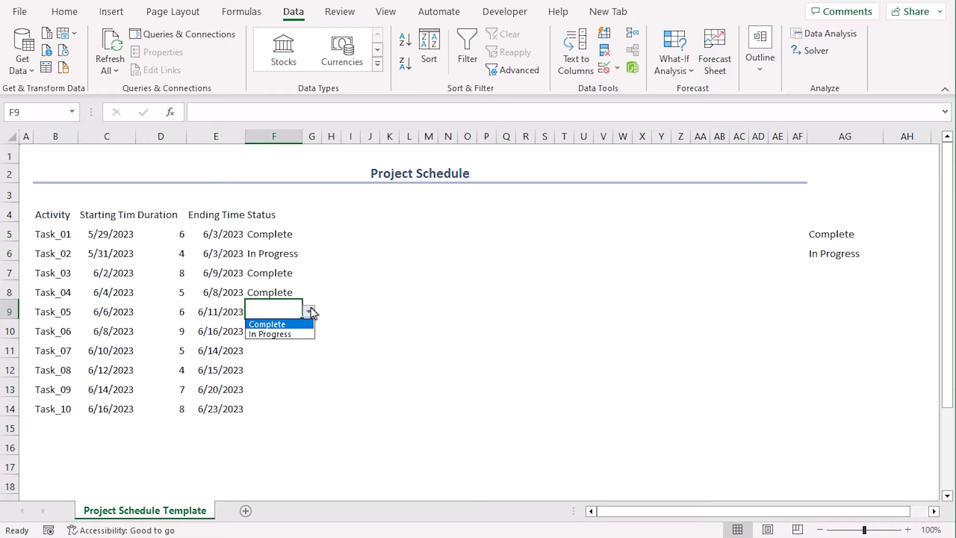
left_click(267, 324)
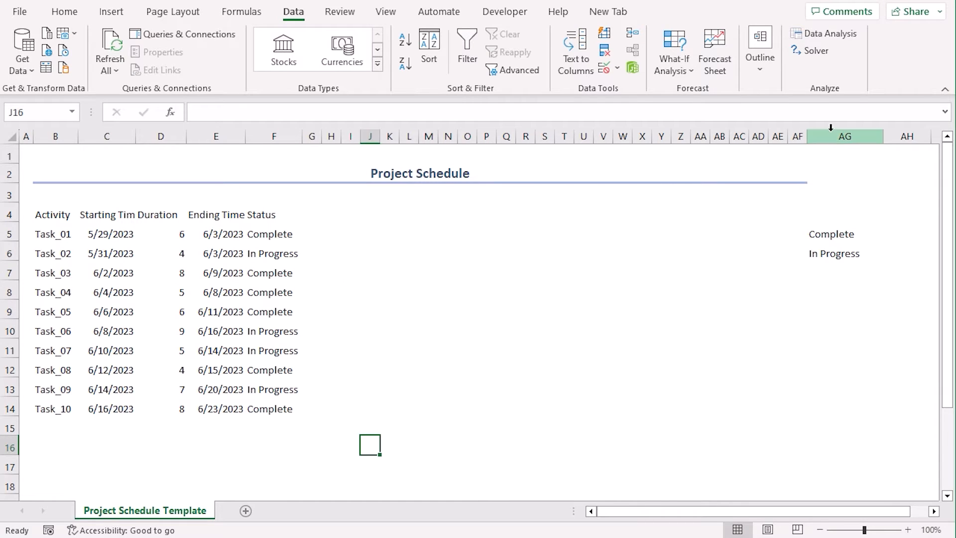
right_click(845, 137)
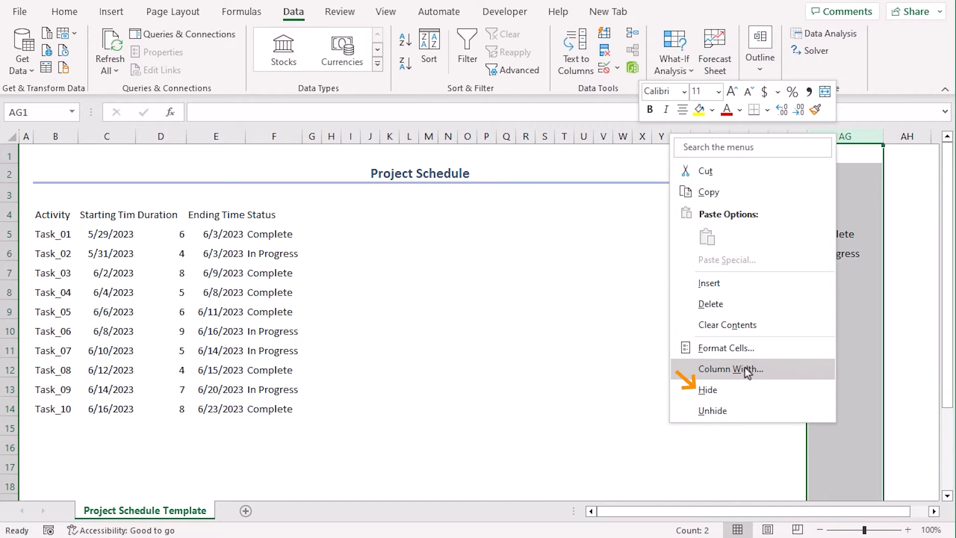
left_click(708, 389)
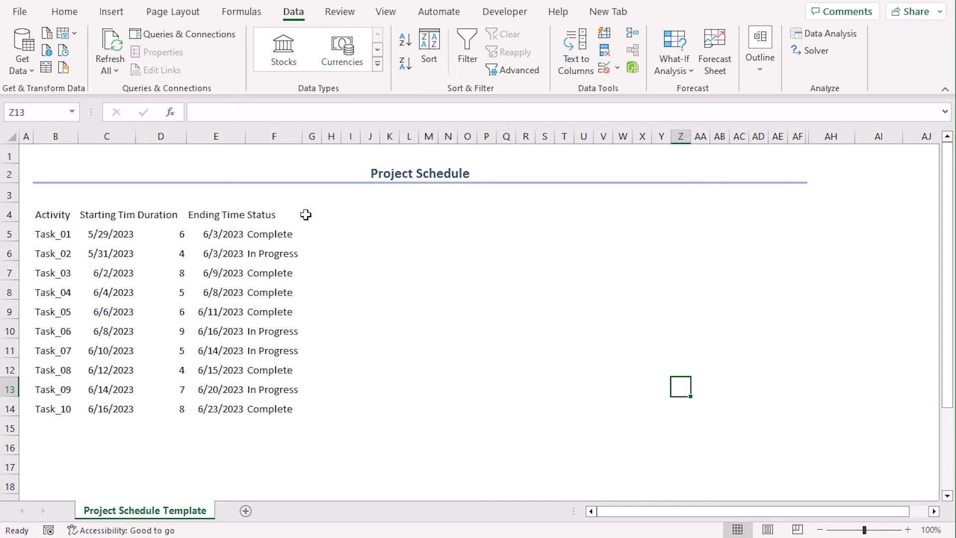
mouse_move(753, 237)
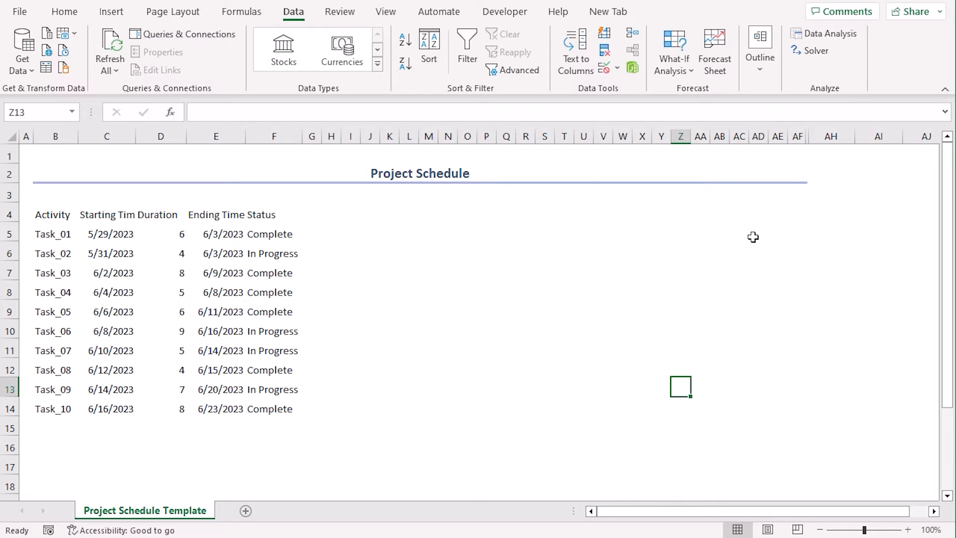
Enter 29-May in G4 and fill the daily date series across to AF4
left_click(312, 212)
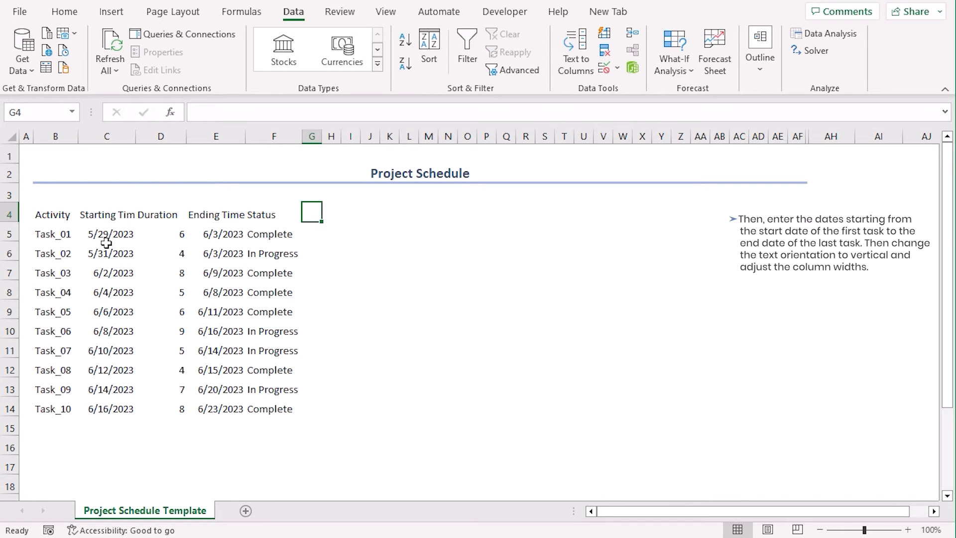
mouse_move(224, 423)
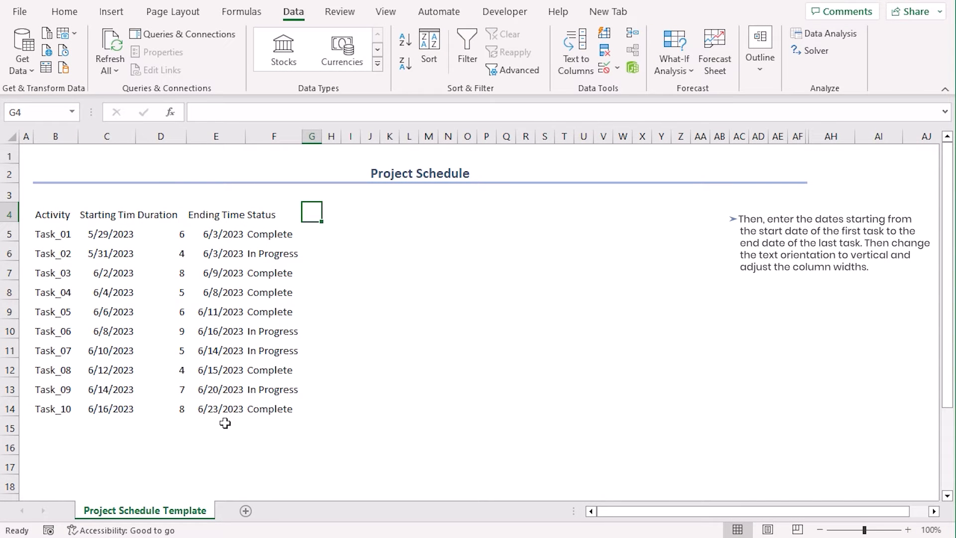
mouse_move(357, 275)
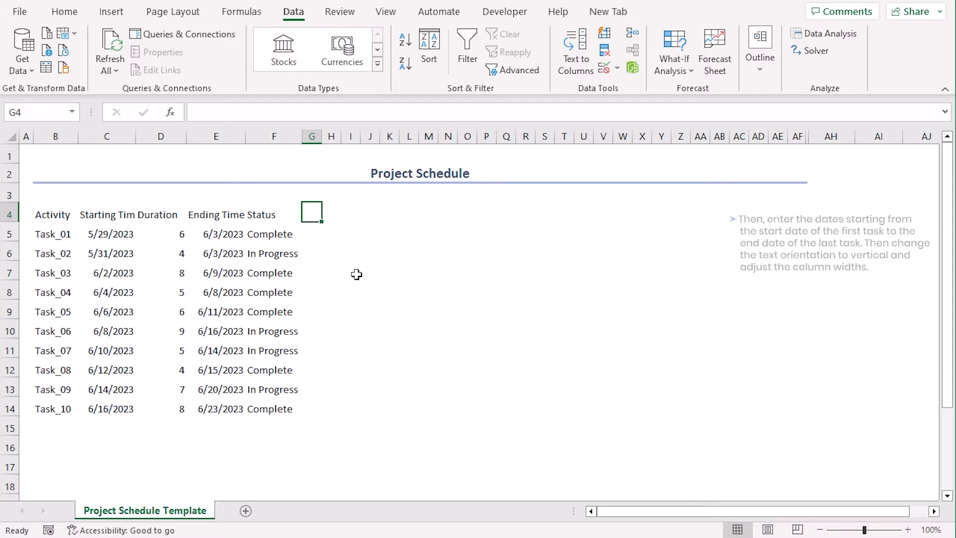
type("29")
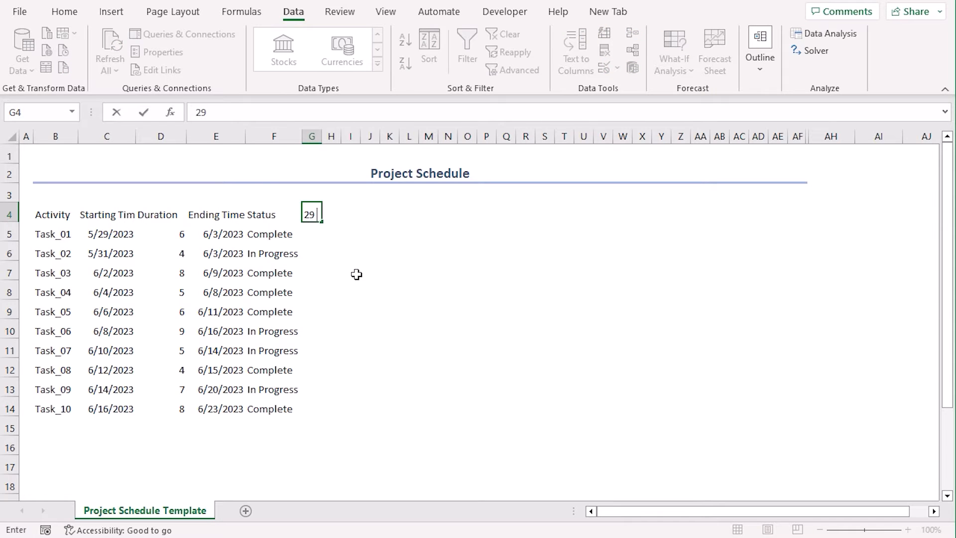
key("Enter")
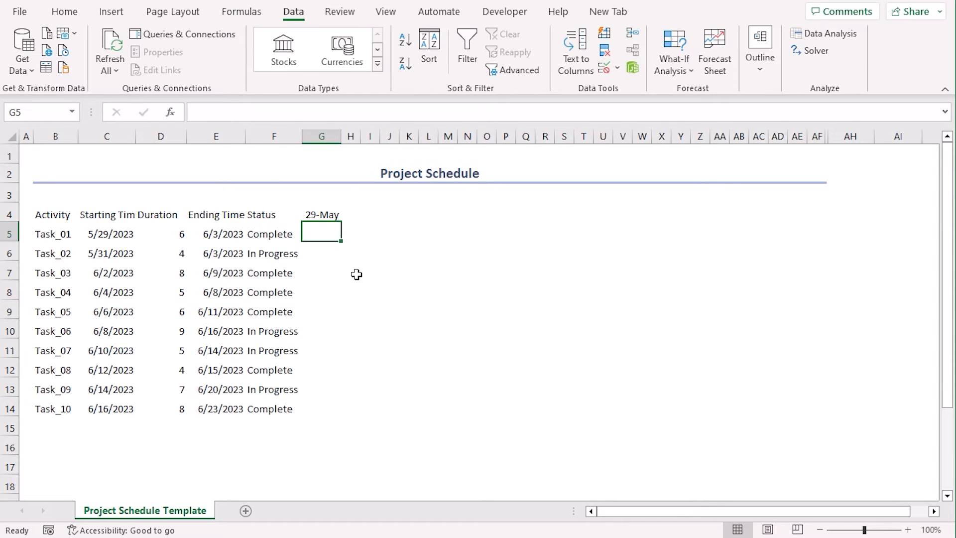
left_click(322, 215)
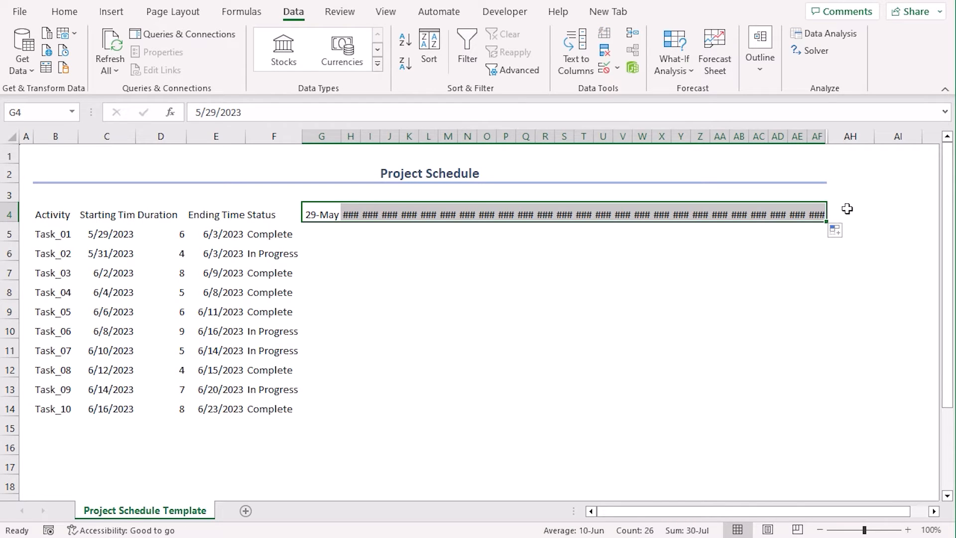
mouse_move(876, 208)
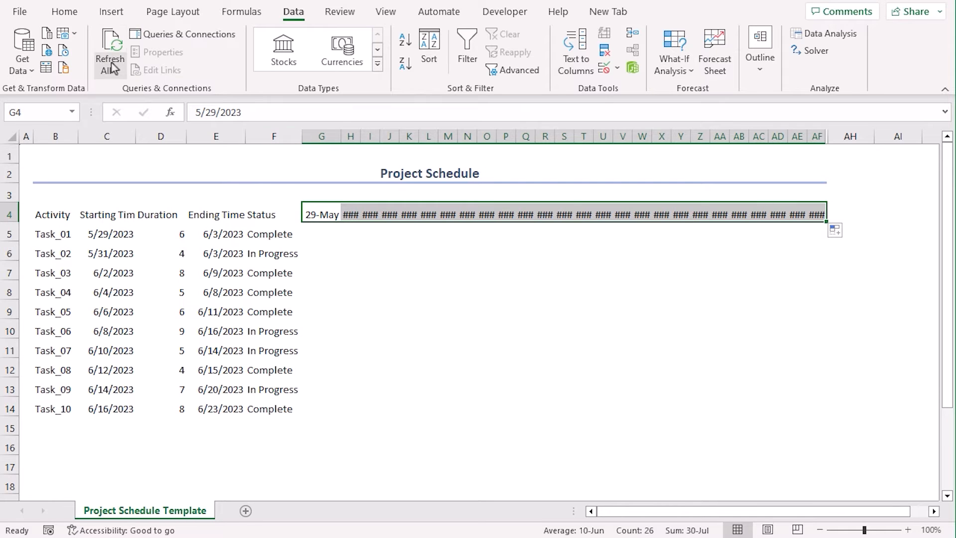
Rotate the date headings upward and set row 4 height to 50
left_click(64, 11)
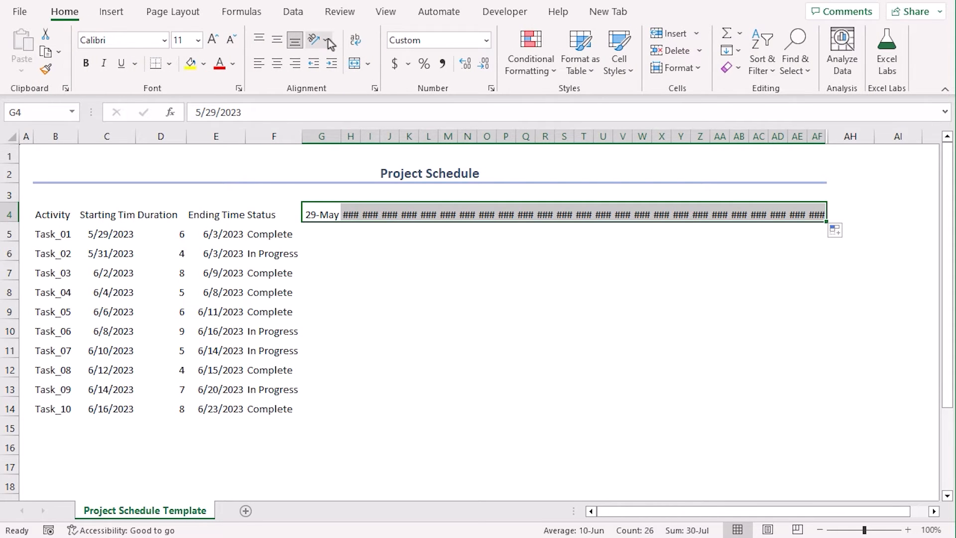
left_click(312, 40)
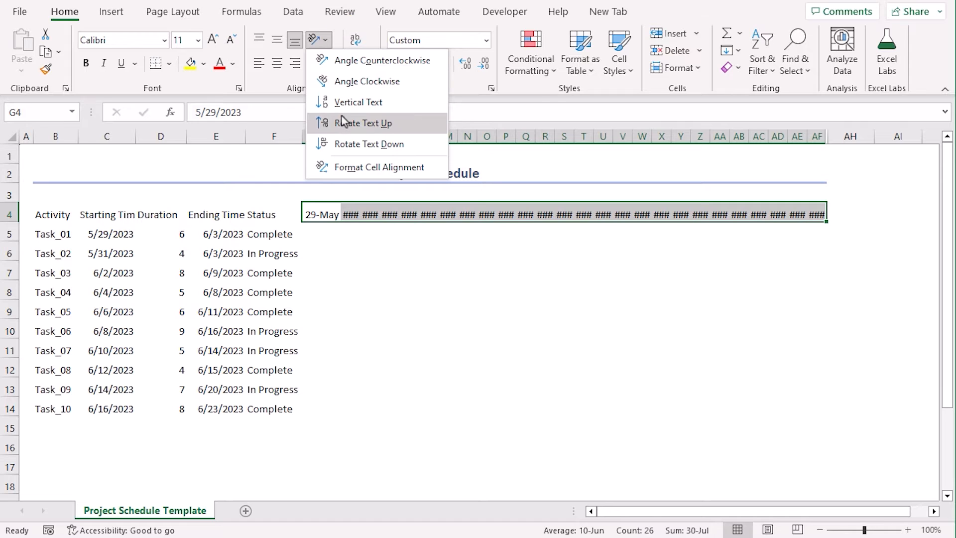
left_click(365, 123)
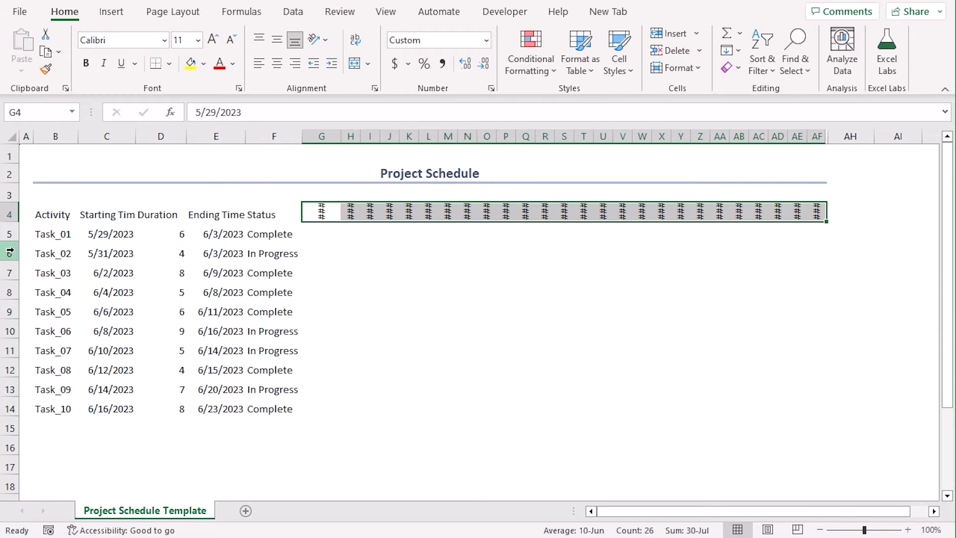
right_click(9, 214)
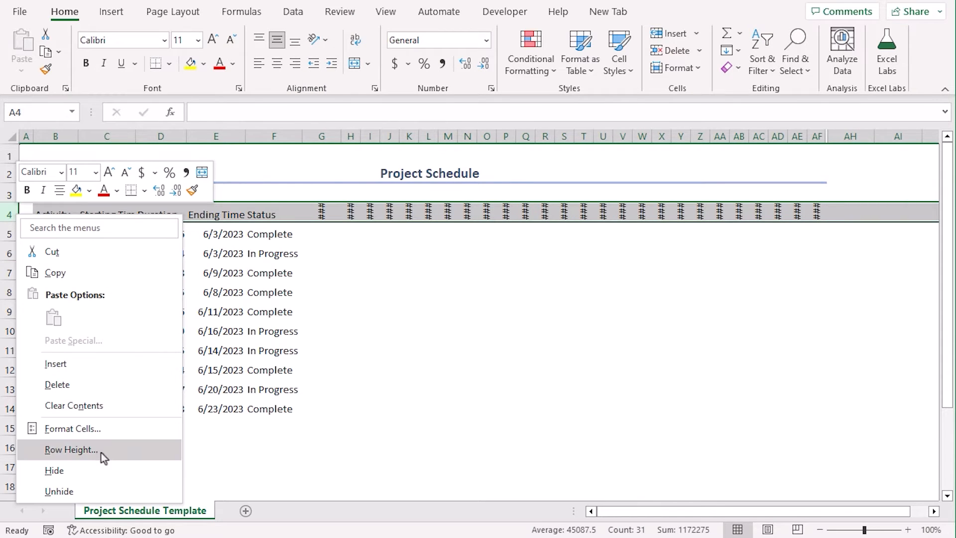
left_click(70, 449)
type("50")
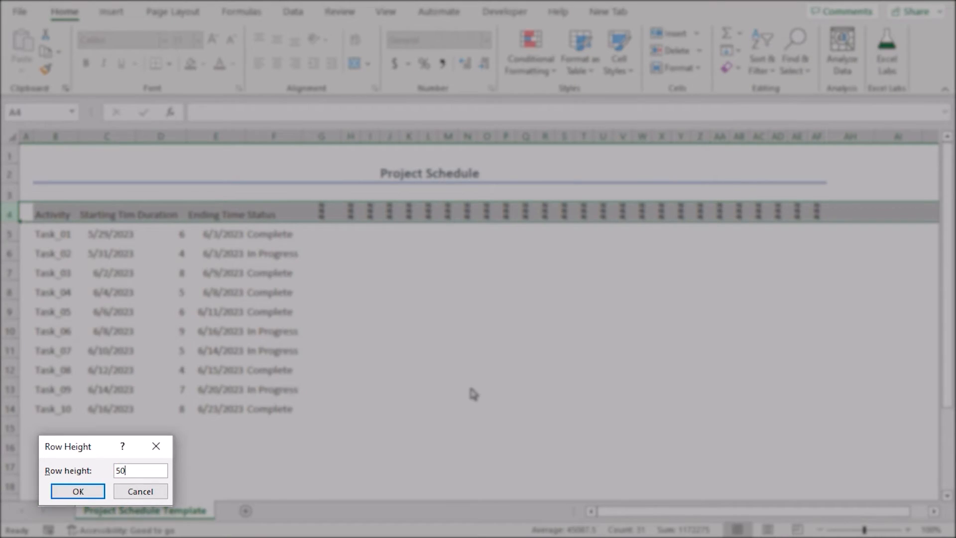
left_click(77, 491)
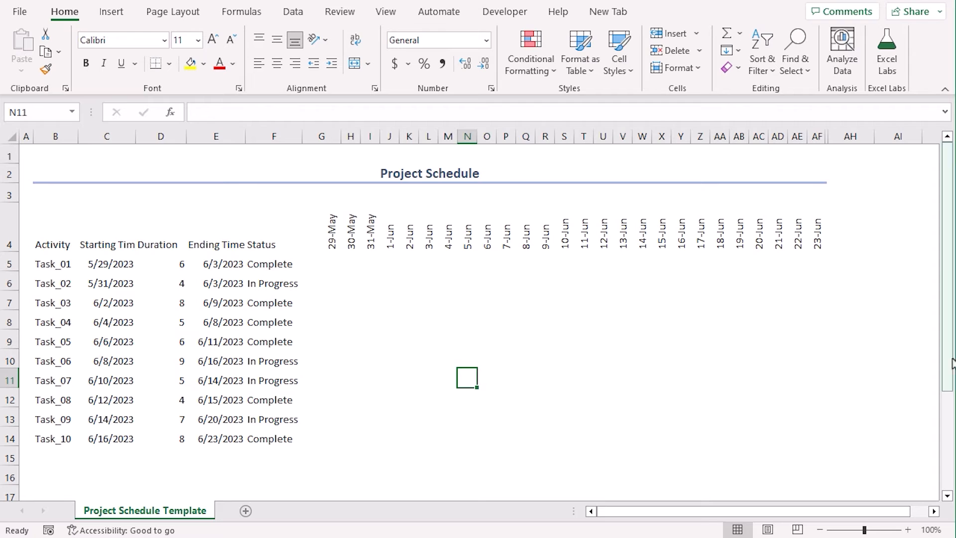
mouse_move(616, 352)
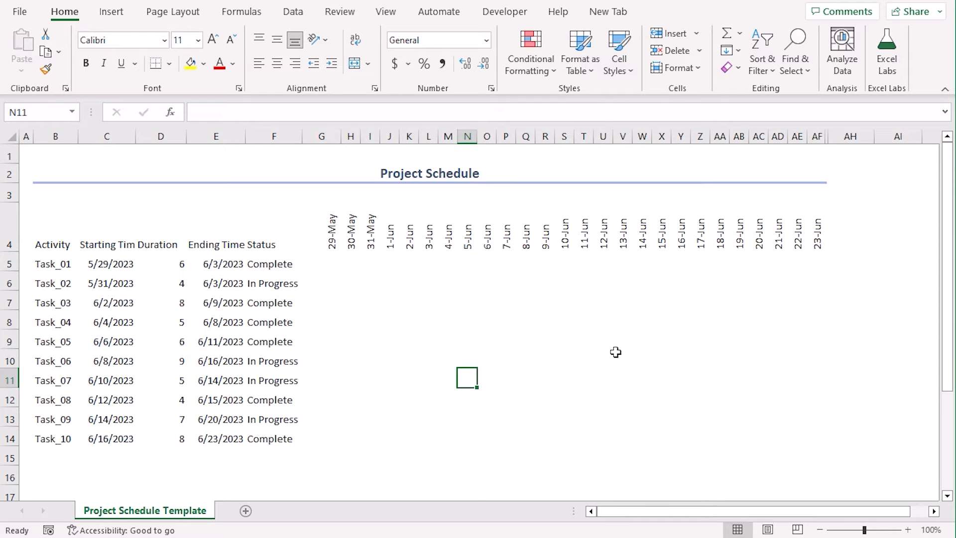
Apply All Borders to the whole schedule table area
left_click(55, 244)
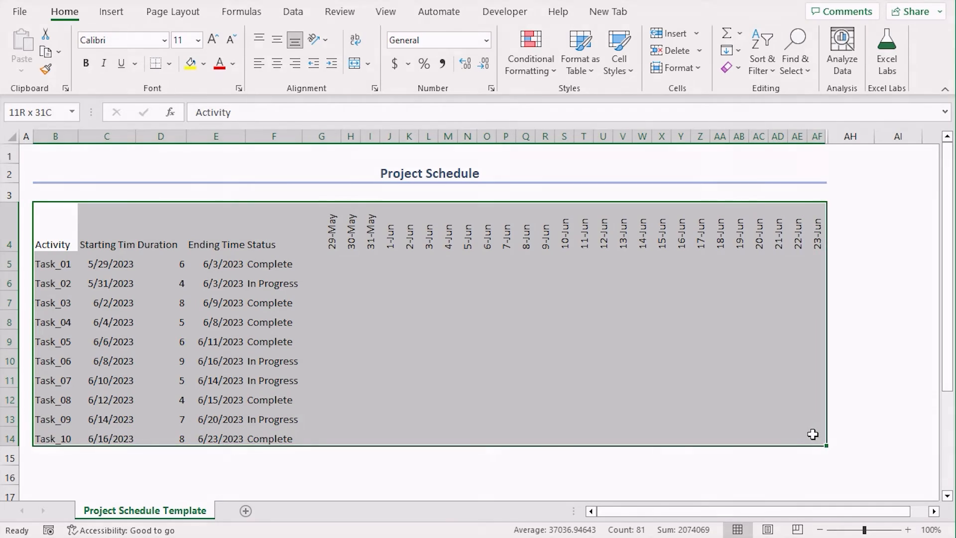
left_click(55, 233)
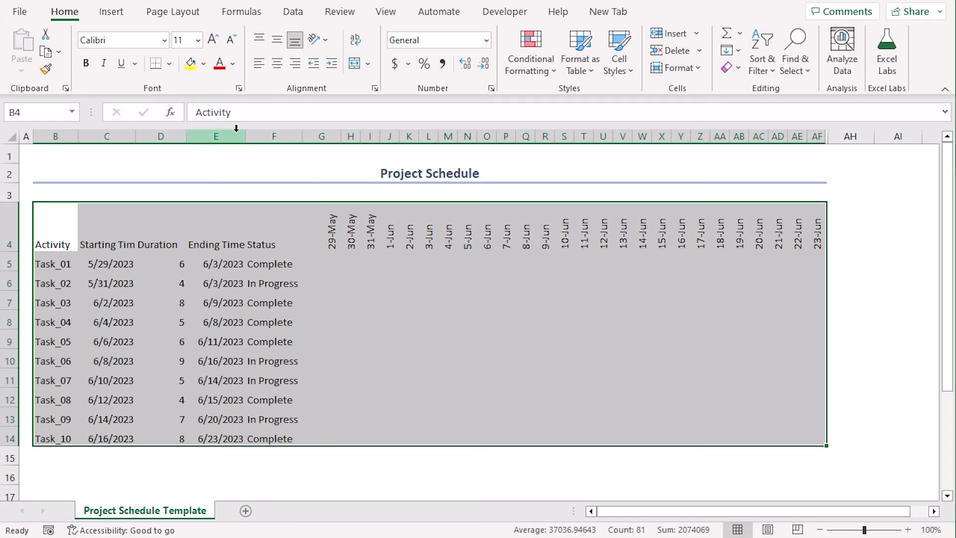
left_click(156, 64)
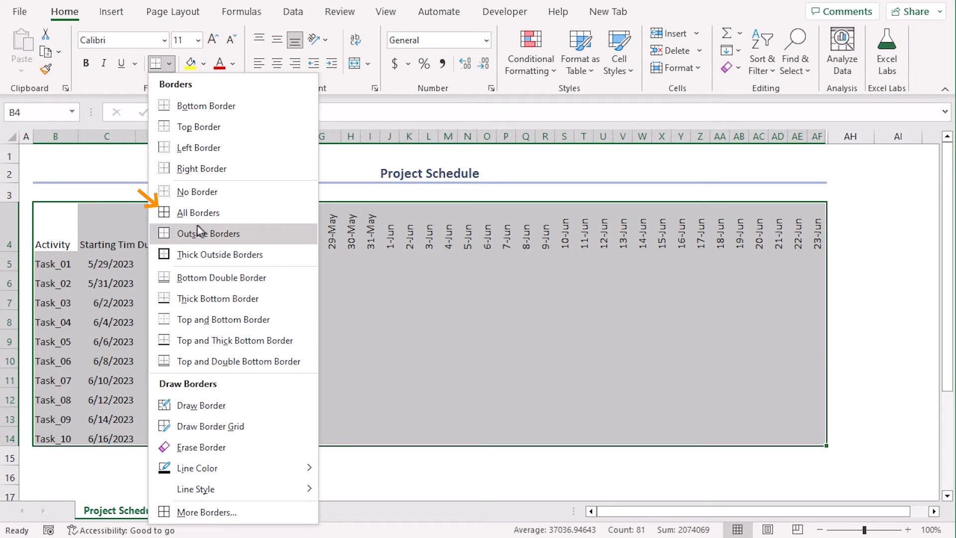
left_click(197, 212)
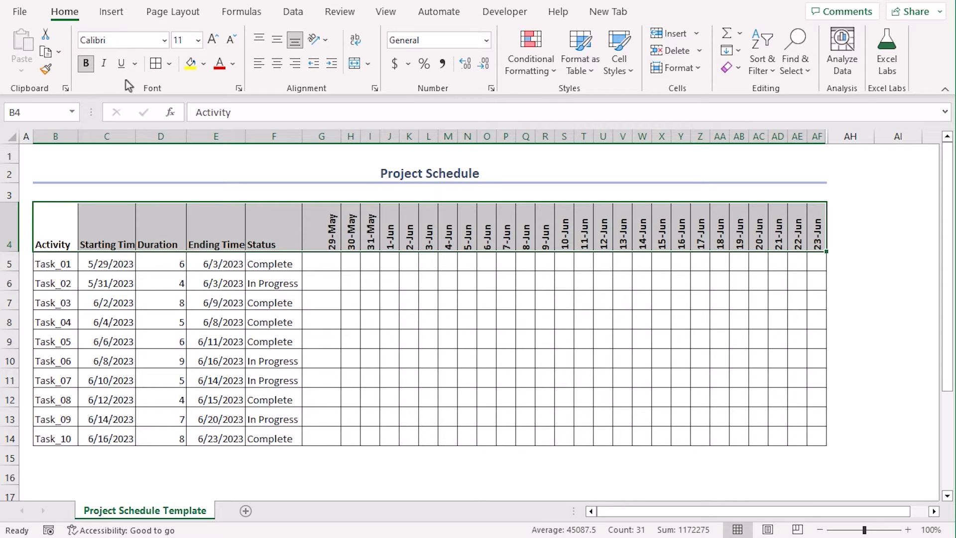
Wrap the header text in B4:F4 so Starting Time and Ending Time span two lines
left_click(276, 48)
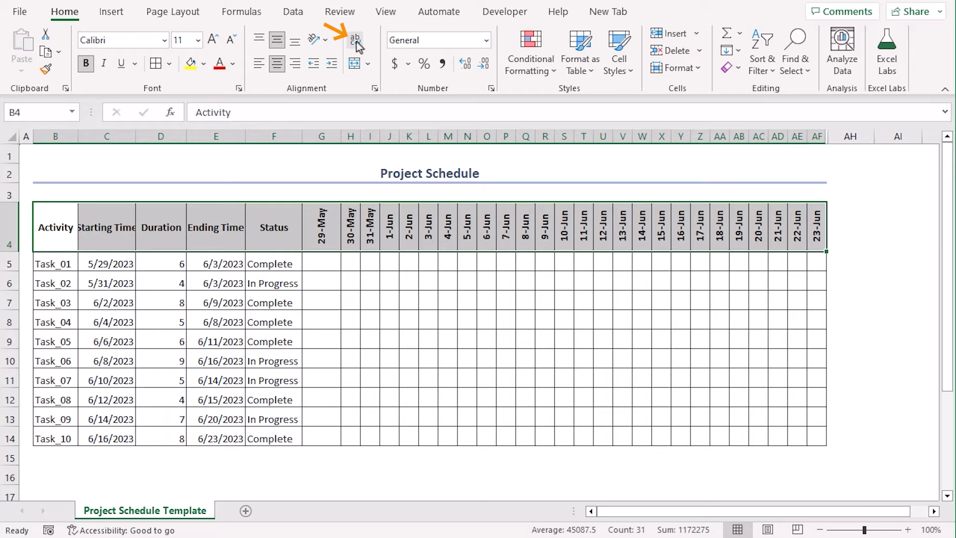
left_click(354, 38)
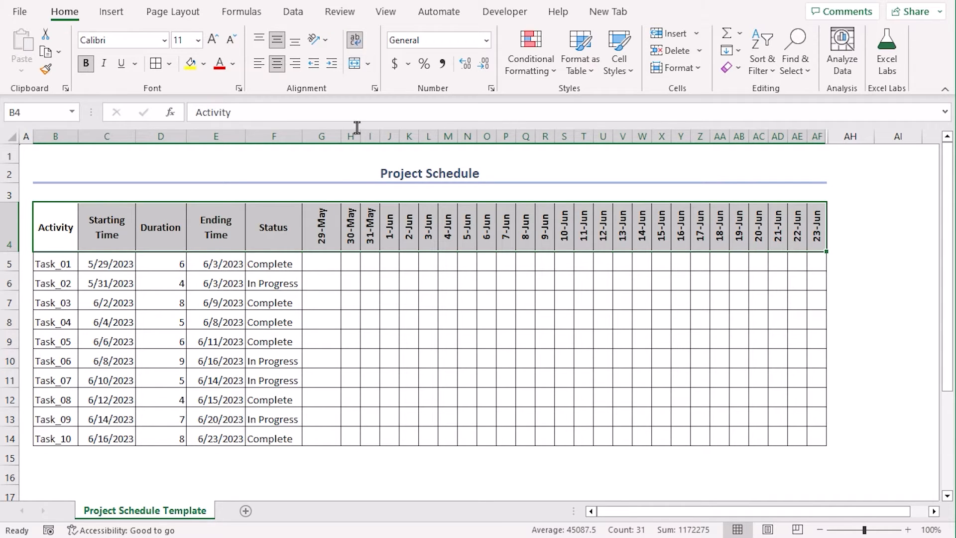
mouse_move(188, 169)
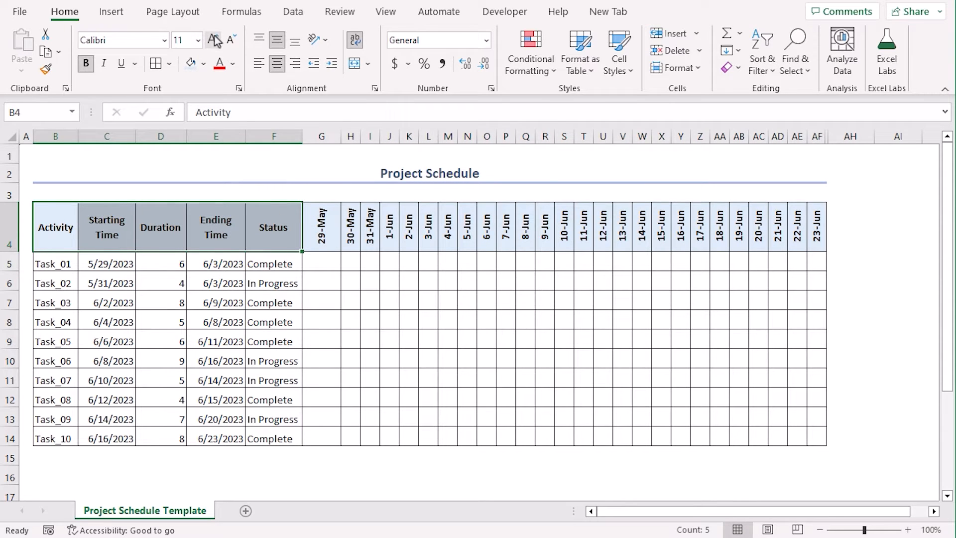
left_click(215, 40)
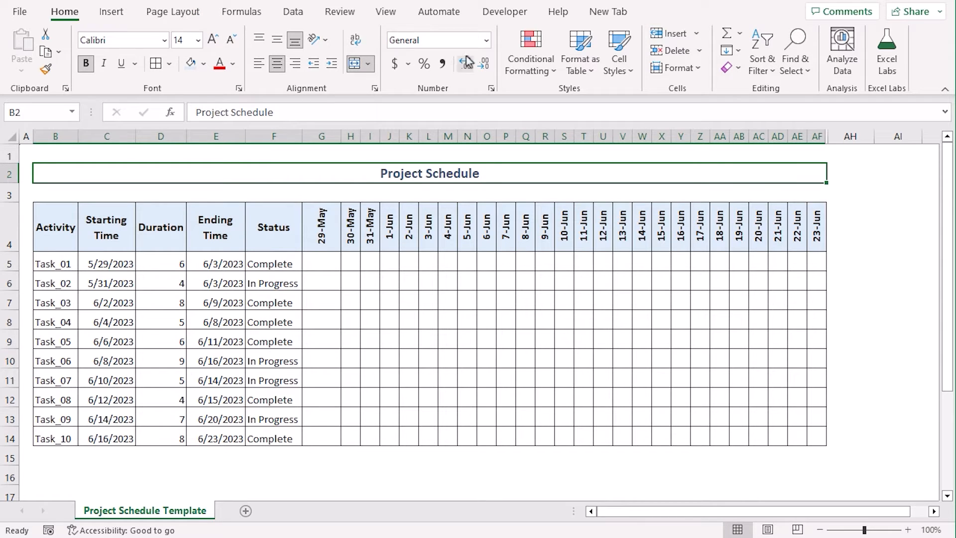
left_click_drag(320, 136, 316, 136)
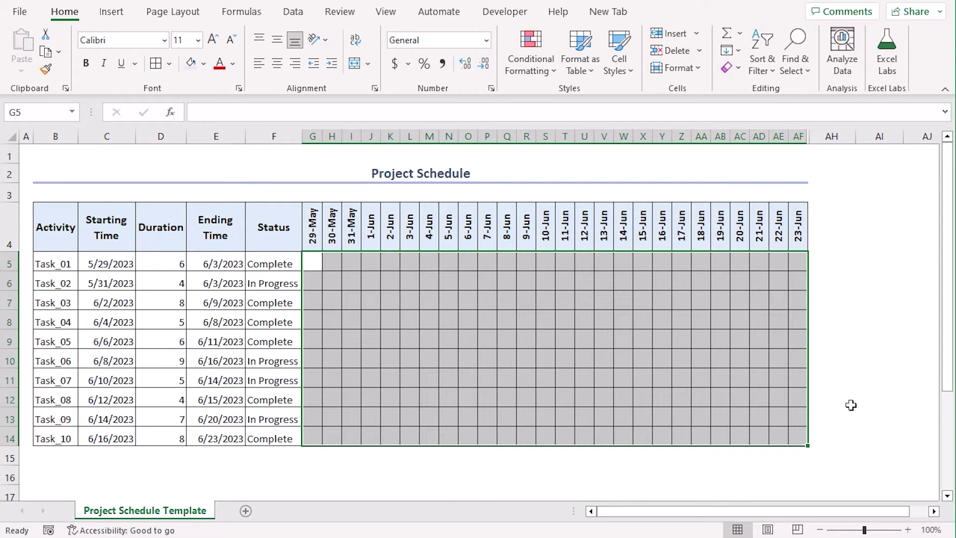
left_click(272, 137)
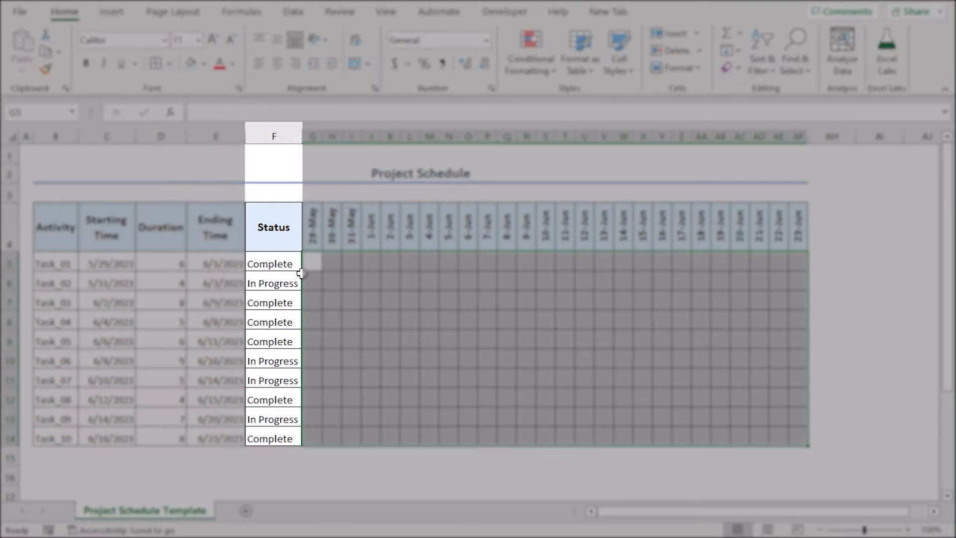
left_click(312, 262)
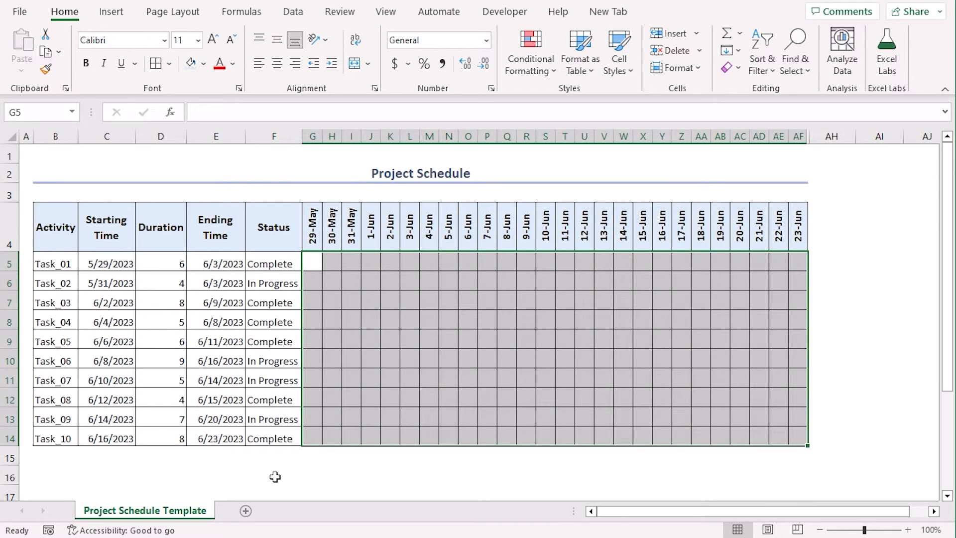
left_click(311, 263)
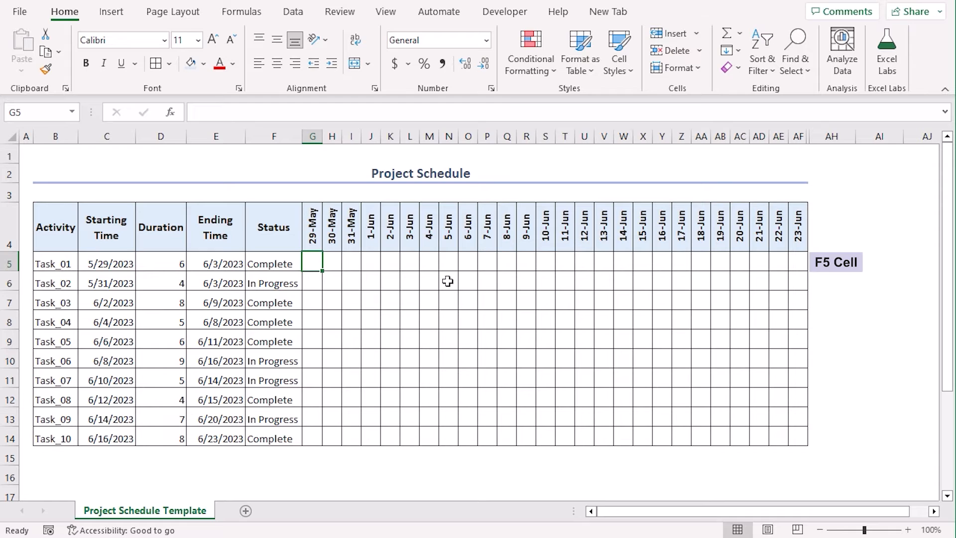
mouse_move(288, 268)
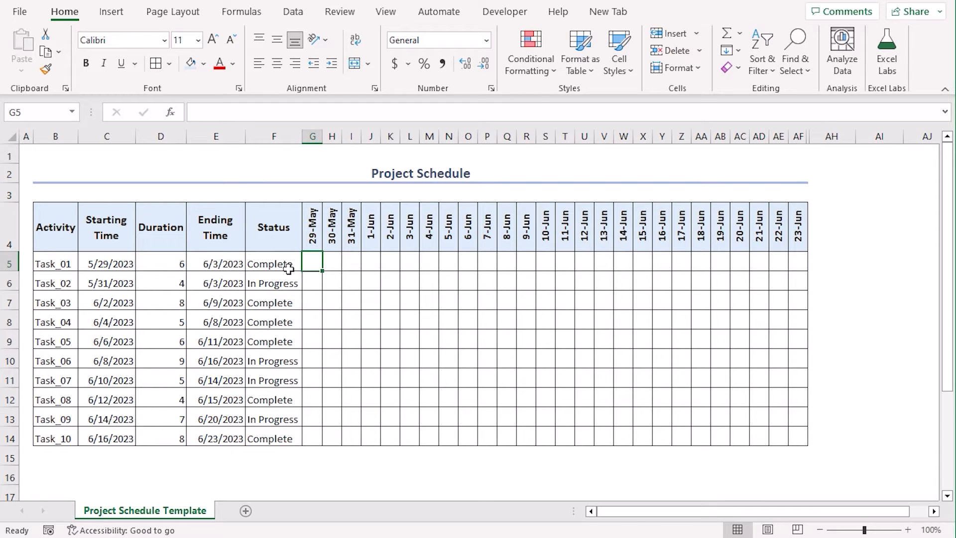
mouse_move(94, 252)
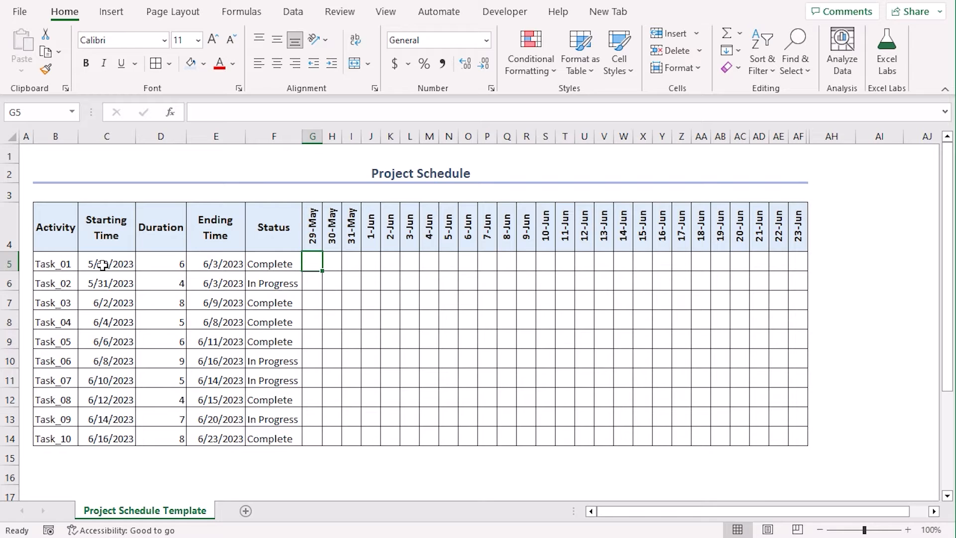
mouse_move(235, 270)
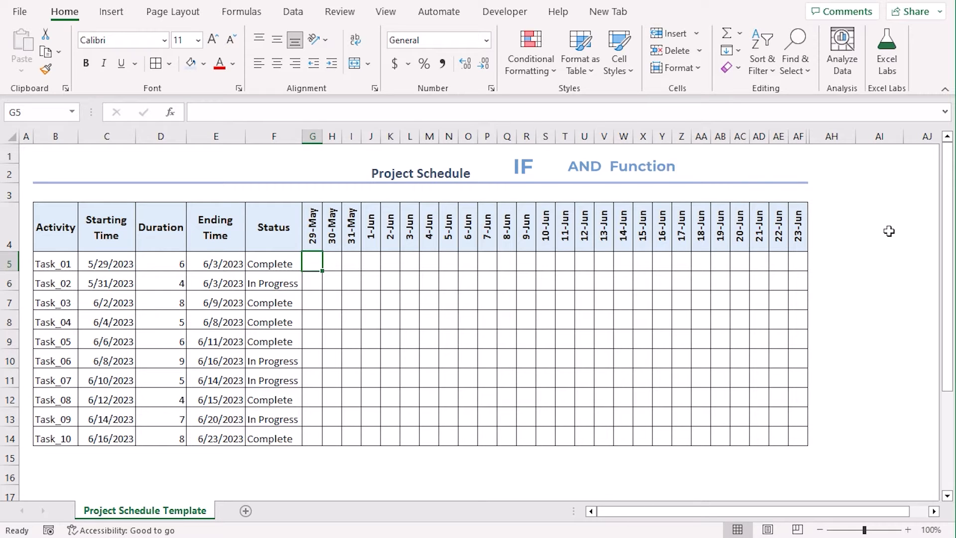
Begin G5's formula =IF(AND(G$4>=$C5,G$4... comparing the 29-May heading with Task_01's starting time
type("=if")
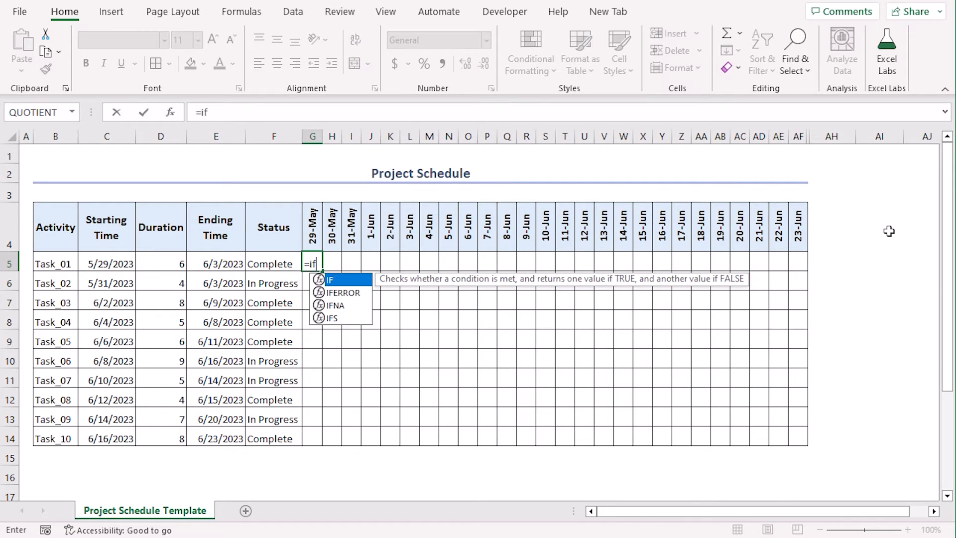
type("(and")
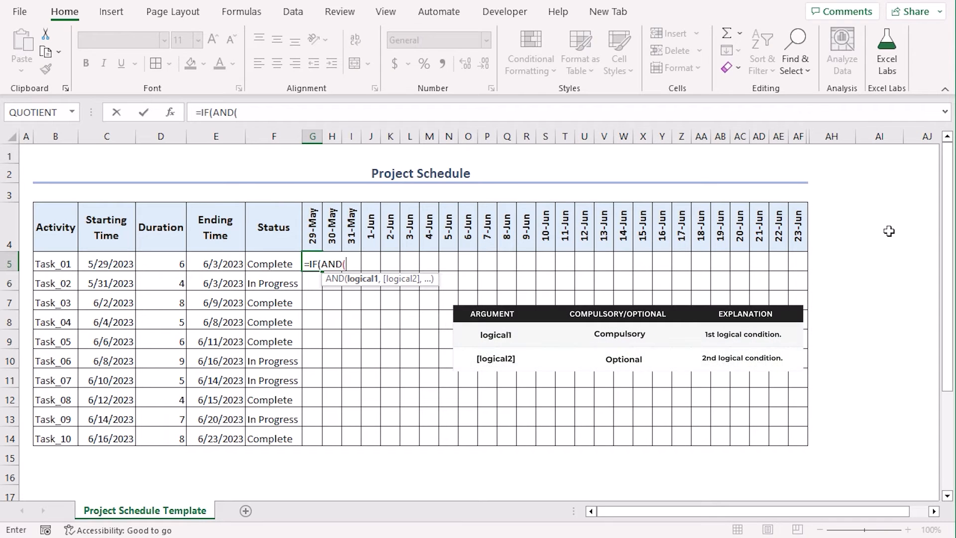
left_click(311, 226)
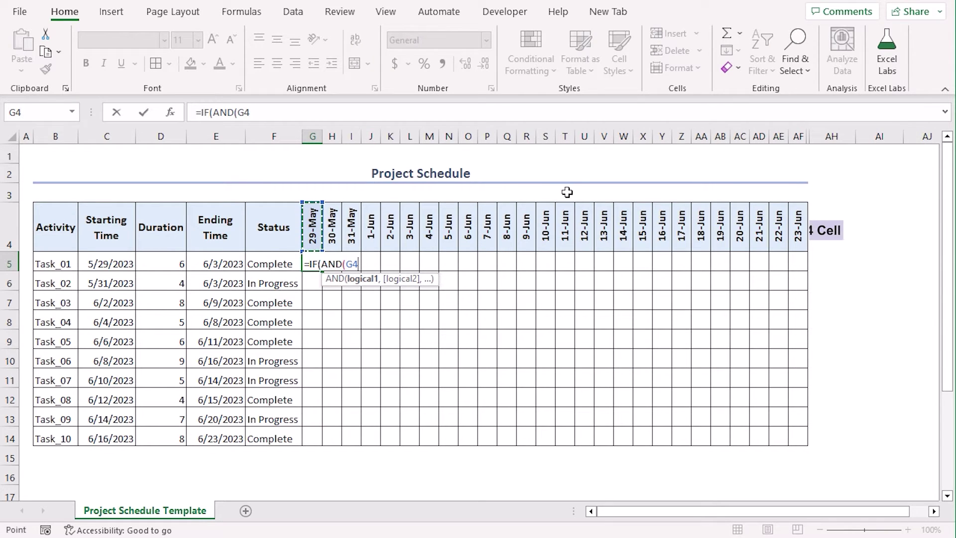
key("F4")
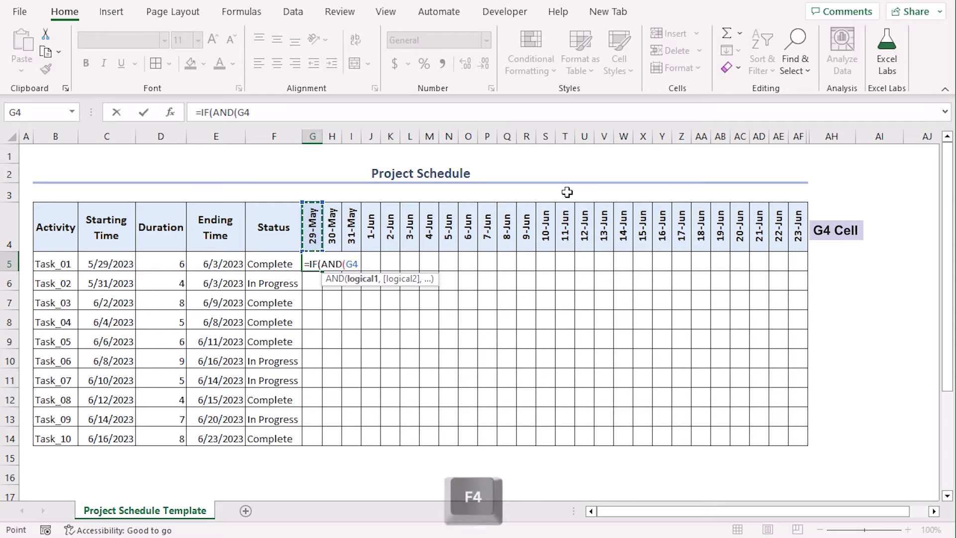
key("F4")
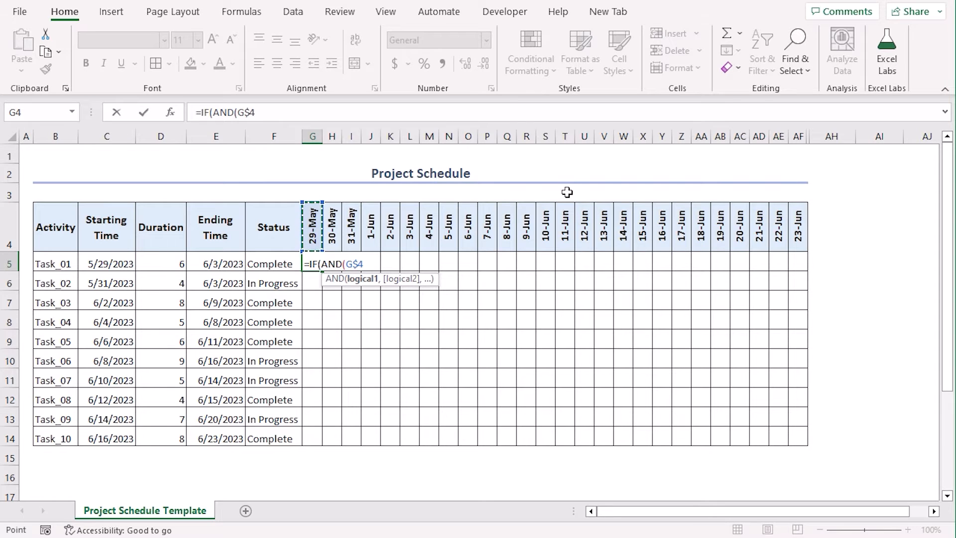
type(">")
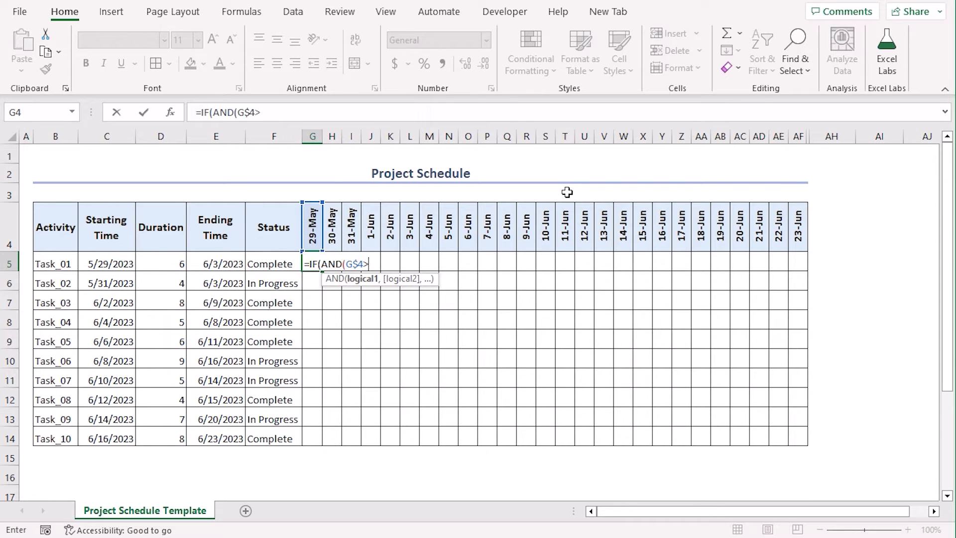
left_click(106, 263)
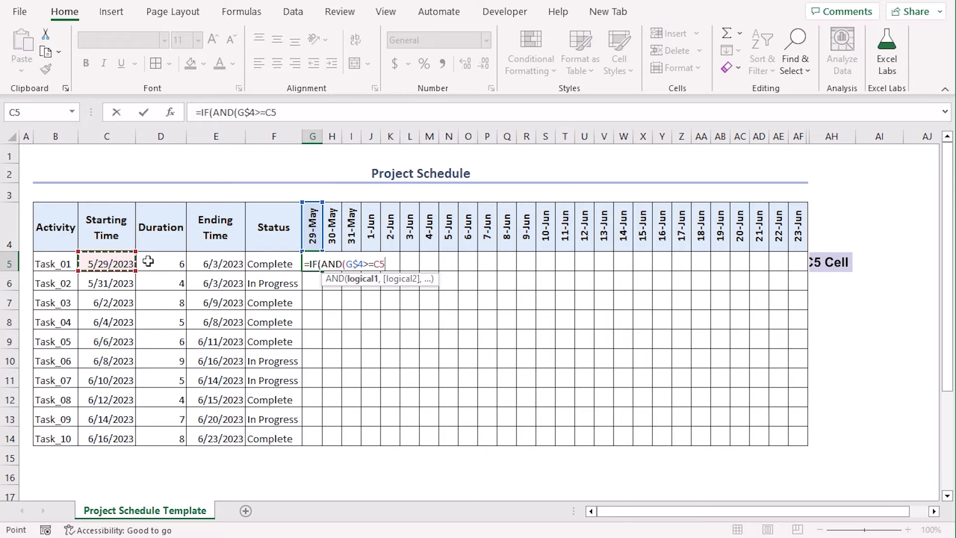
key("f4")
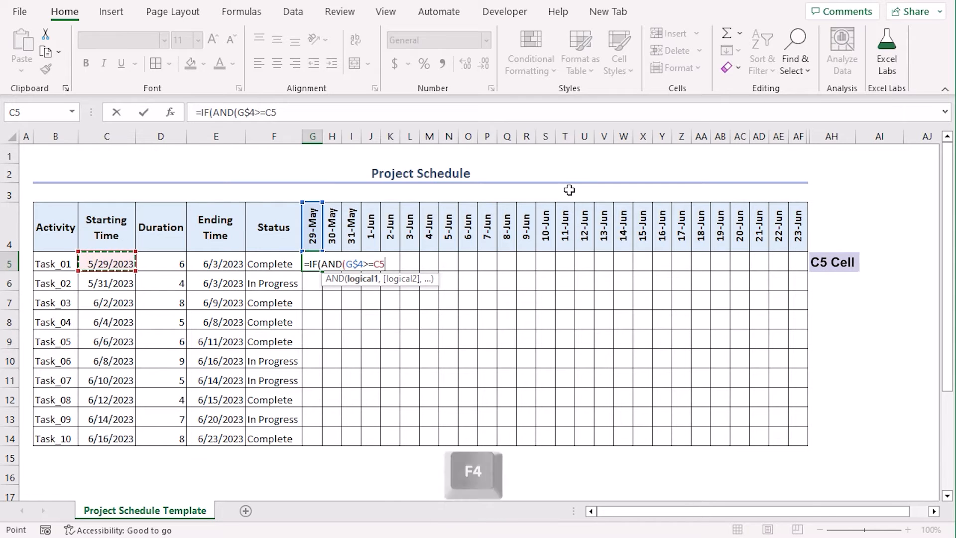
key("F4")
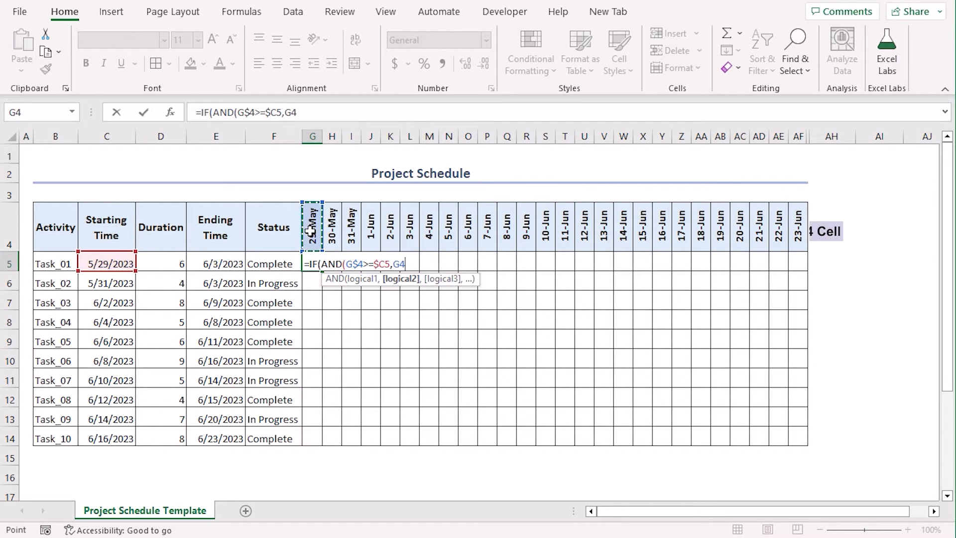
key("f4")
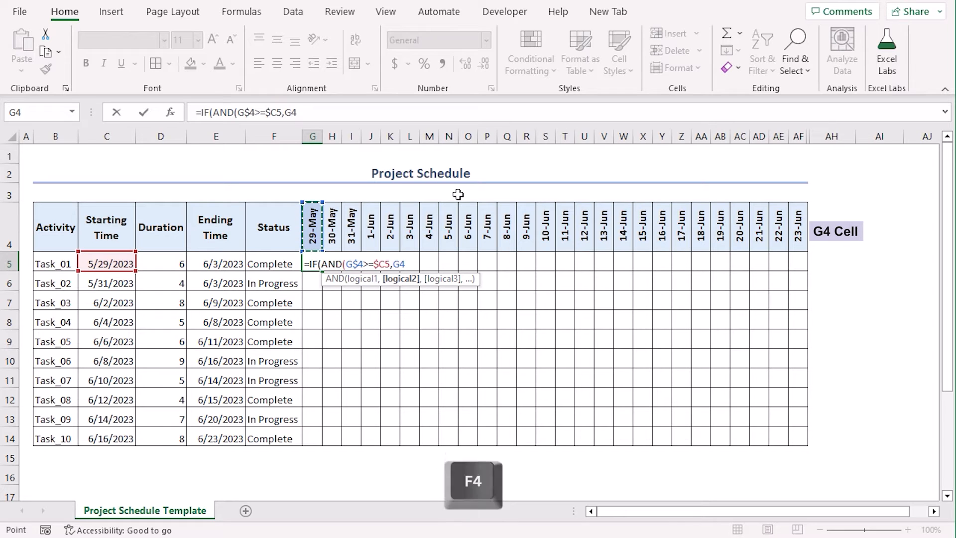
key("F4")
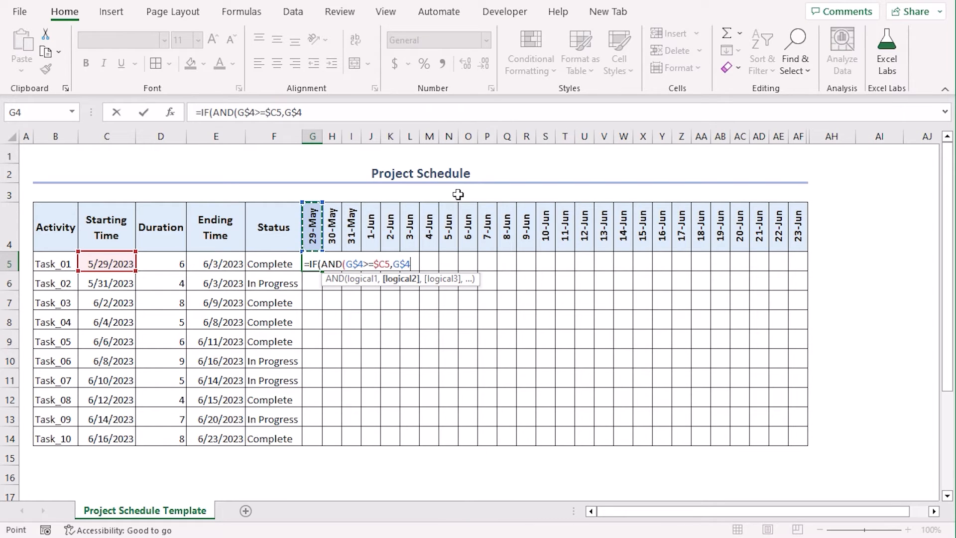
Finish the formula as <=$E5),$F5,"") so Task_01's status shows within its date range, else blank
type("<")
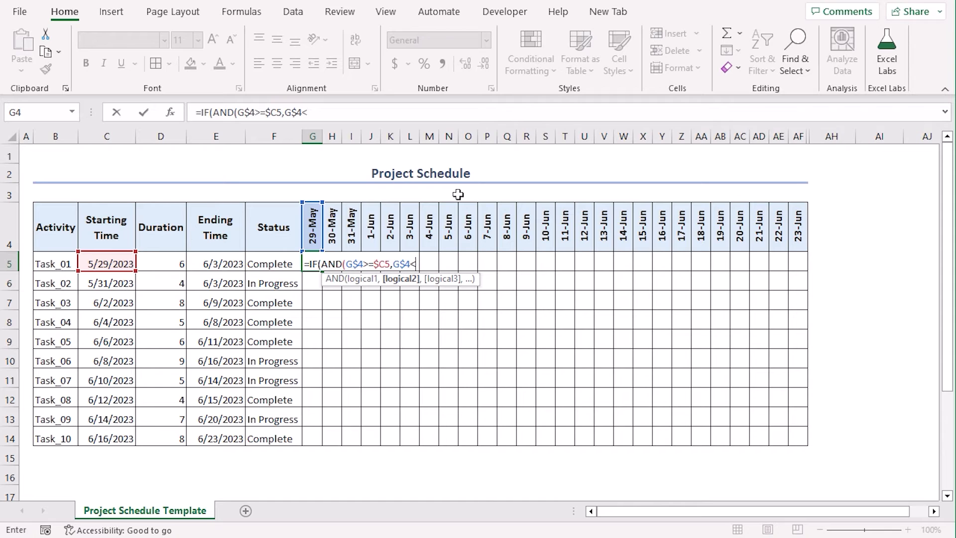
left_click(216, 262)
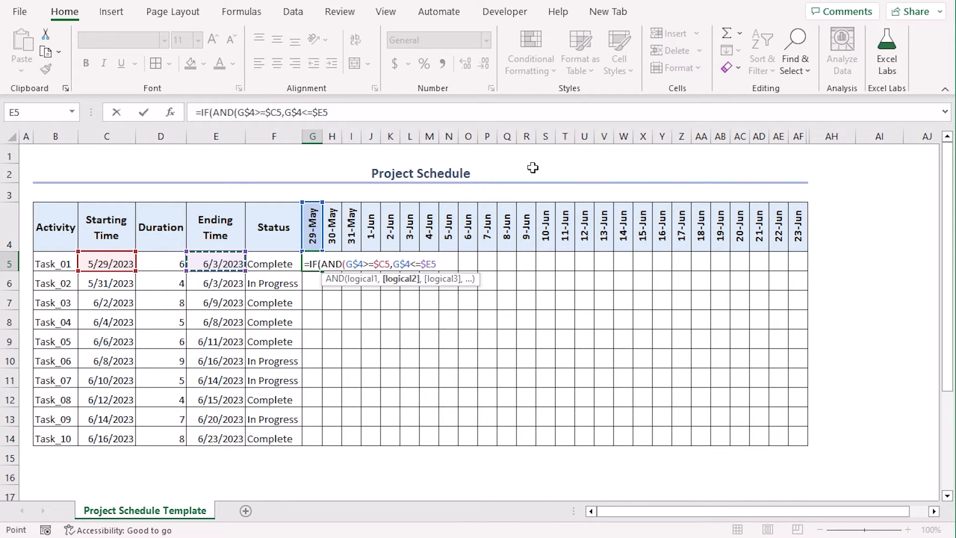
type("),")
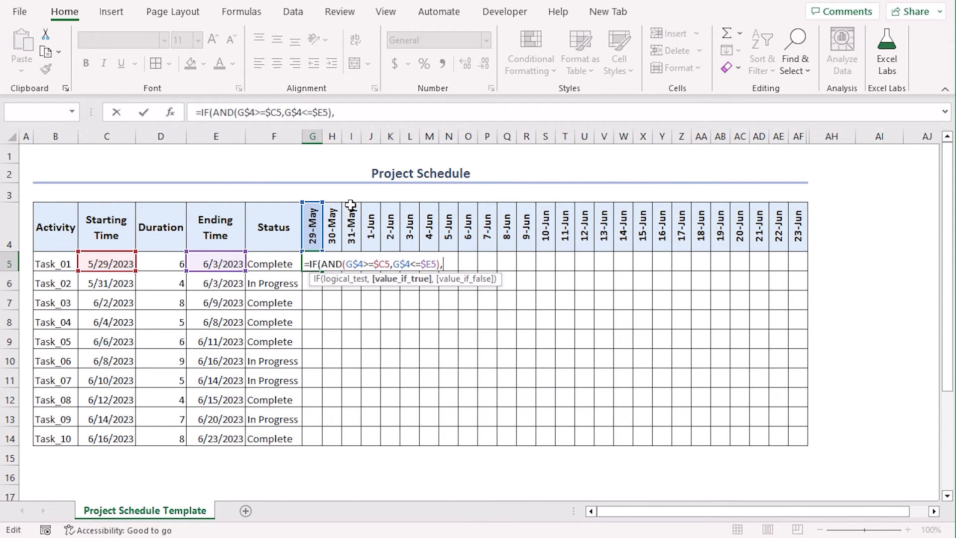
left_click(273, 263)
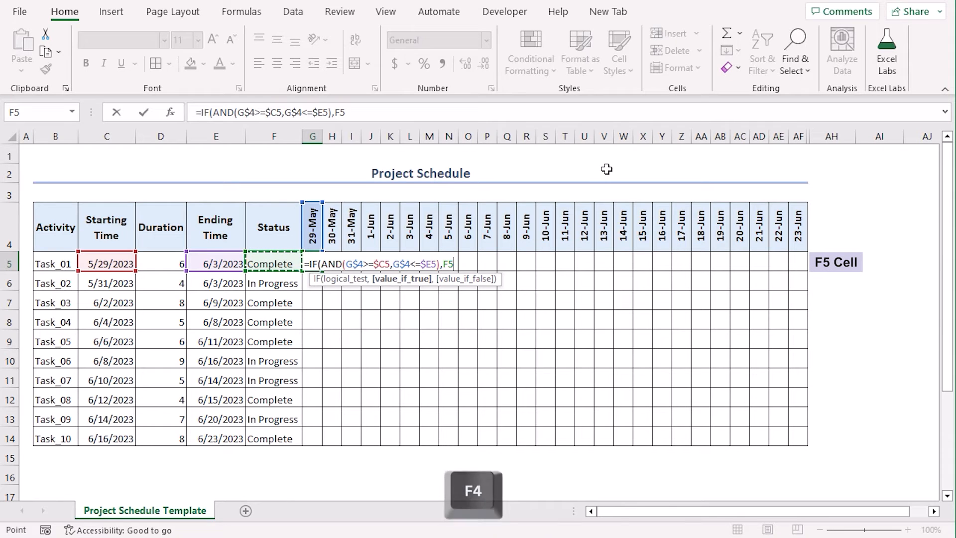
key("f4")
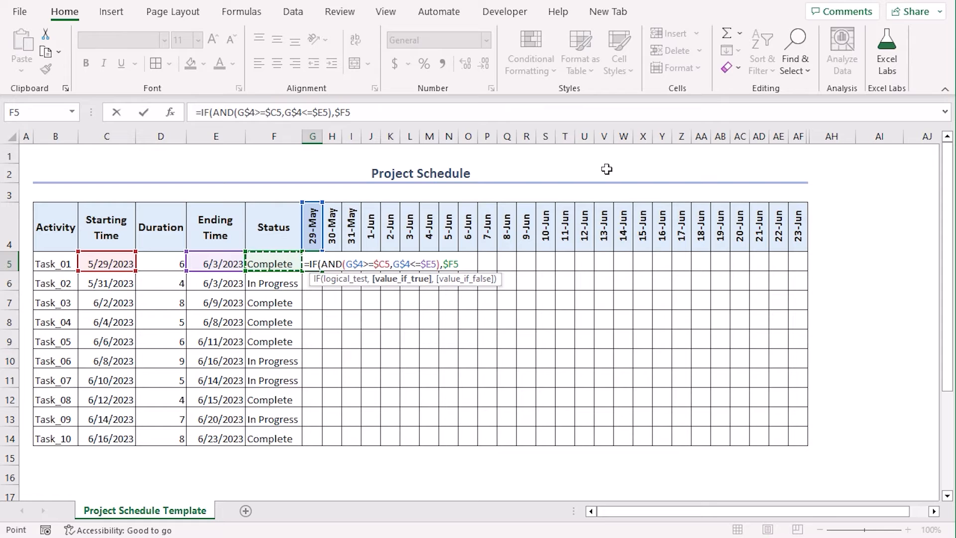
type(",")
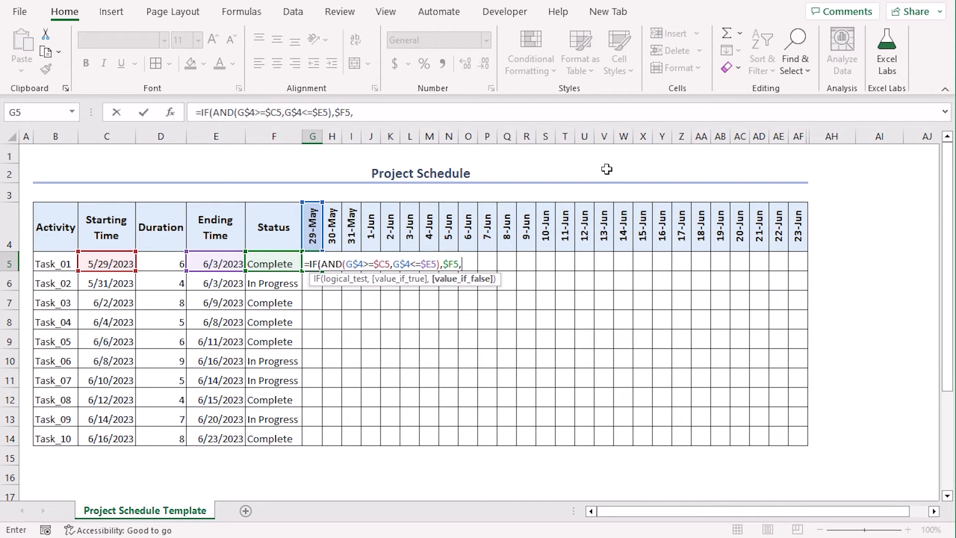
type("\"")
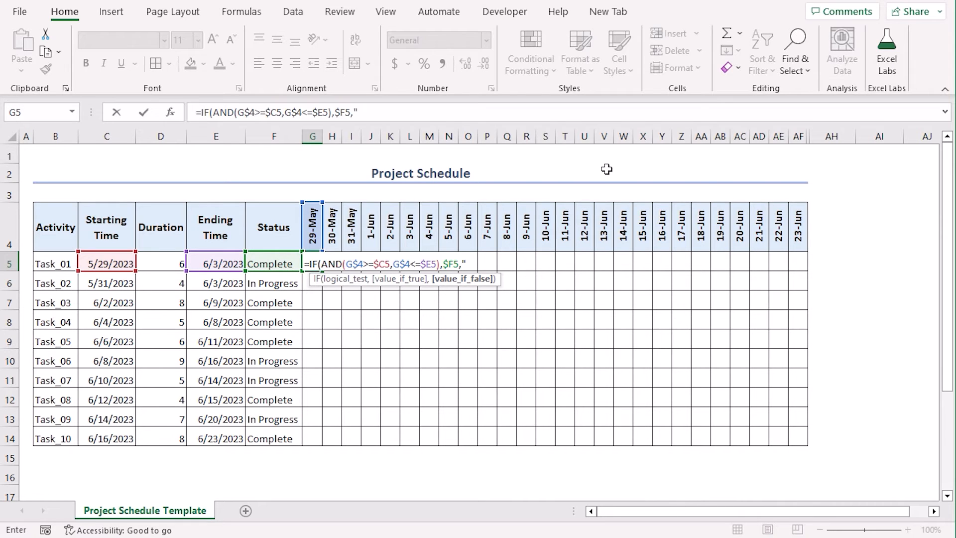
type("\"")
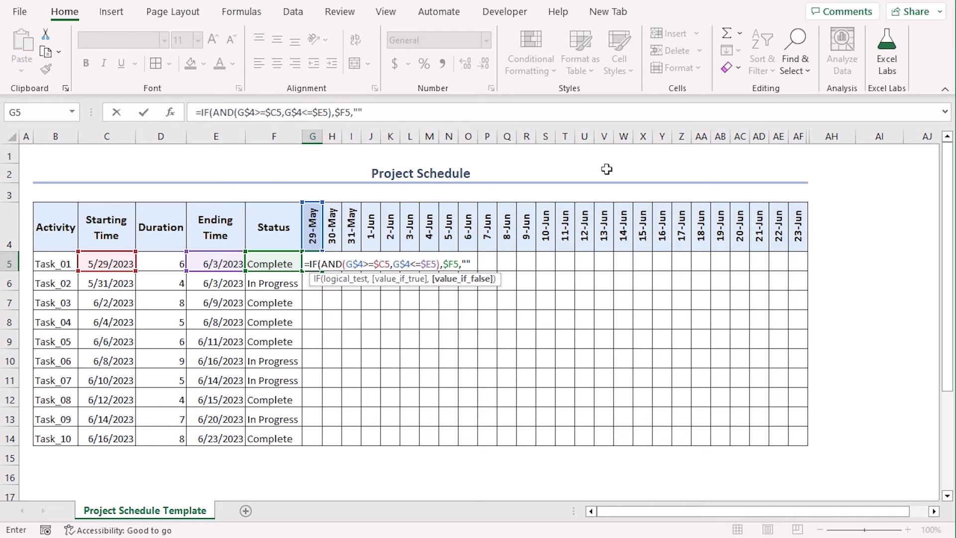
key("Enter")
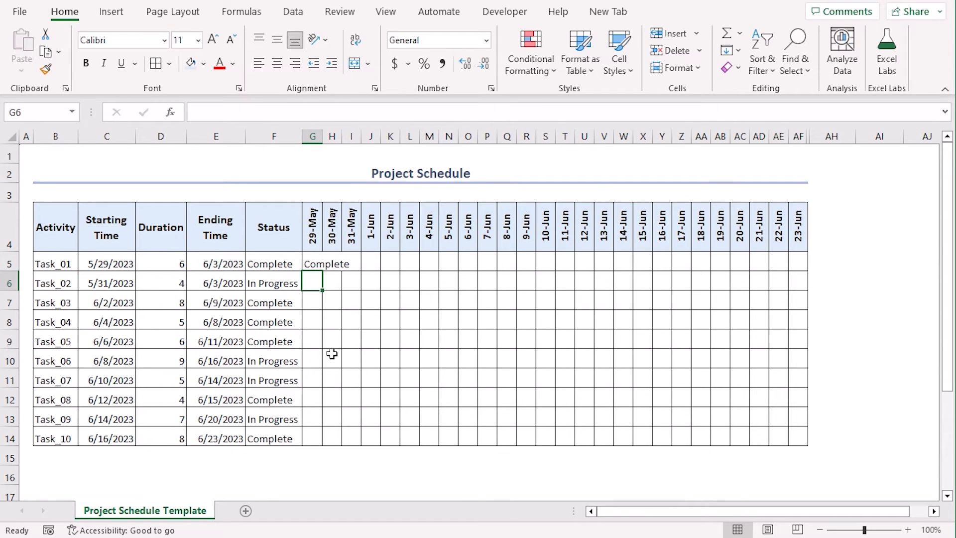
Fill G5's formula across row 5 to AF5 and check cells along Task_01's timeline
left_click(311, 263)
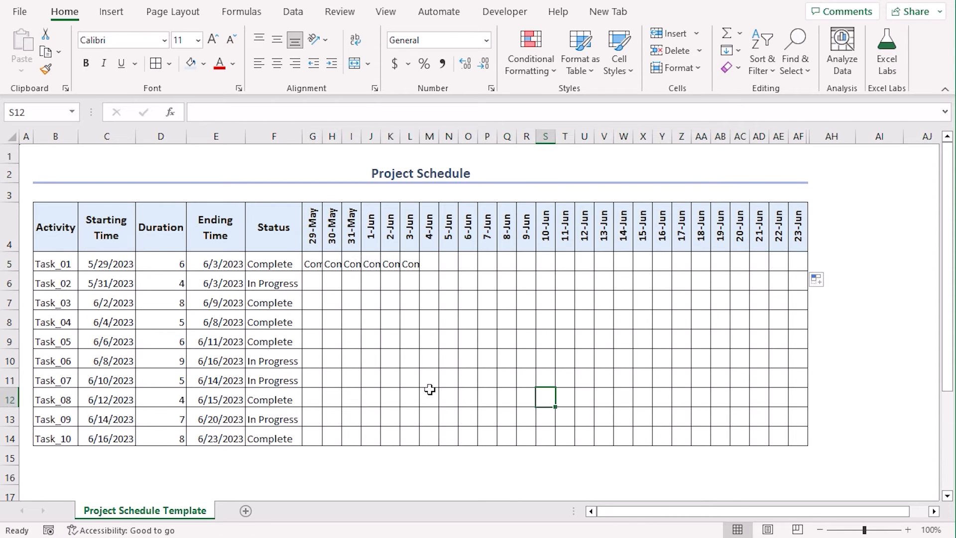
mouse_move(414, 276)
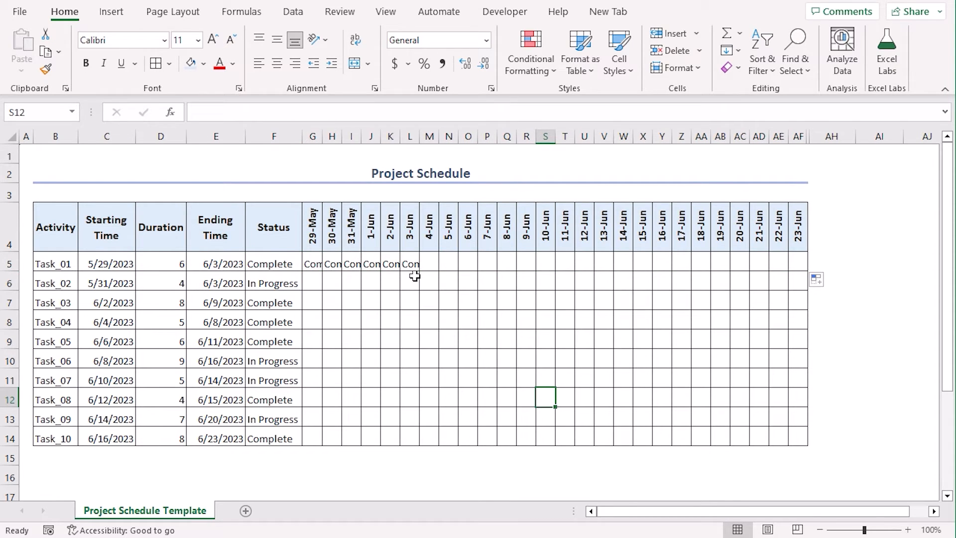
mouse_move(415, 252)
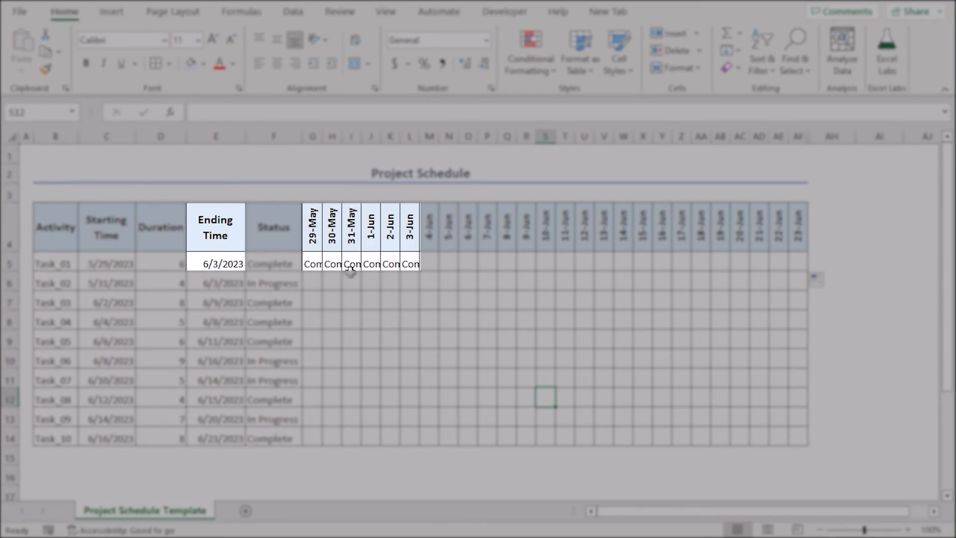
left_click(428, 263)
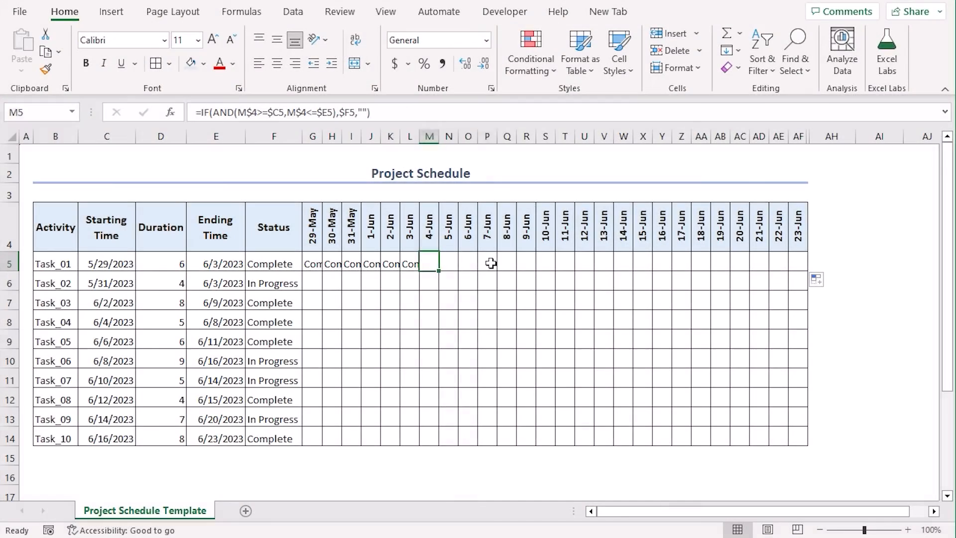
left_click(682, 262)
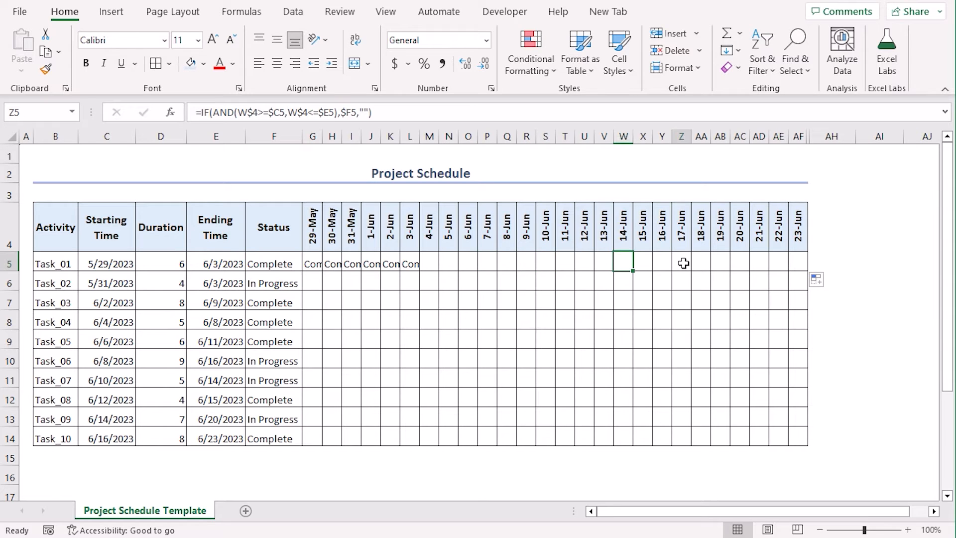
left_click(759, 263)
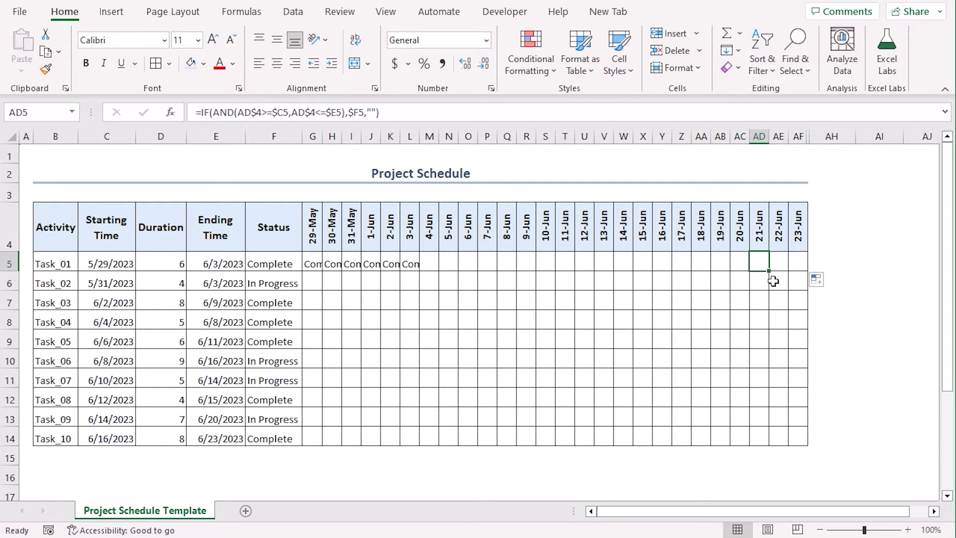
mouse_move(485, 281)
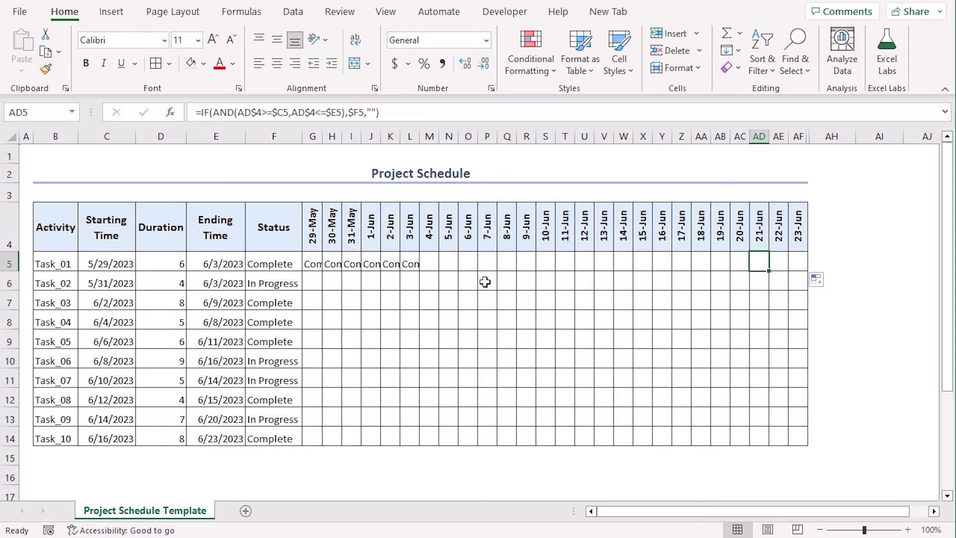
mouse_move(584, 252)
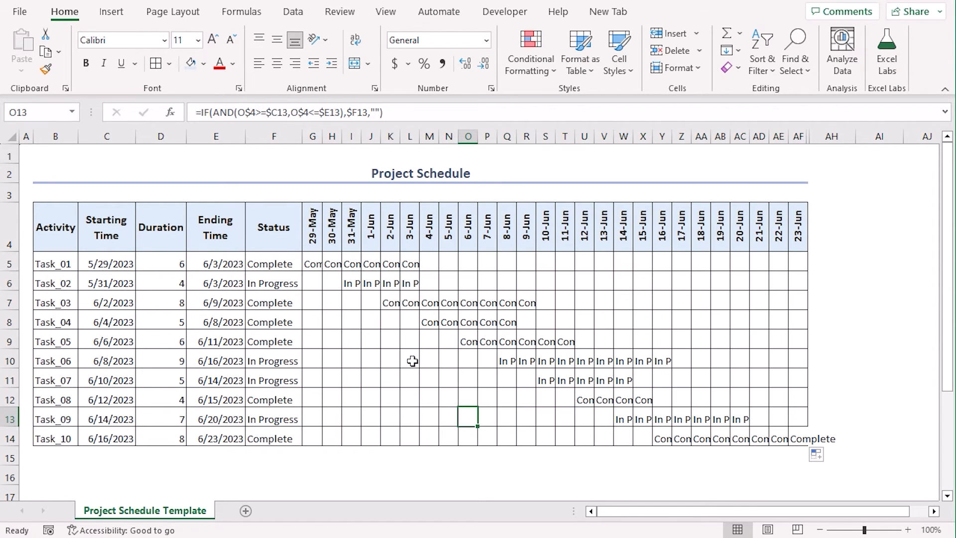
mouse_move(334, 321)
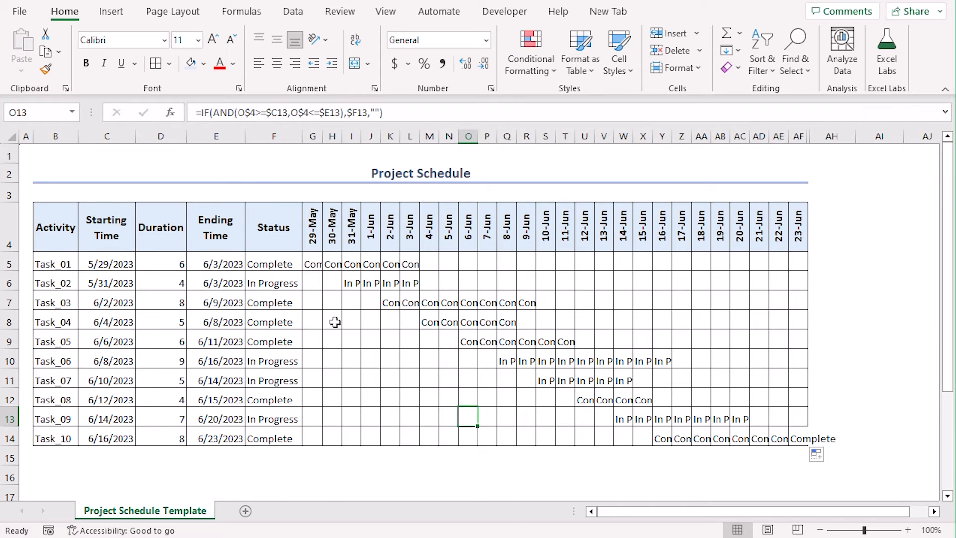
mouse_move(526, 401)
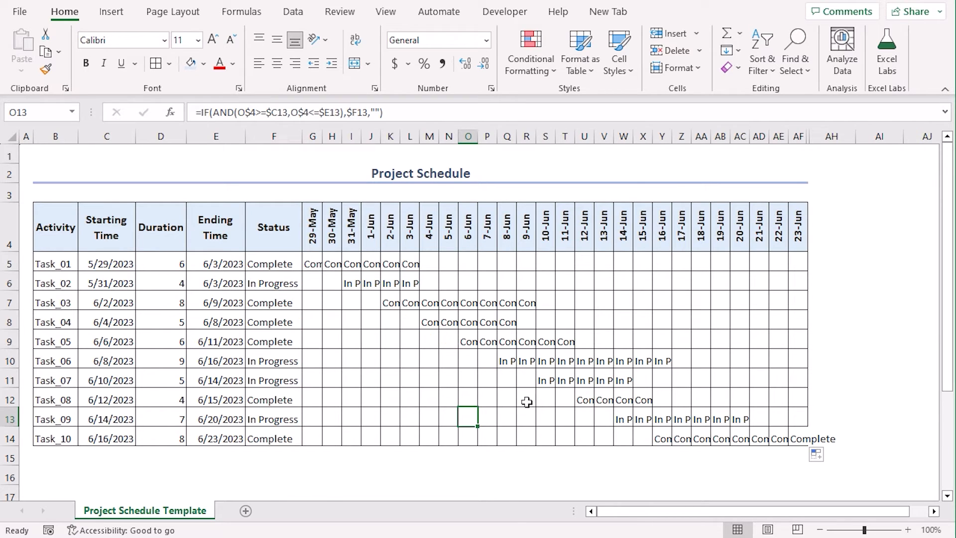
mouse_move(418, 358)
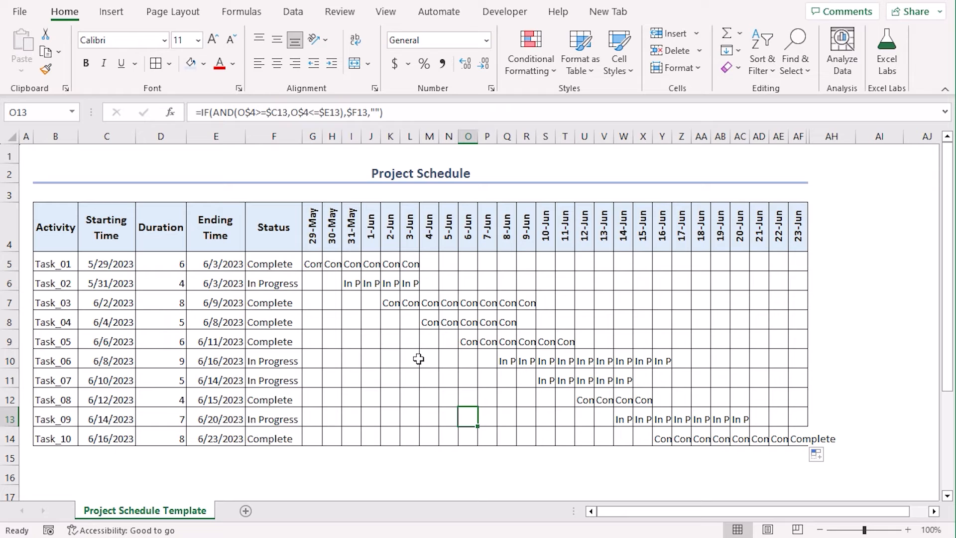
mouse_move(275, 488)
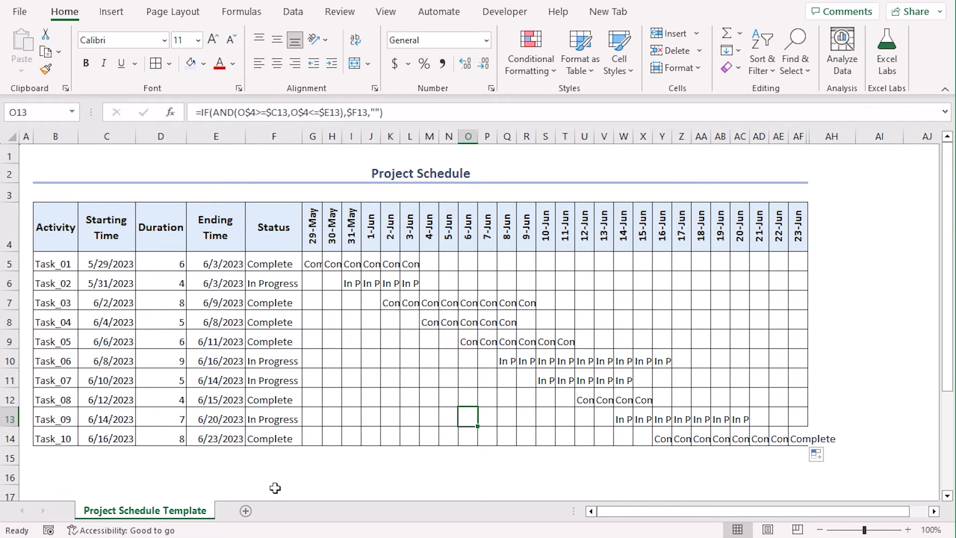
mouse_move(481, 372)
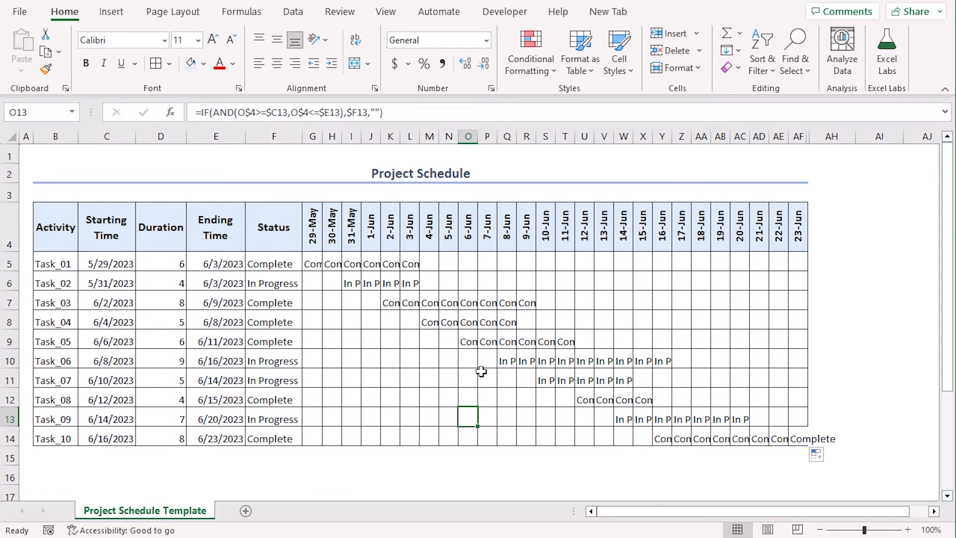
mouse_move(564, 470)
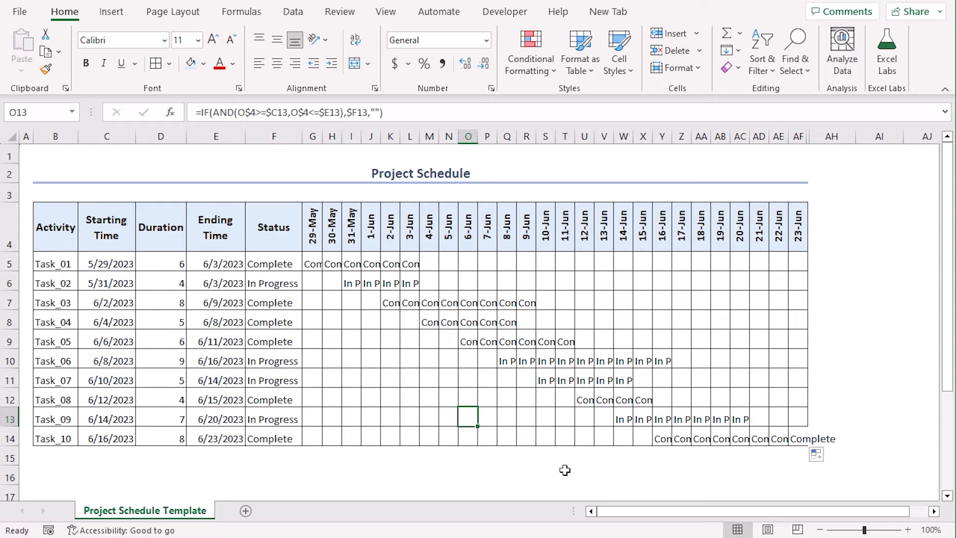
mouse_move(526, 400)
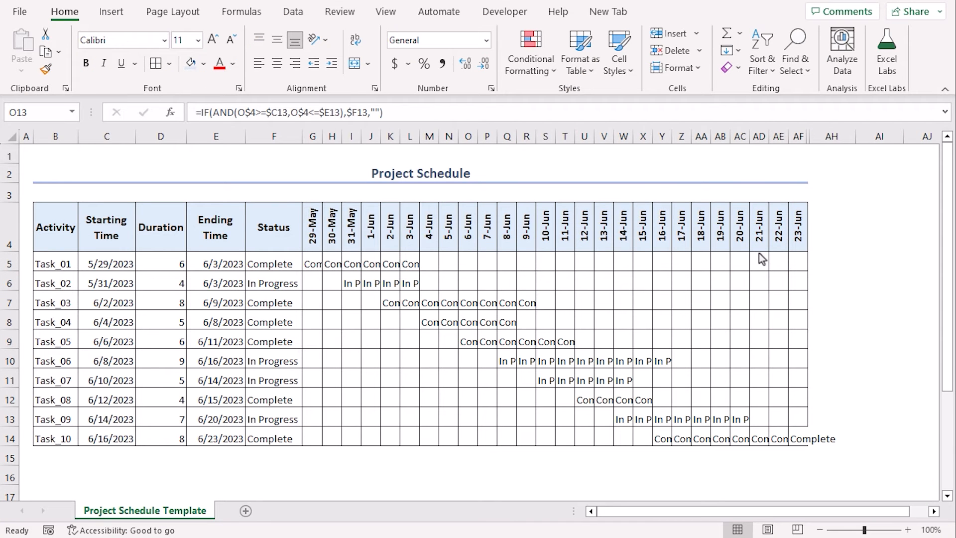
mouse_move(848, 272)
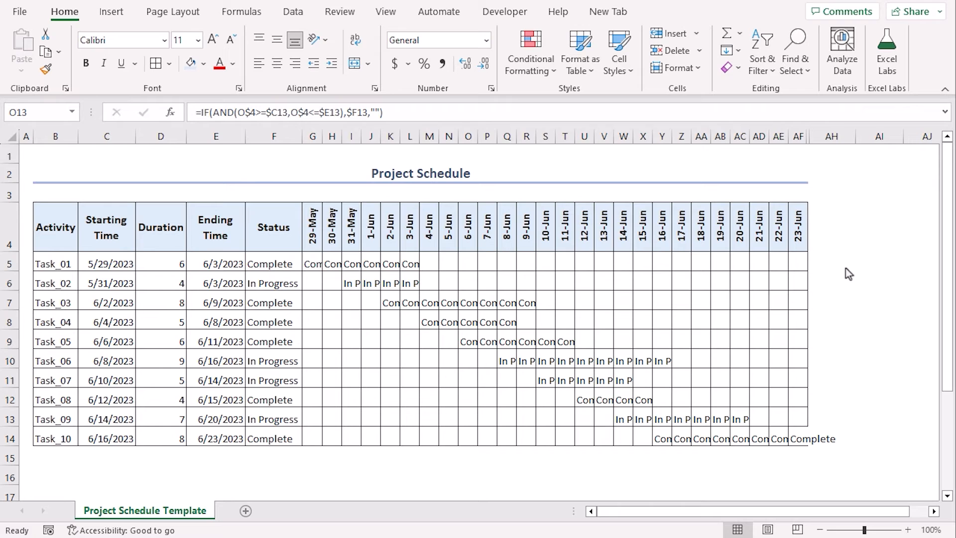
mouse_move(800, 328)
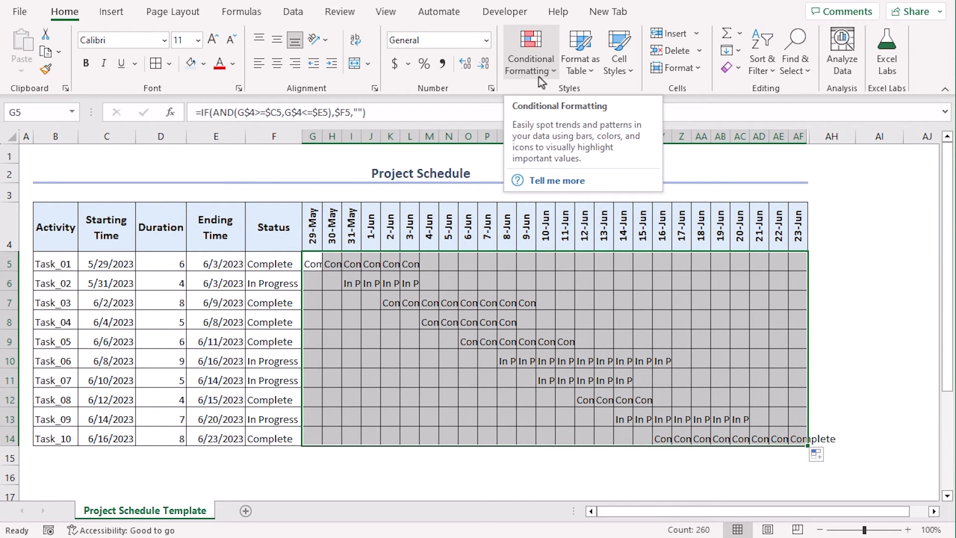
Add a Text That Contains rule giving cells with 'Complete' a custom light green fill
left_click(528, 52)
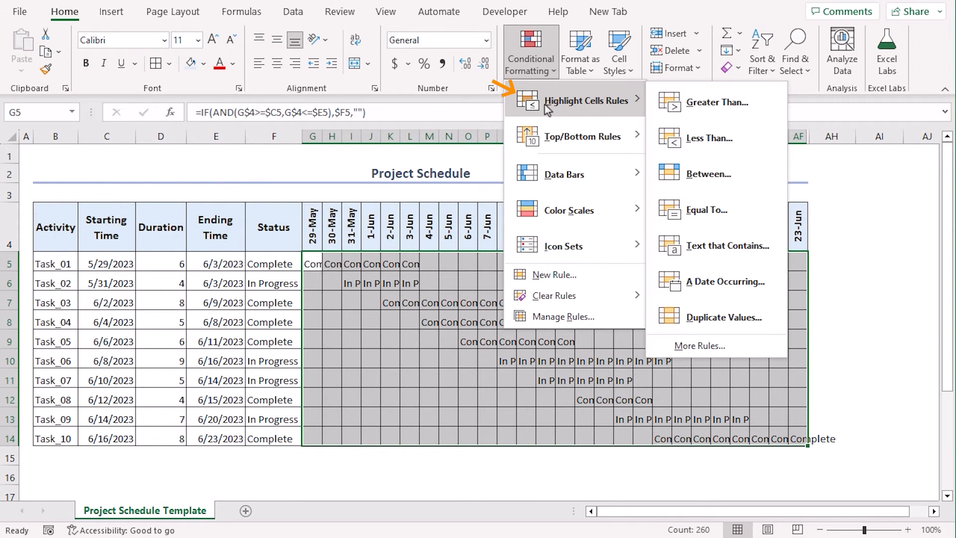
mouse_move(727, 245)
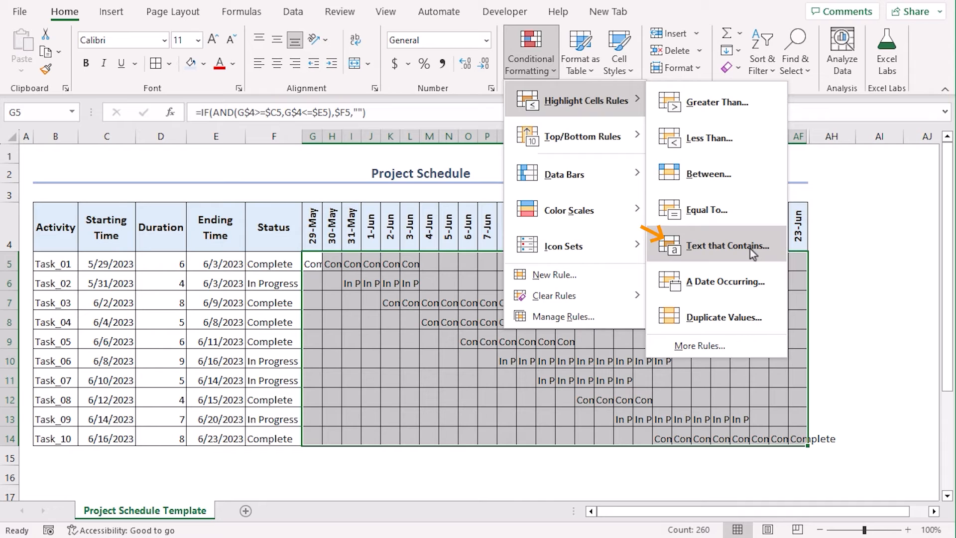
left_click(725, 245)
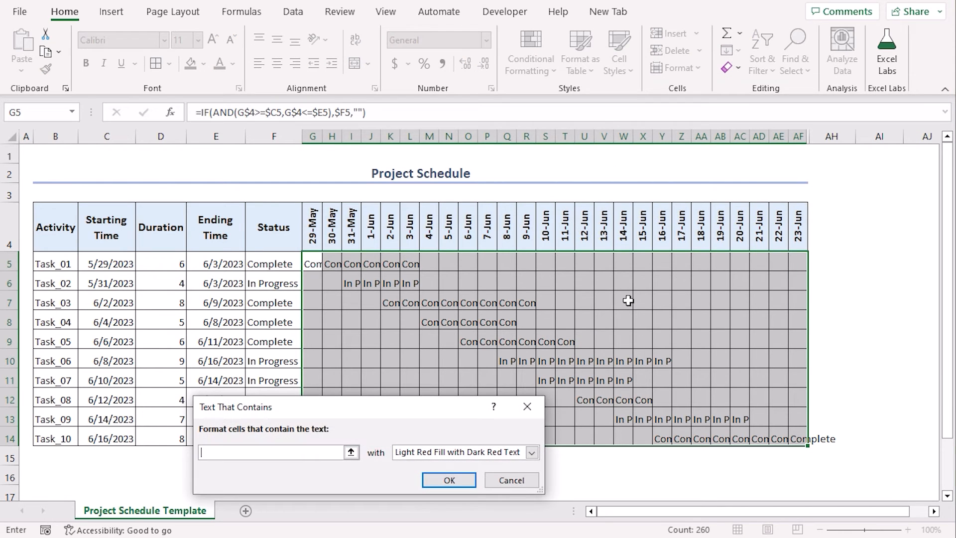
type("Complete")
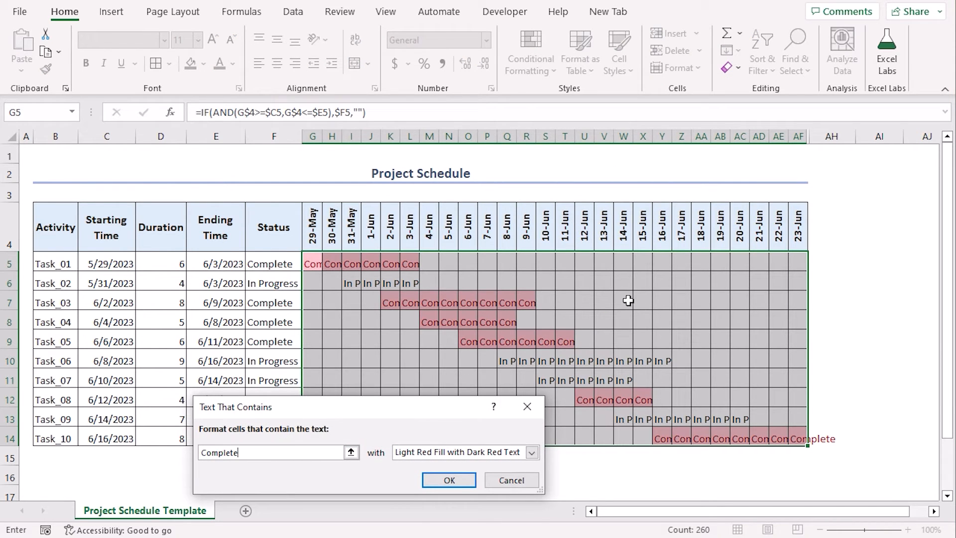
left_click(530, 452)
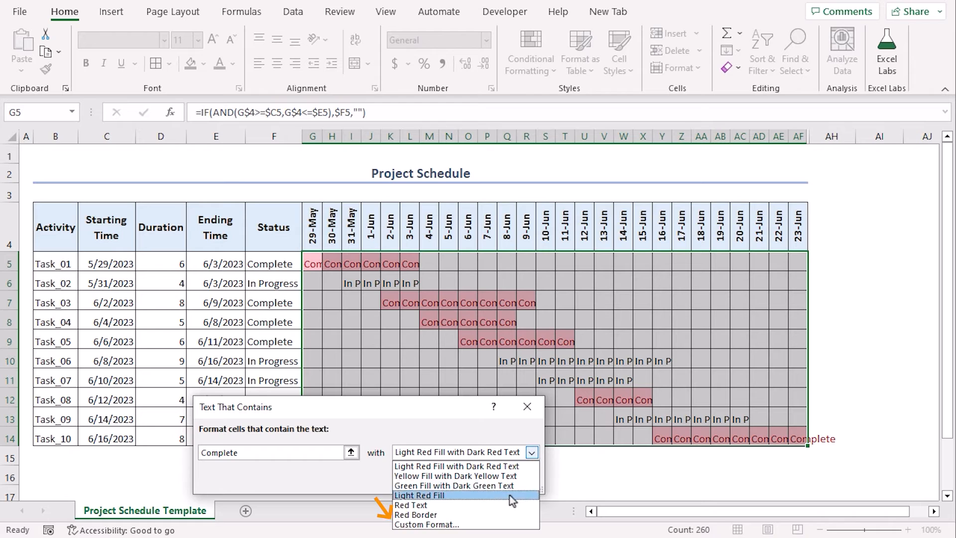
left_click(428, 525)
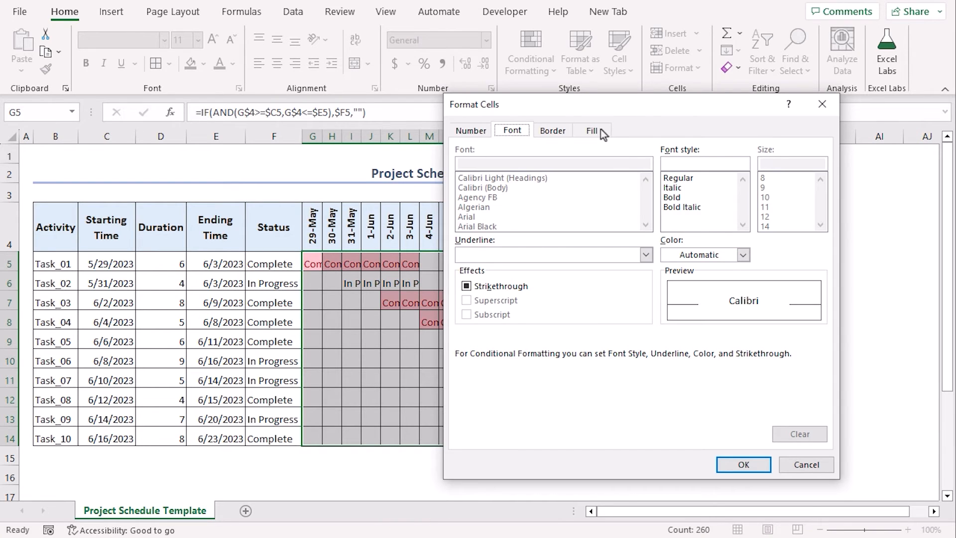
left_click(592, 130)
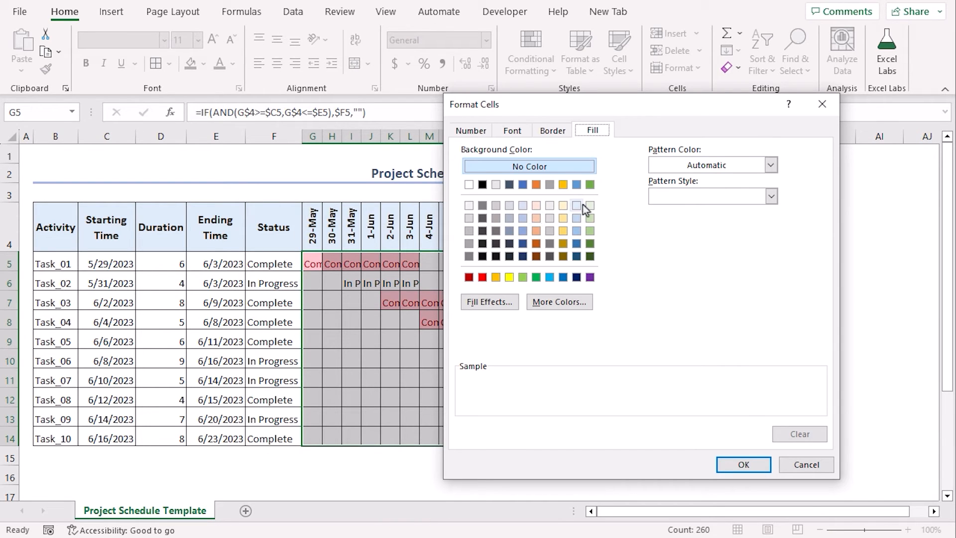
left_click(742, 464)
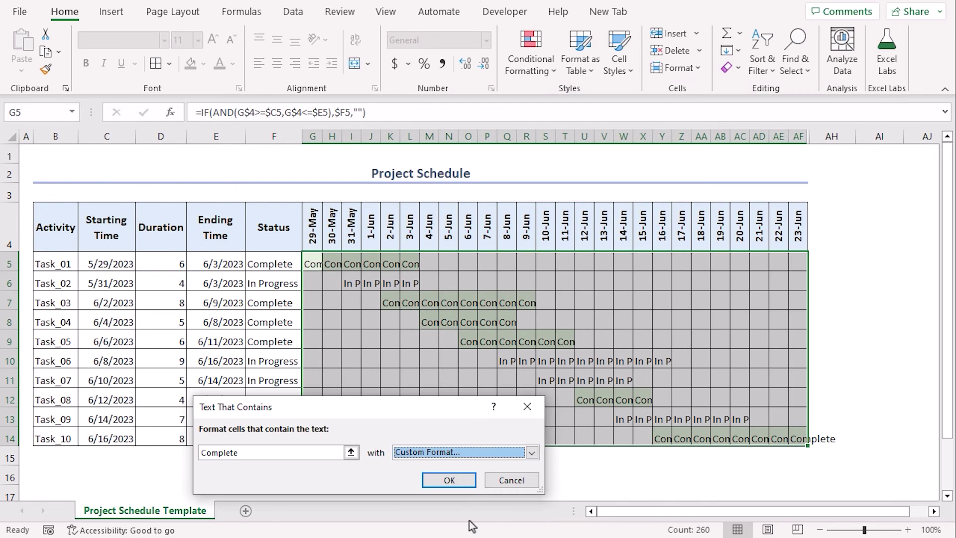
left_click(449, 480)
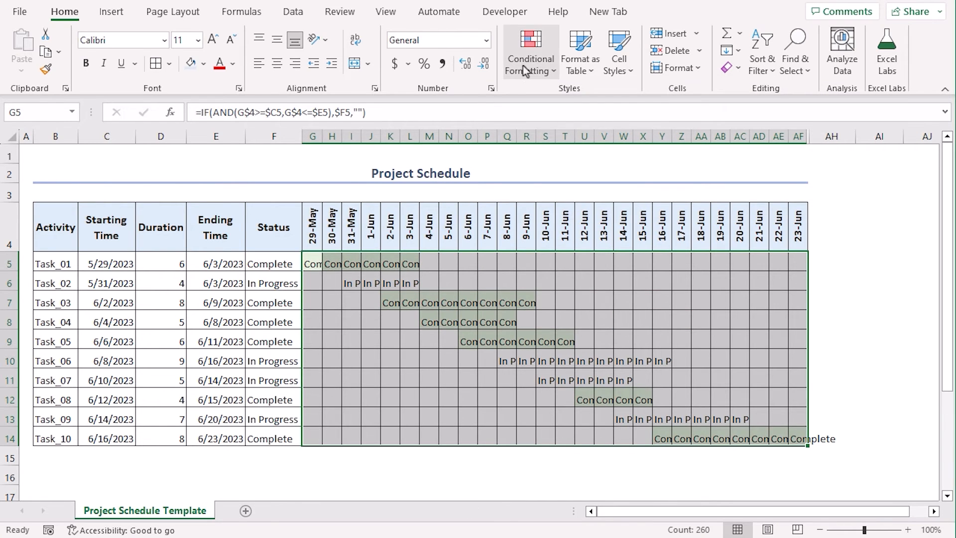
Add a second Text That Contains rule giving 'In Progress' cells a light red fill
left_click(529, 52)
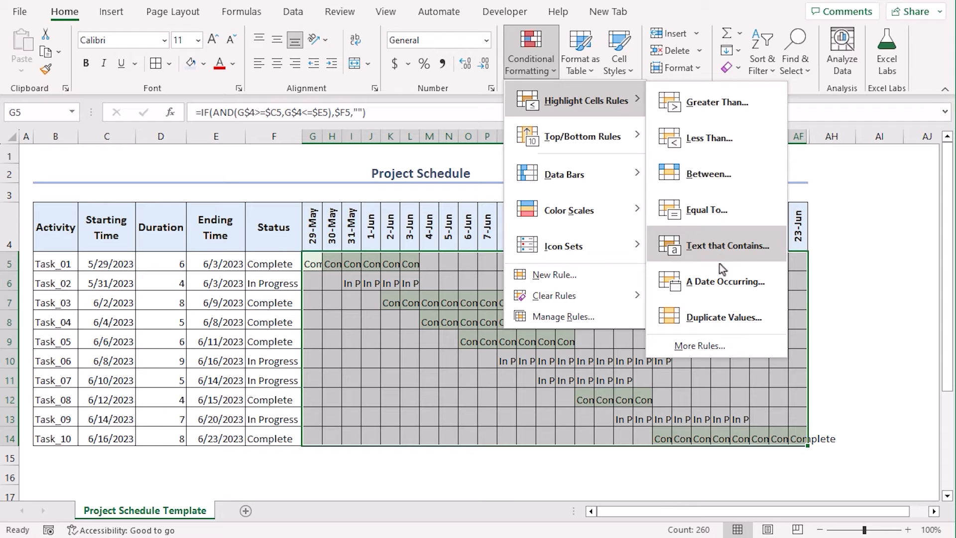
left_click(726, 245)
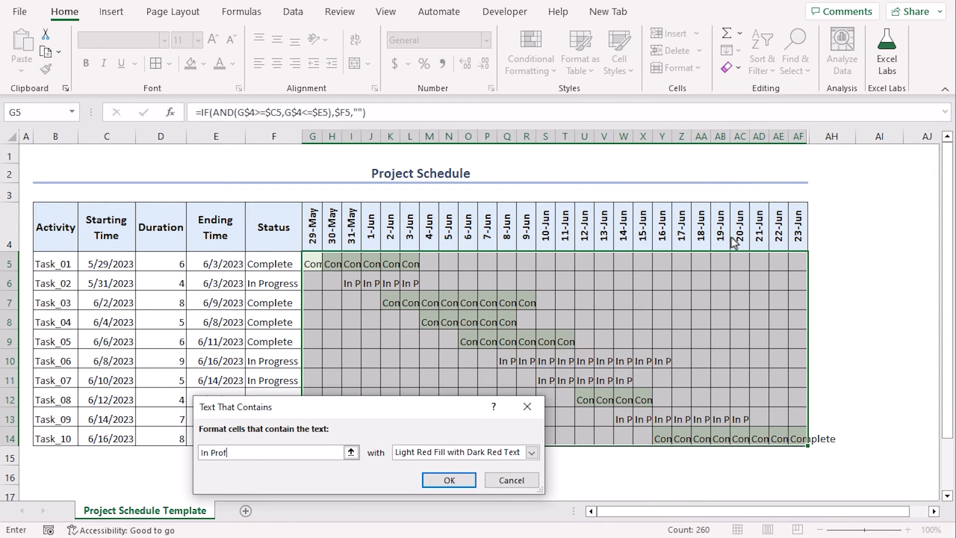
left_click(530, 452)
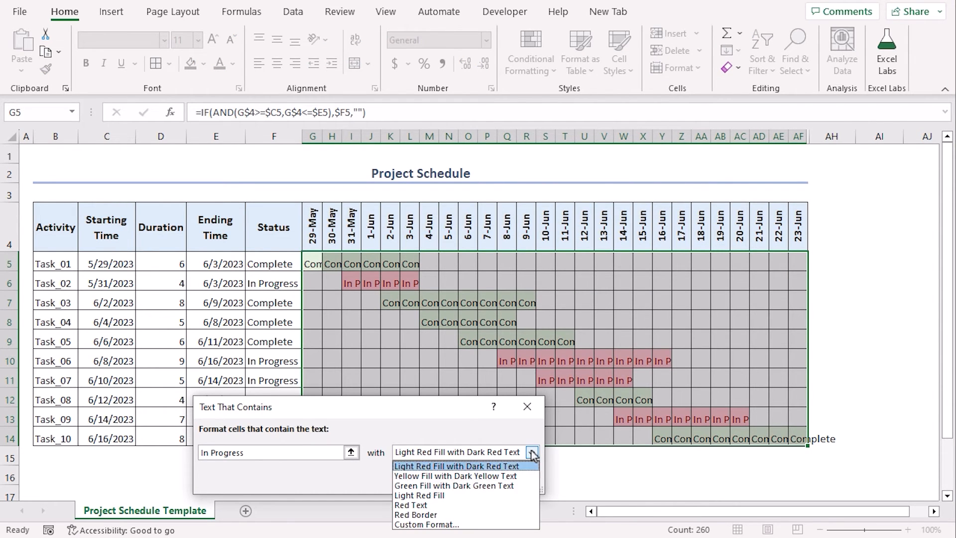
left_click(427, 524)
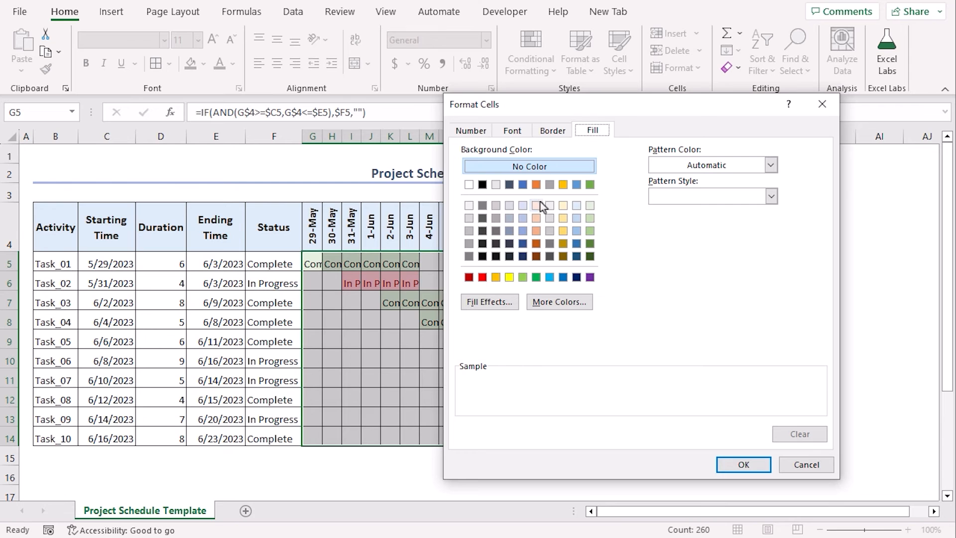
left_click(743, 464)
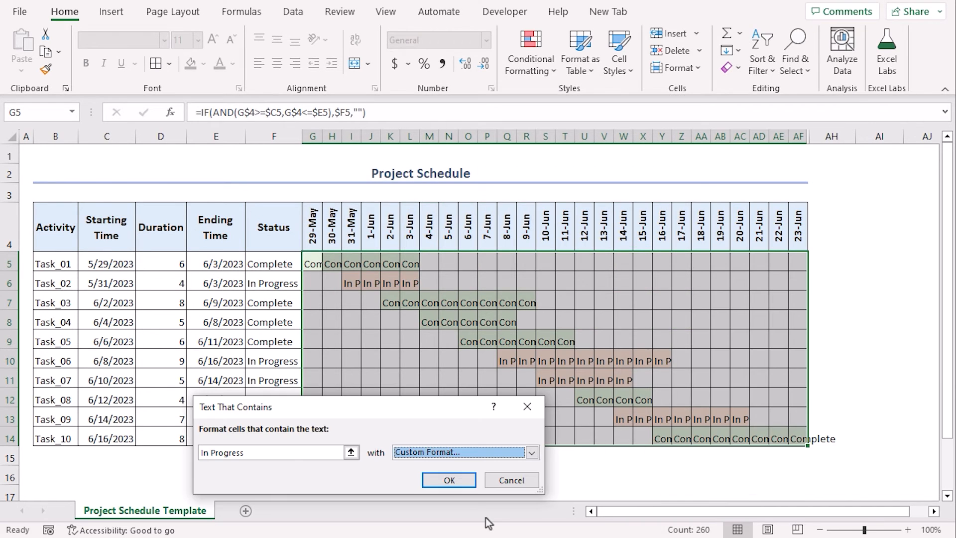
left_click(448, 480)
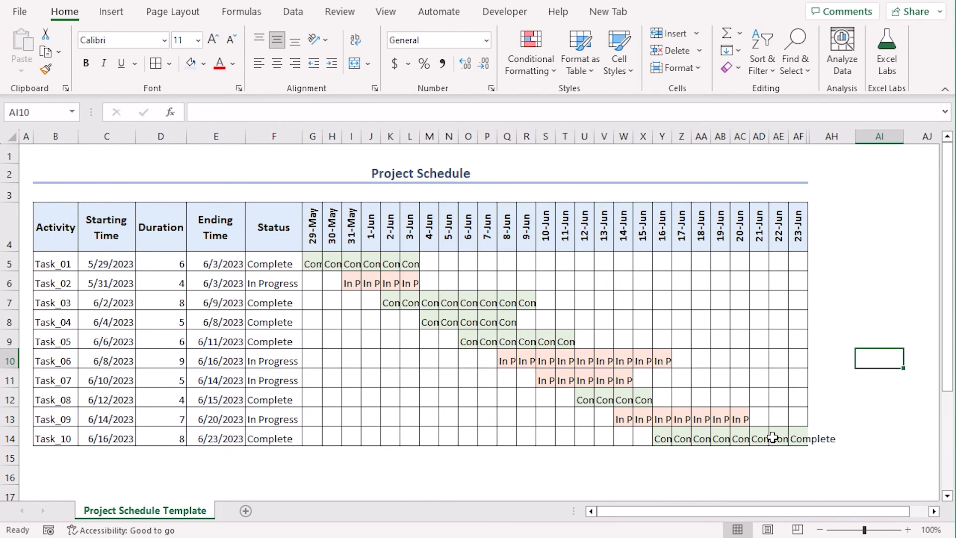
mouse_move(579, 289)
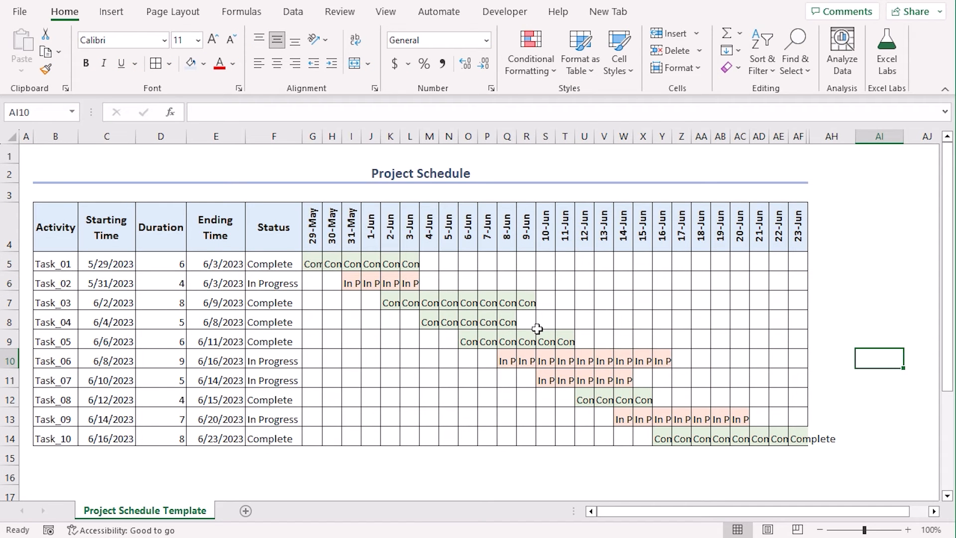
mouse_move(308, 258)
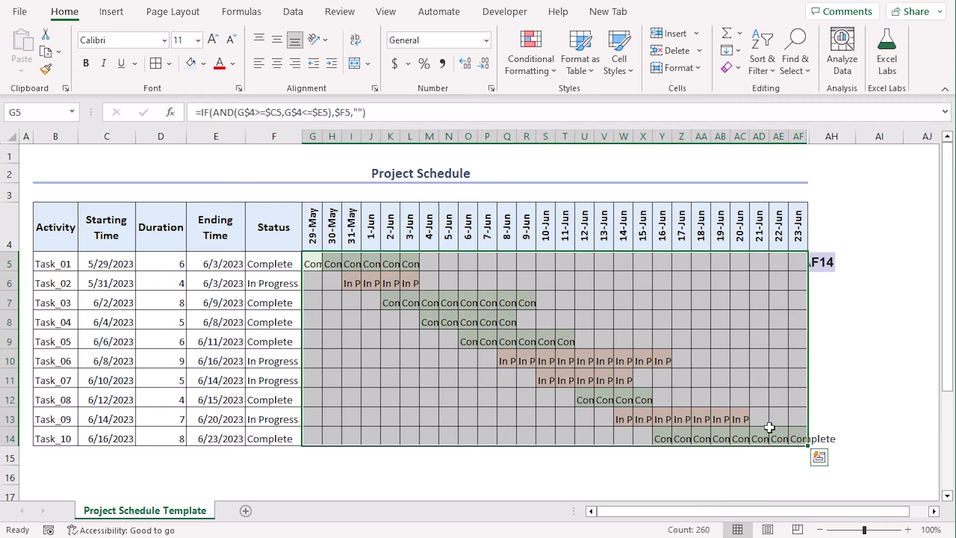
Apply a ;;; custom number format to G5:AF14 so the status text is hidden
key("ctrl+1")
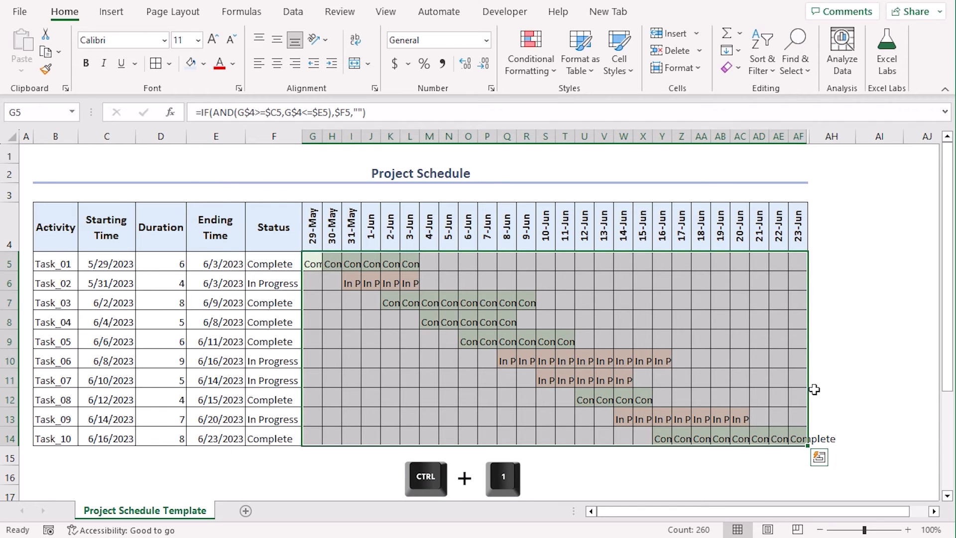
key("ctrl+1")
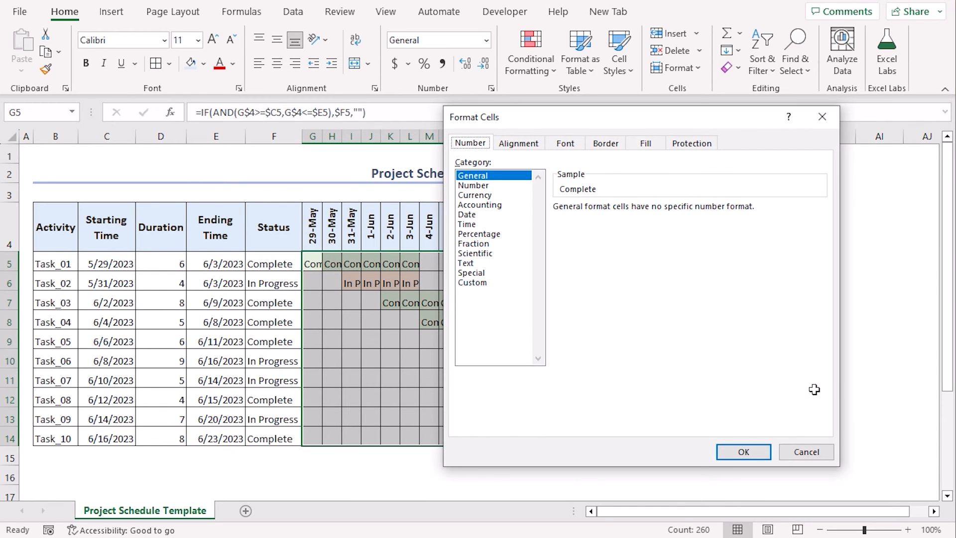
left_click(472, 281)
type(";;;")
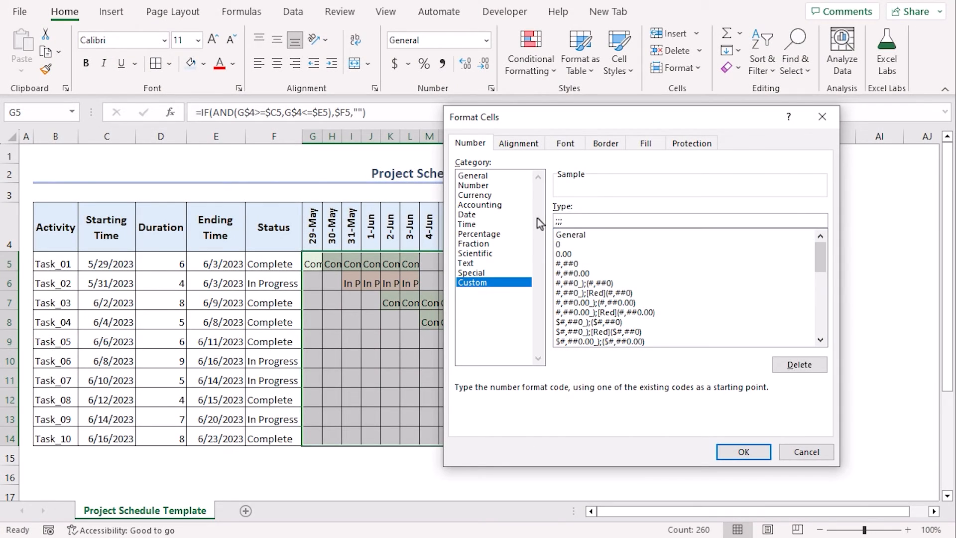
left_click(743, 452)
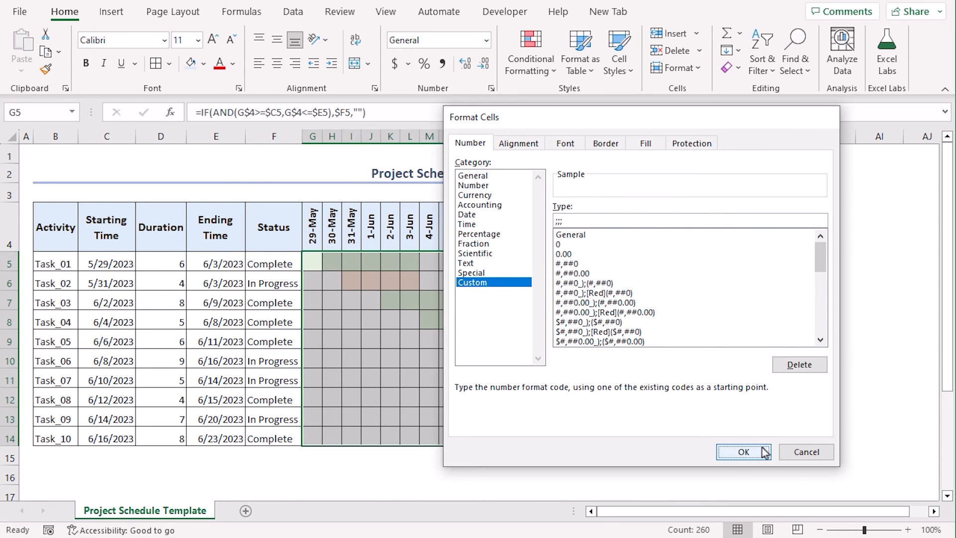
left_click(742, 452)
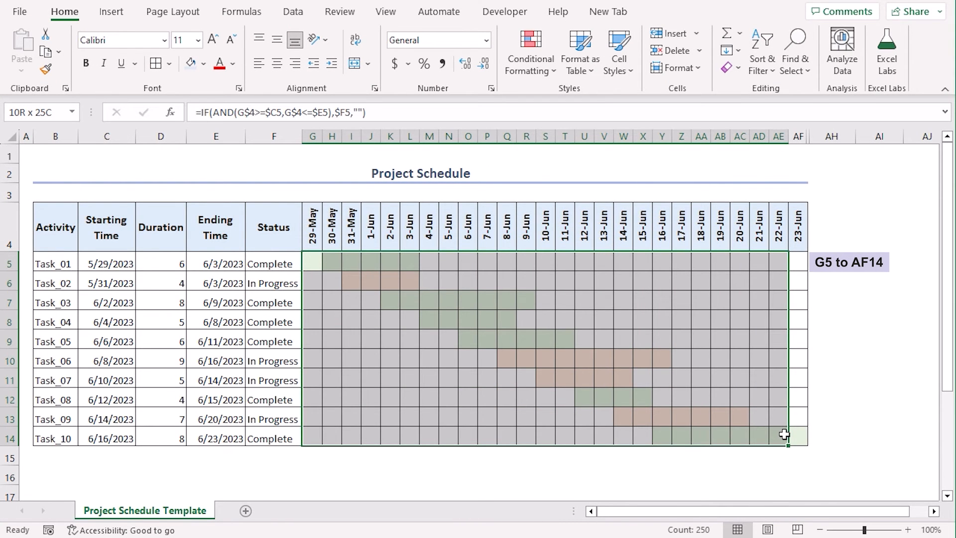
Set G5:AF14 to Outside Borders only, then deselect to view the solid coloured bars
left_click(157, 64)
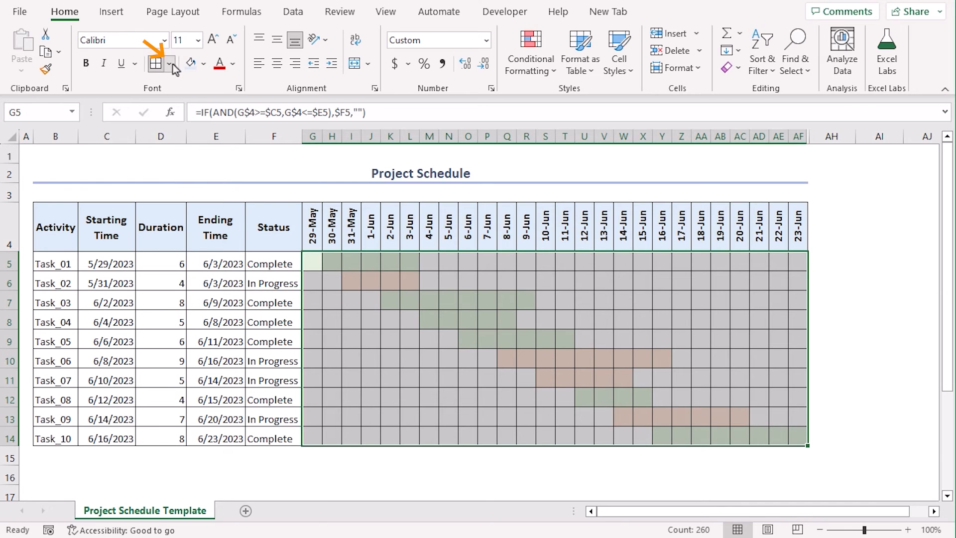
left_click(157, 64)
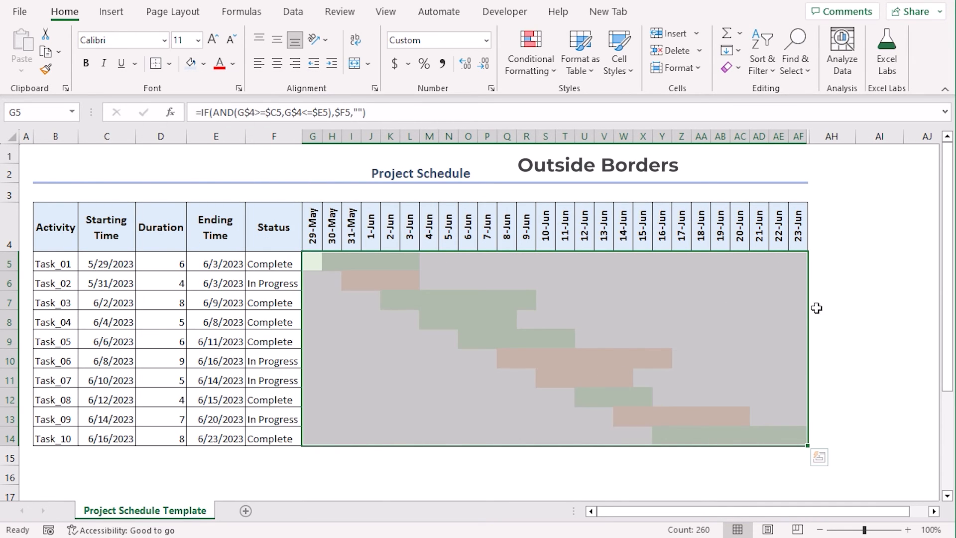
left_click(832, 300)
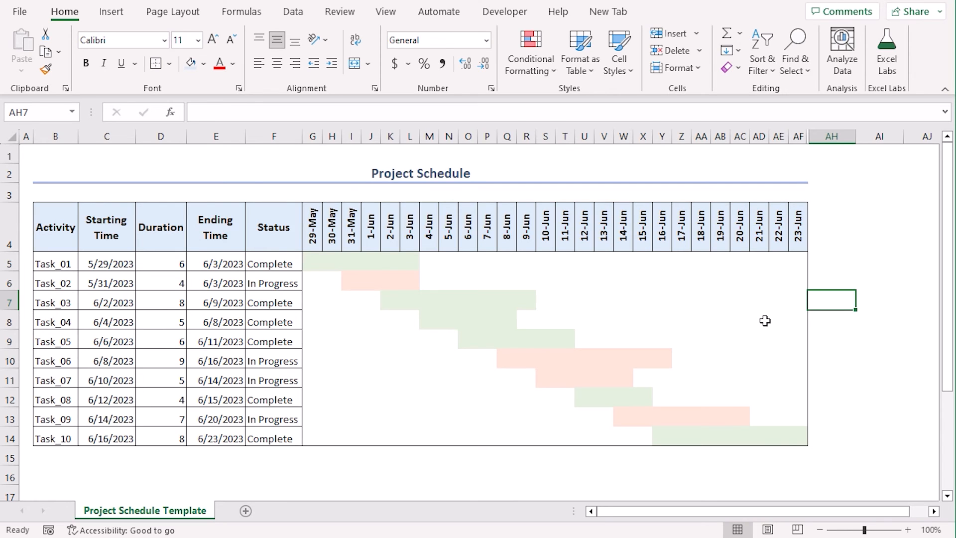
left_click(830, 378)
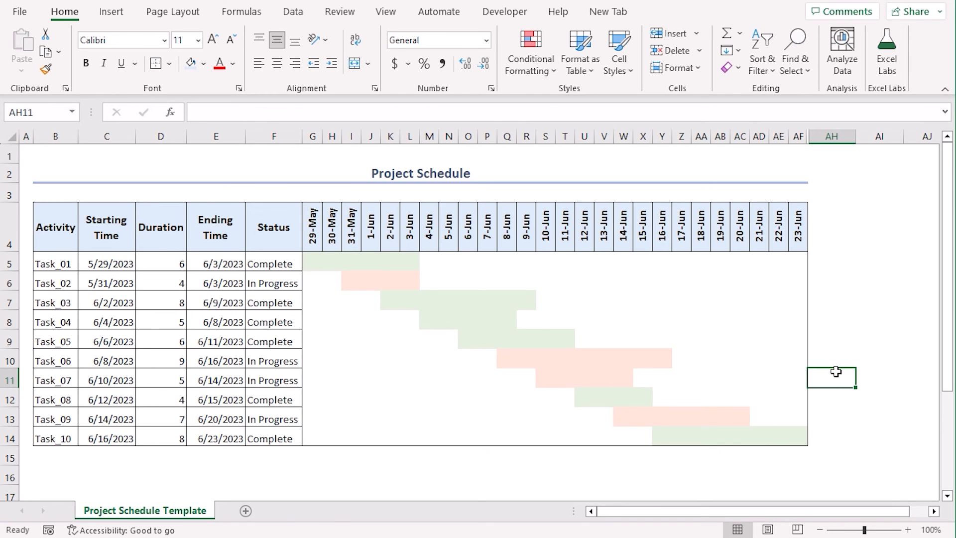
left_click(250, 510)
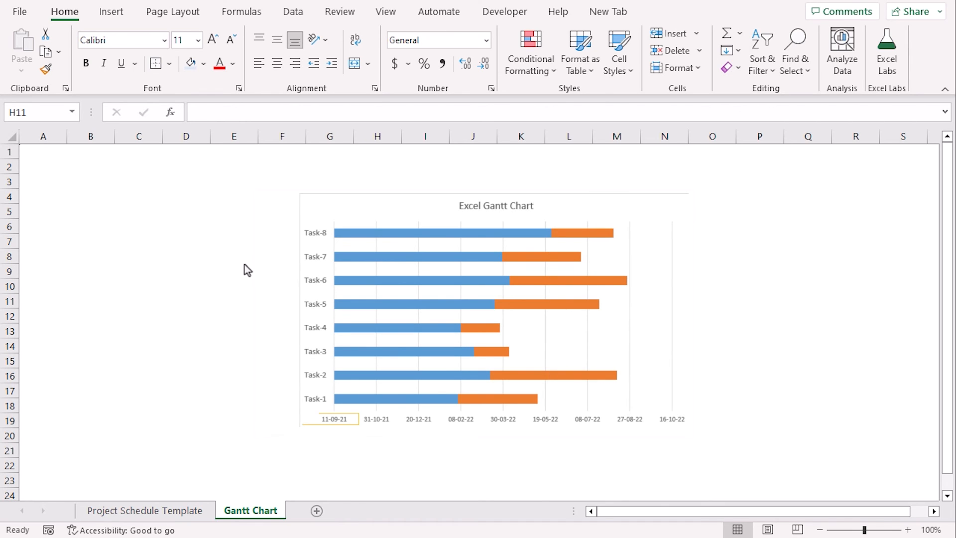
Delete the stacked bar chart from the Gantt Chart sheet
left_click(501, 419)
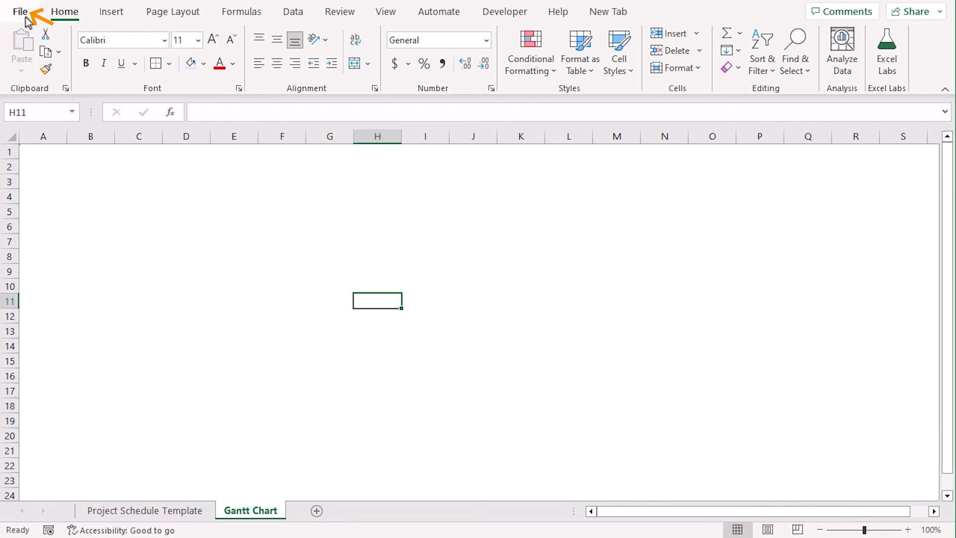
Create a new workbook from the online 'Gantt project planner' template via File > New
left_click(20, 11)
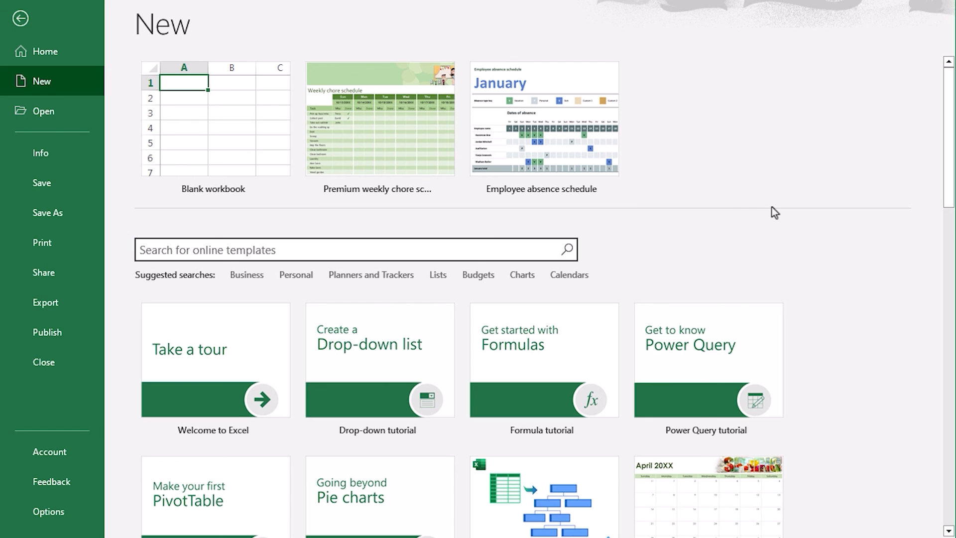
type("Gantt Chart")
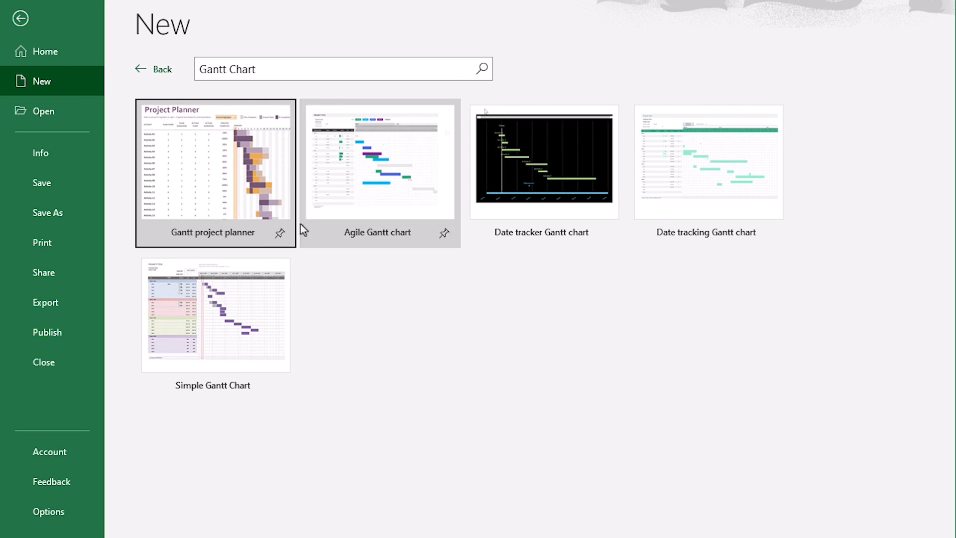
left_click(214, 173)
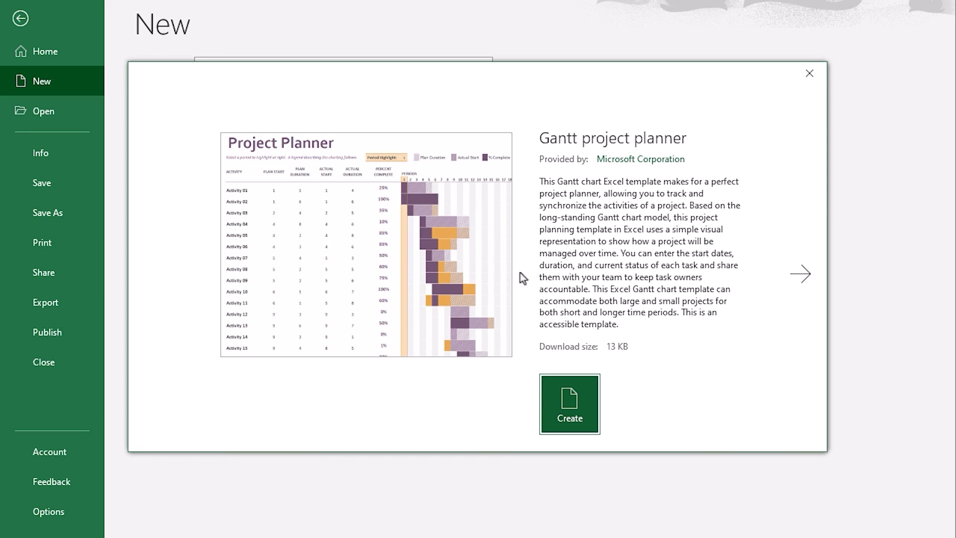
left_click(569, 404)
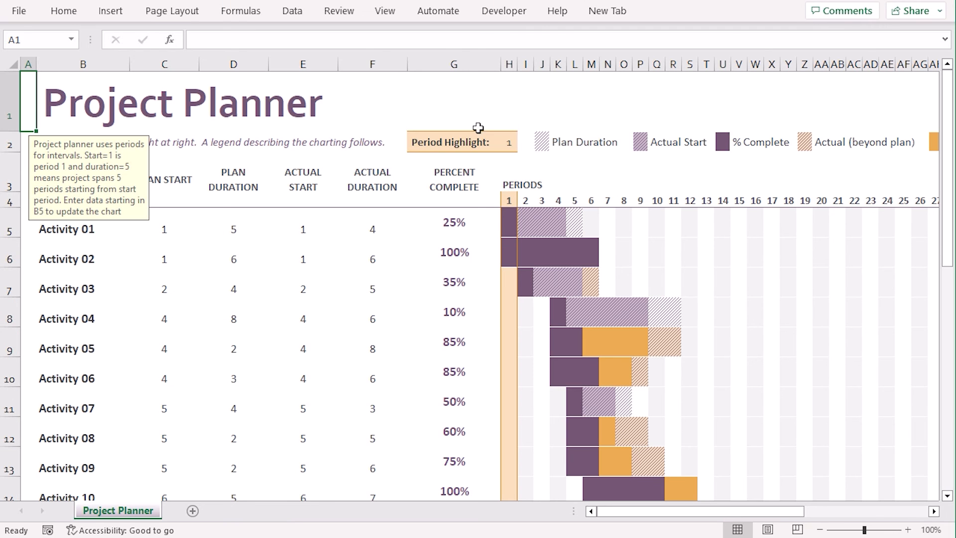
mouse_move(688, 369)
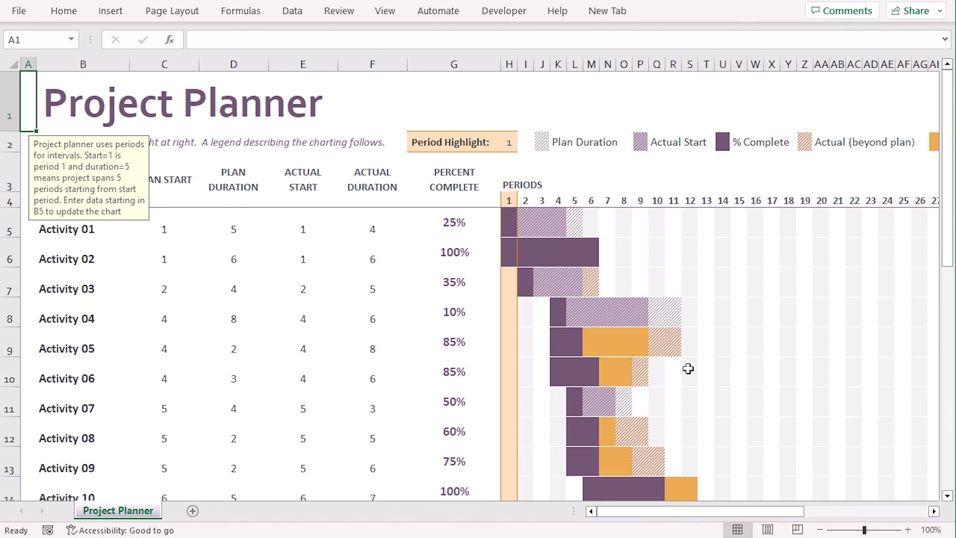
mouse_move(370, 235)
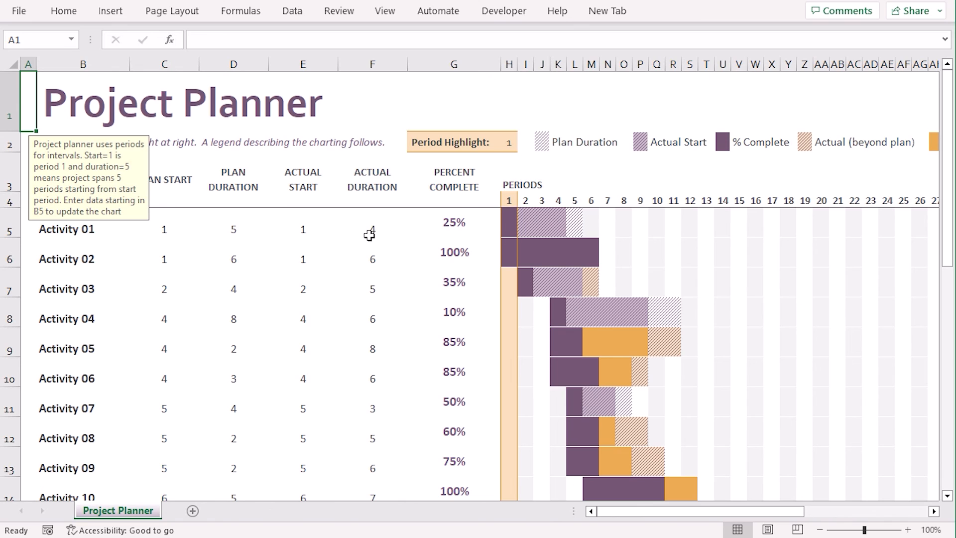
mouse_move(205, 137)
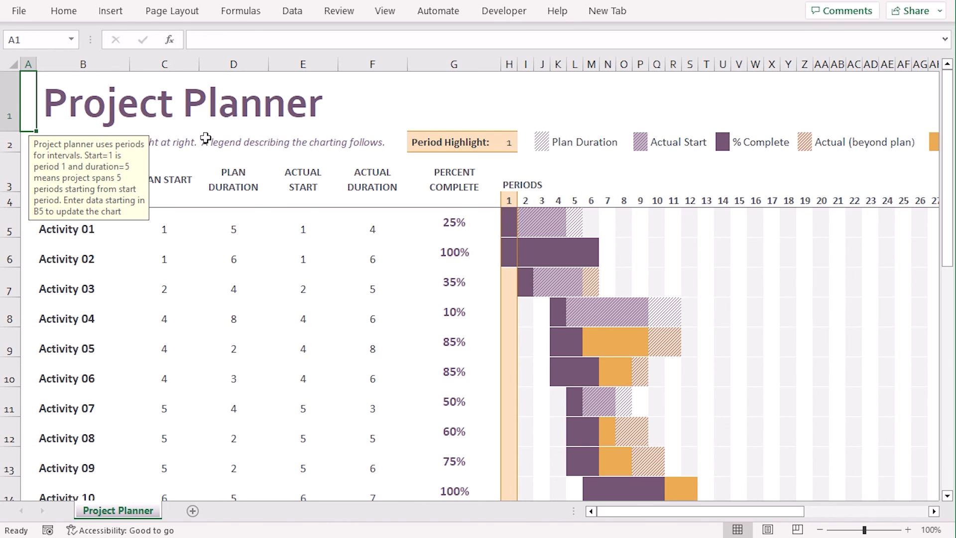
left_click(760, 142)
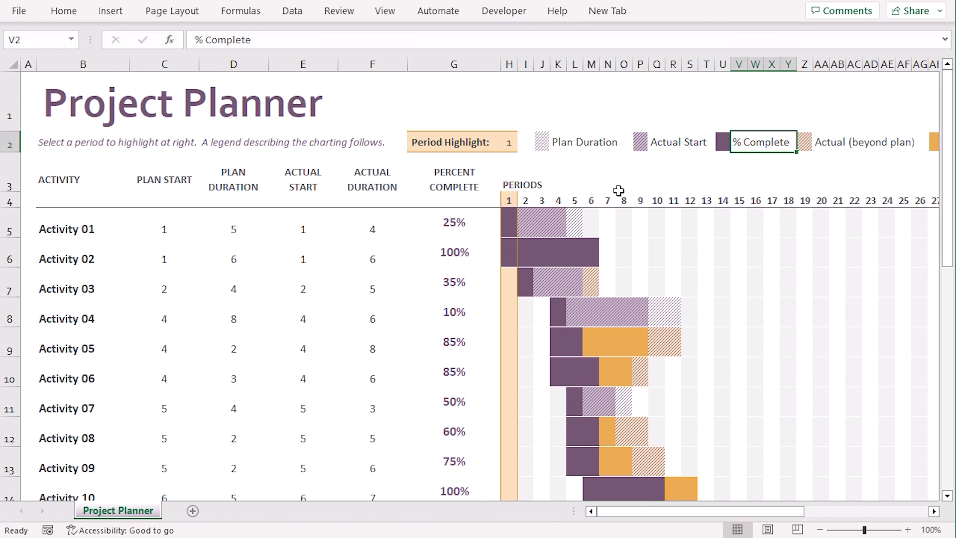
left_click(372, 179)
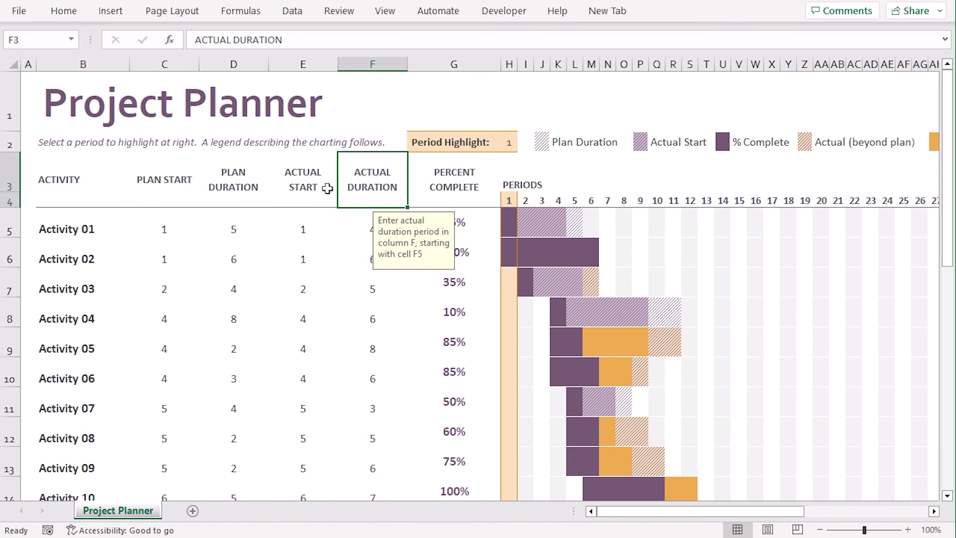
mouse_move(423, 276)
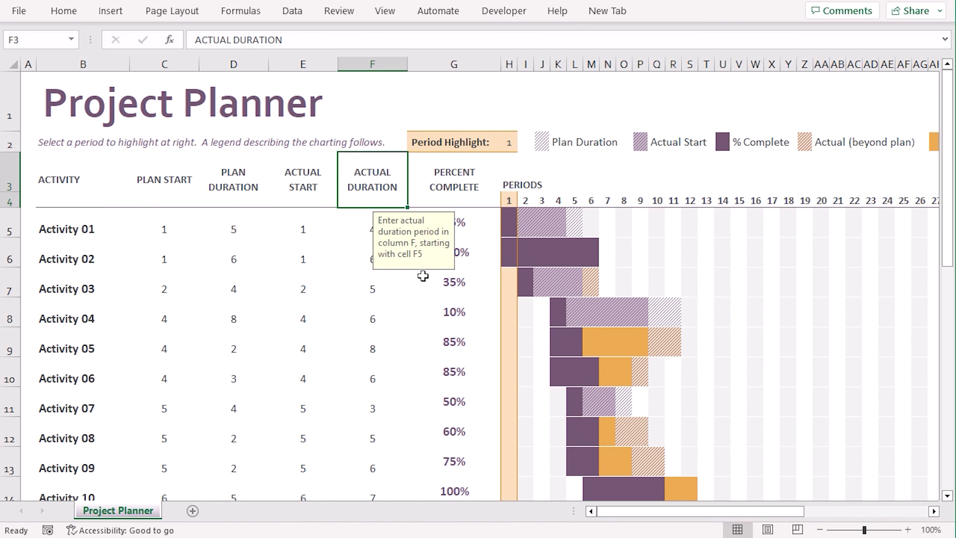
mouse_move(398, 276)
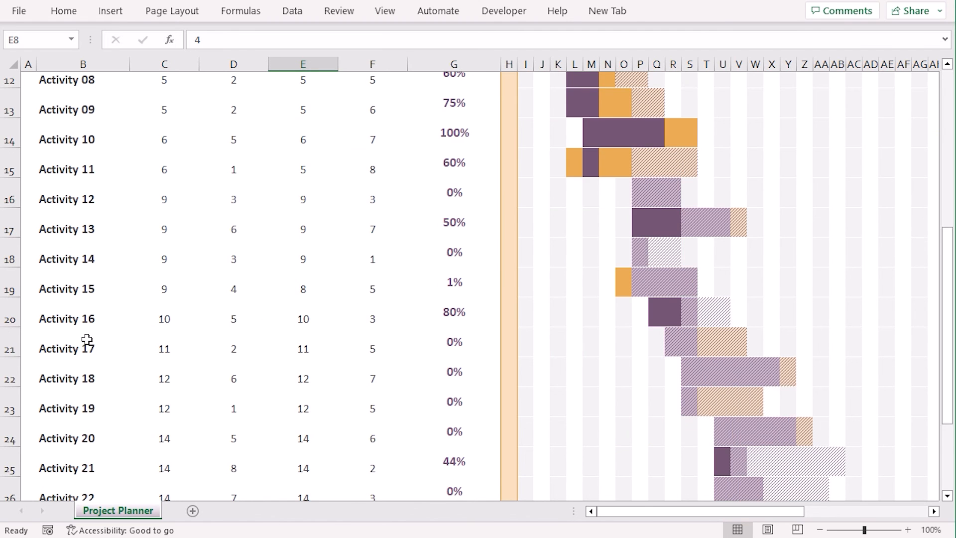
scroll("up", 3)
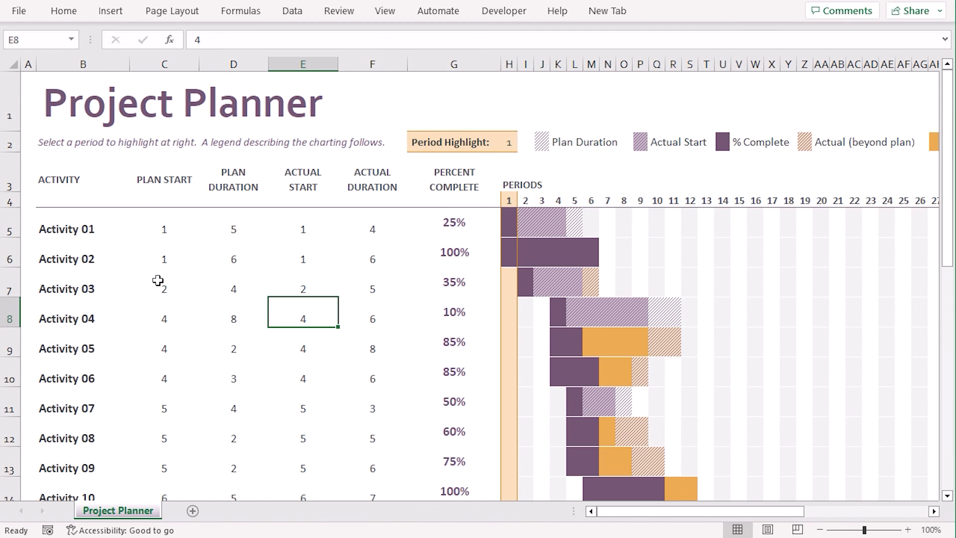